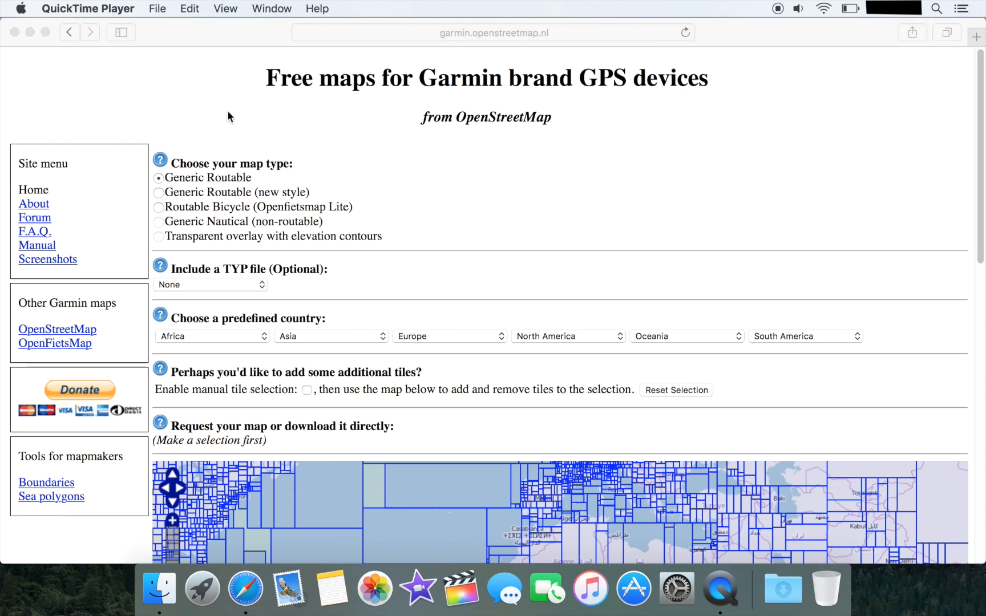
pyautogui.moveTo(264, 149)
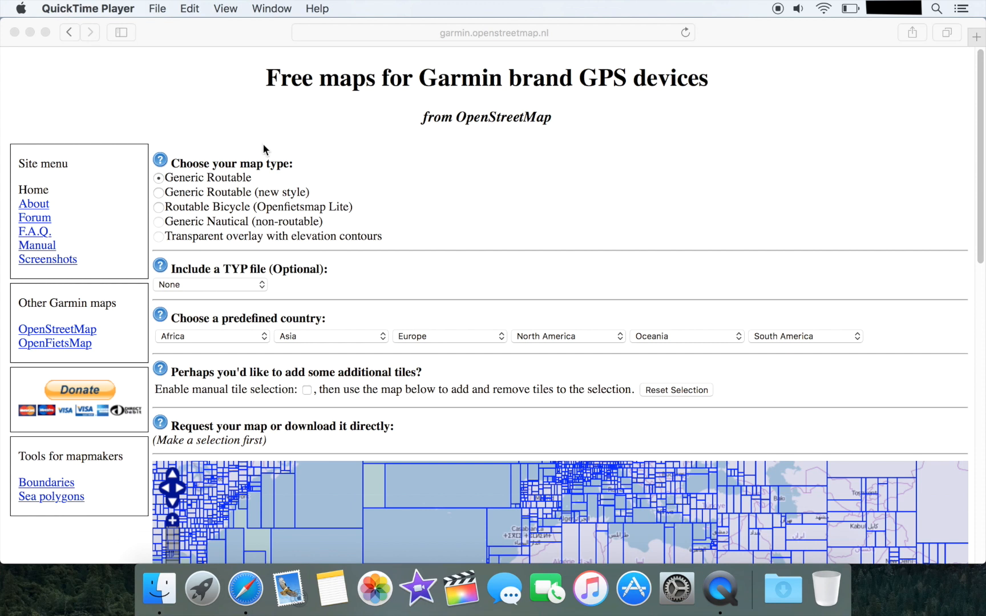
pyautogui.moveTo(432, 37)
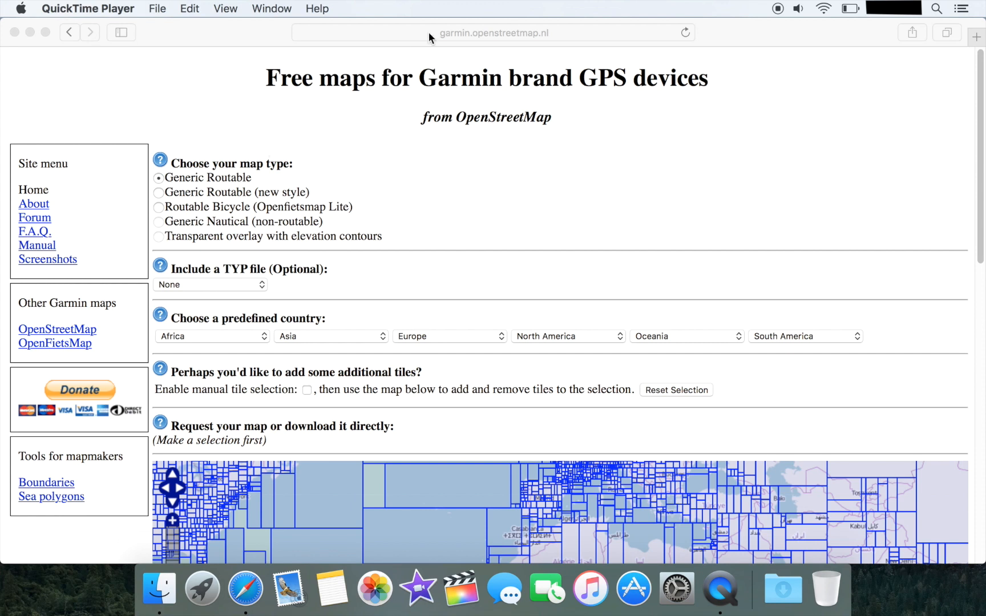
# - Choose Routable Bicycle (Openfietsmap Lite) and bring southern England into view on the tile map
pyautogui.click(492, 33)
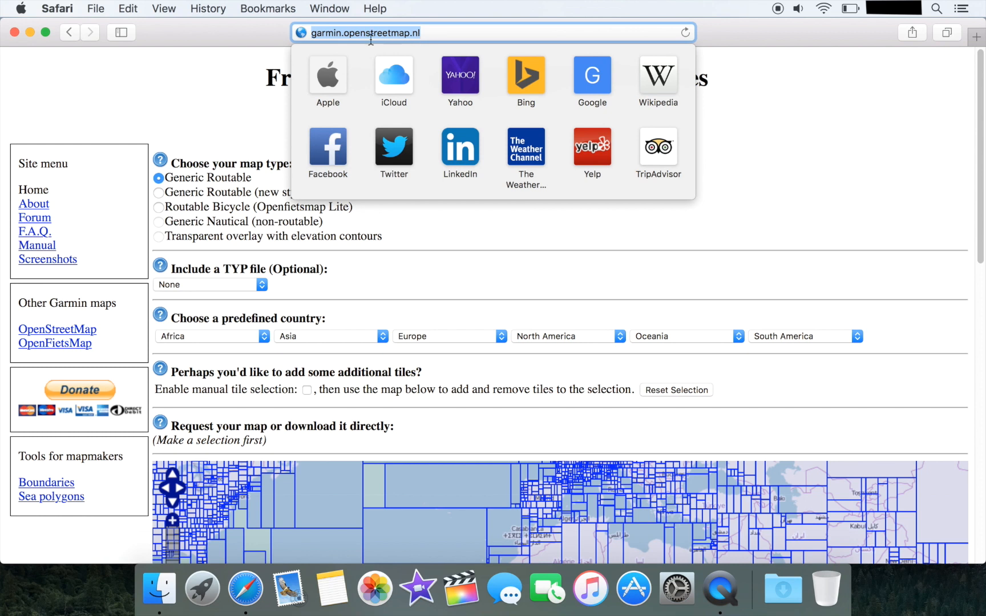
pyautogui.moveTo(268, 47)
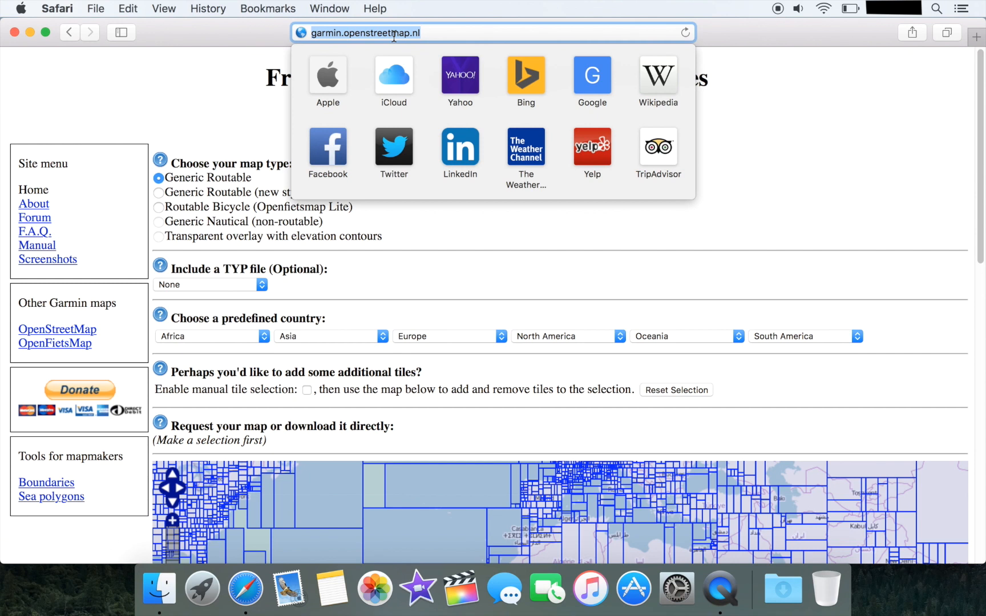
pyautogui.click(377, 199)
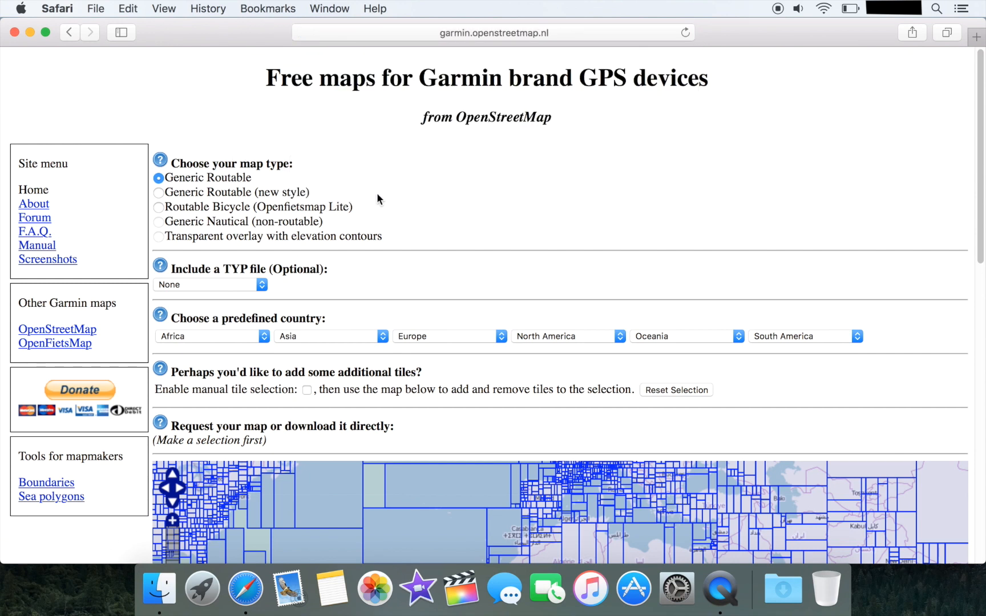
pyautogui.moveTo(254, 186)
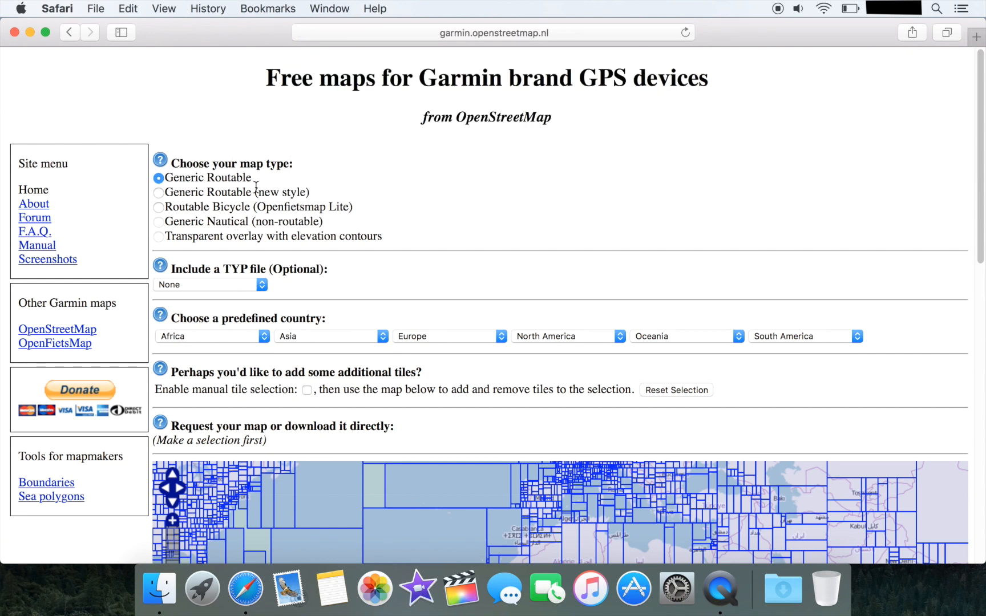
pyautogui.click(159, 207)
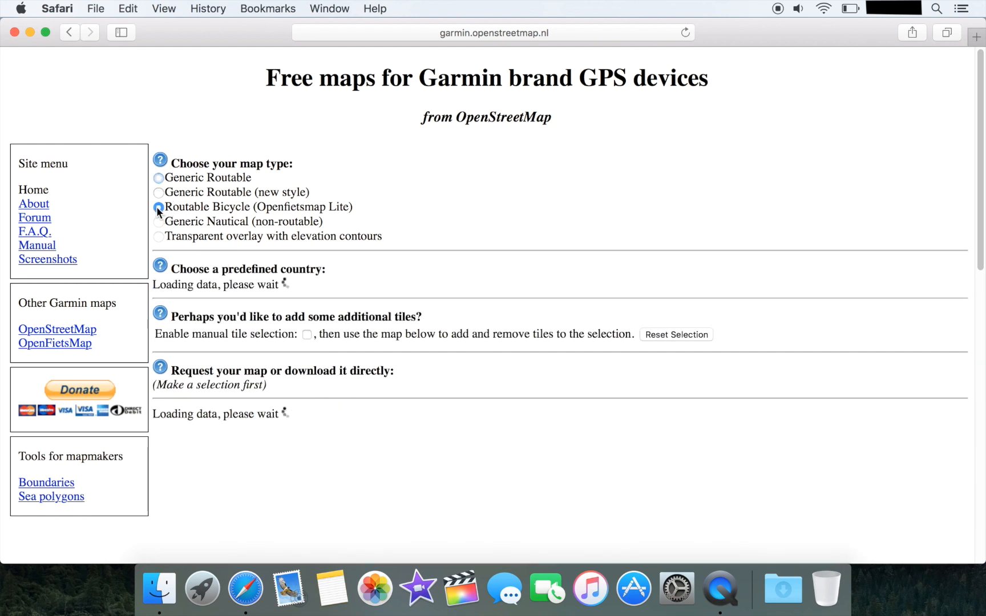
pyautogui.click(158, 206)
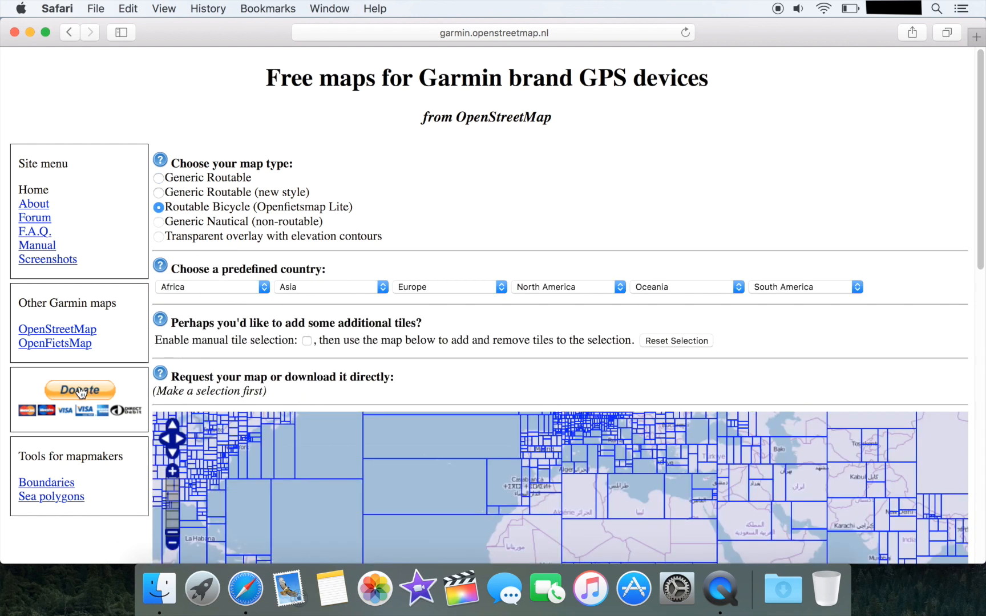
pyautogui.scroll(-3)
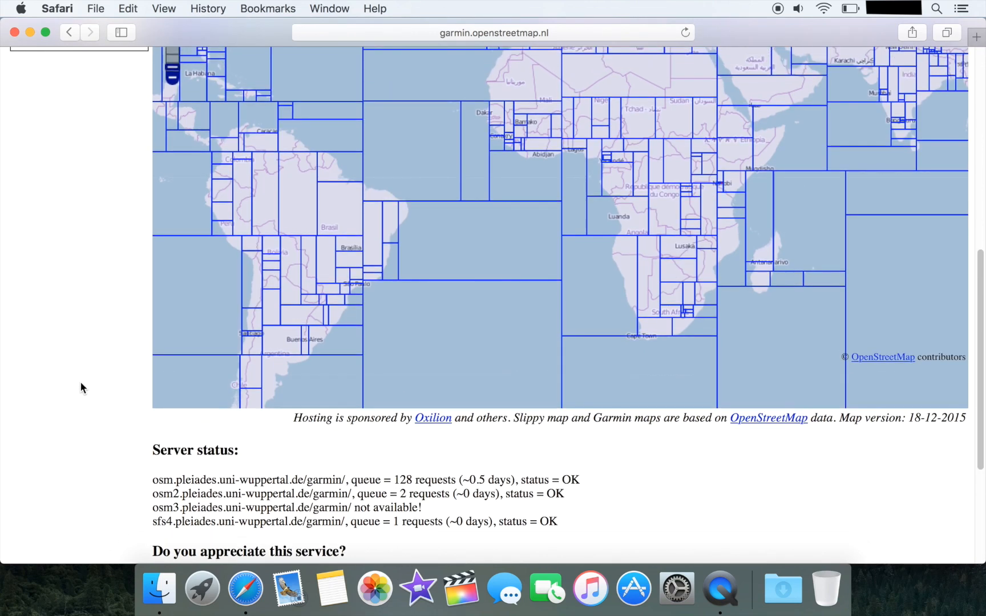
pyautogui.scroll(3)
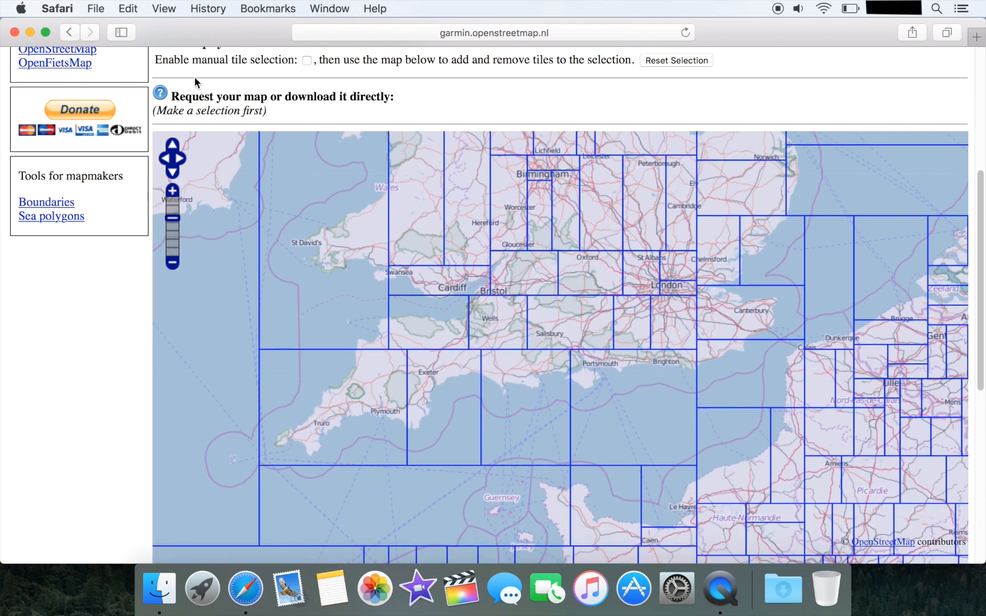
pyautogui.moveTo(315, 75)
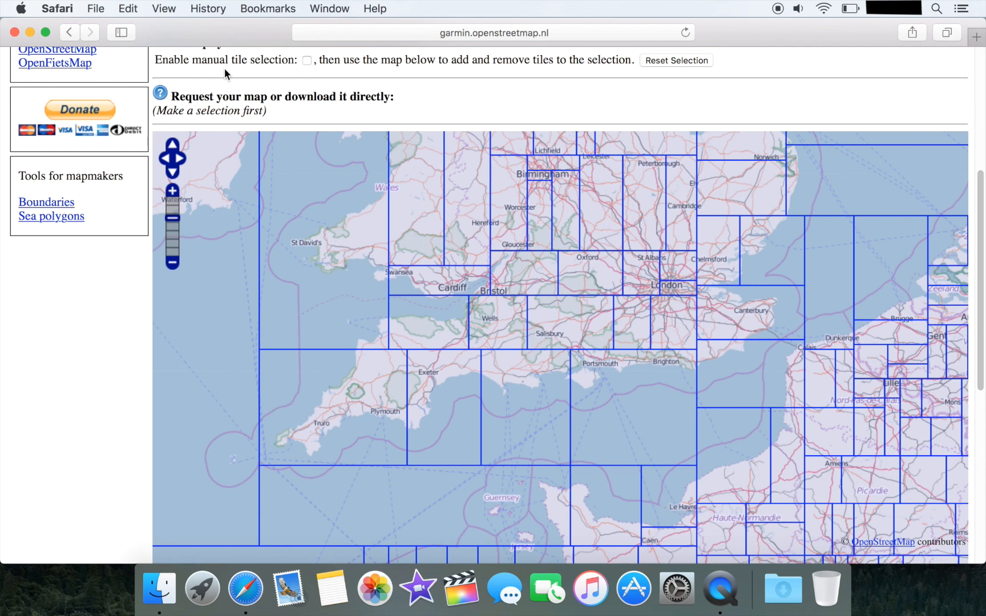
# - Enable manual tile selection and select seven southern England tiles, Plymouth to Basingstoke, 62 MB
pyautogui.click(307, 60)
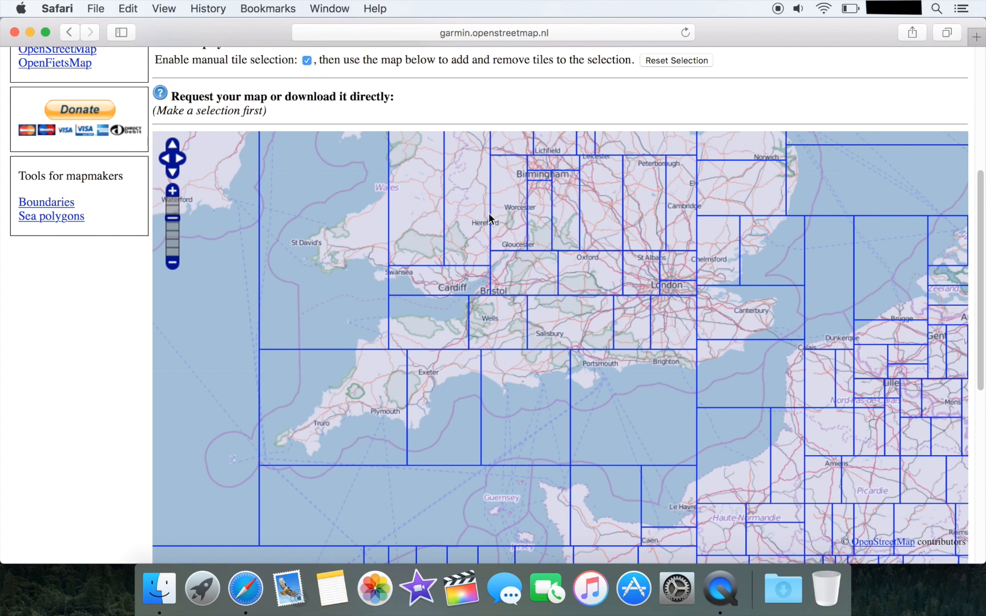
pyautogui.moveTo(446, 397)
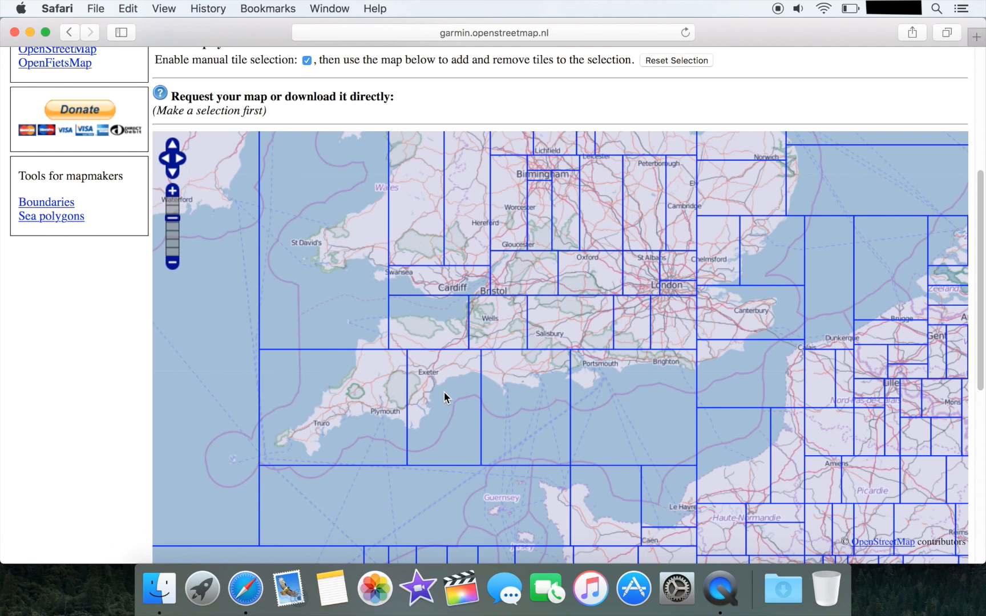
pyautogui.click(536, 397)
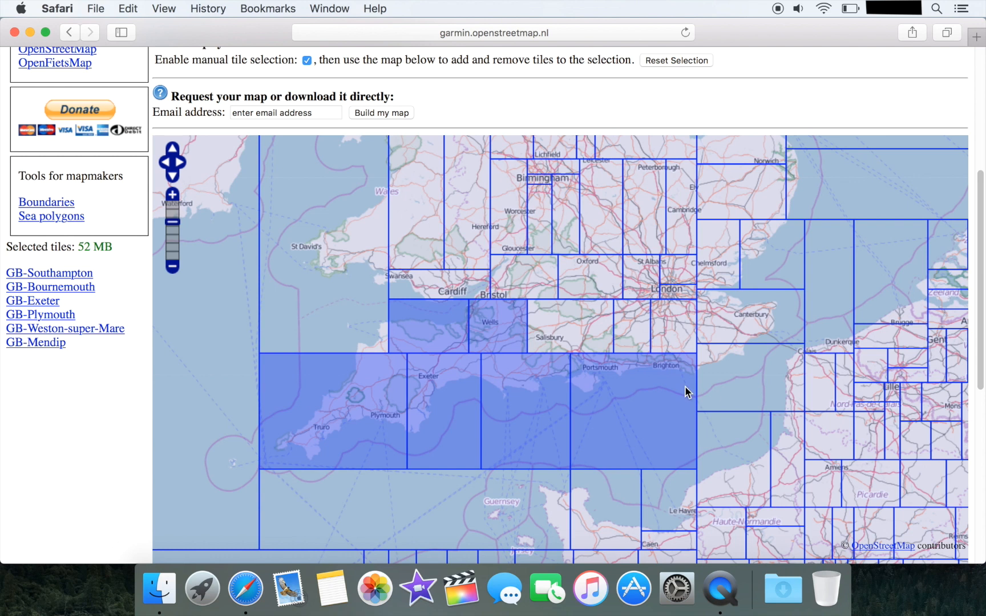
pyautogui.moveTo(487, 429)
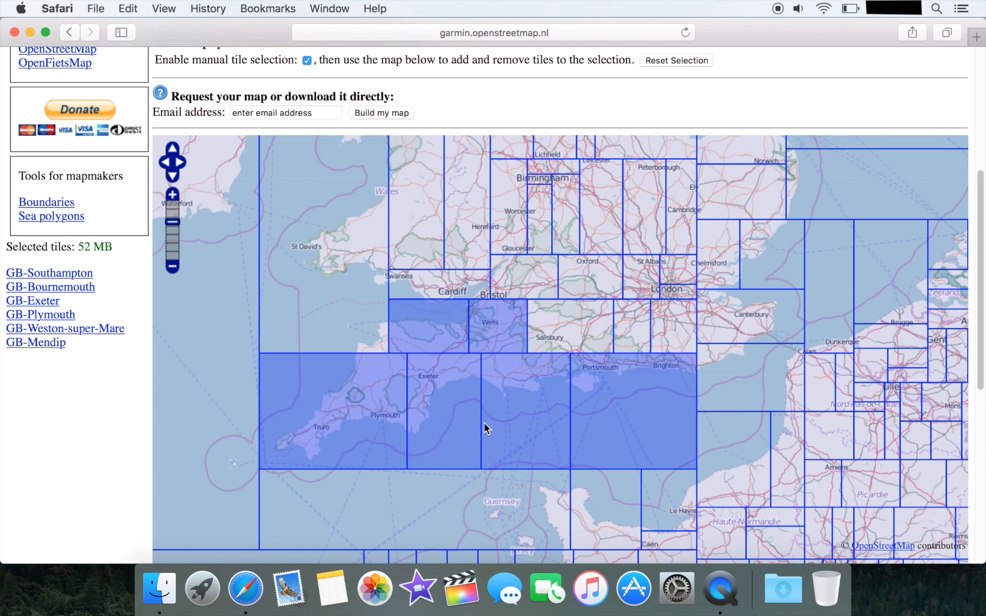
pyautogui.moveTo(582, 396)
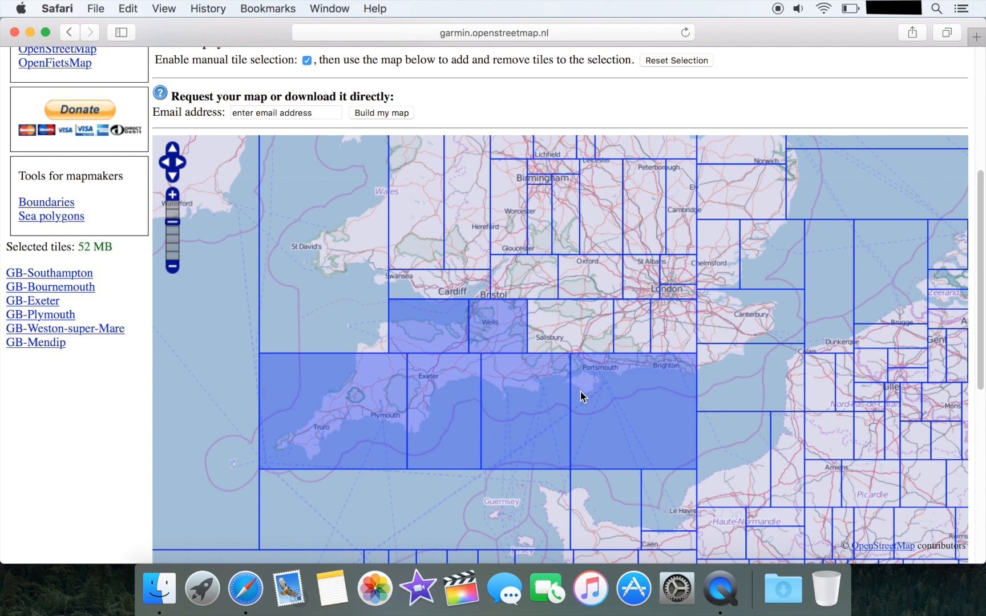
pyautogui.click(571, 326)
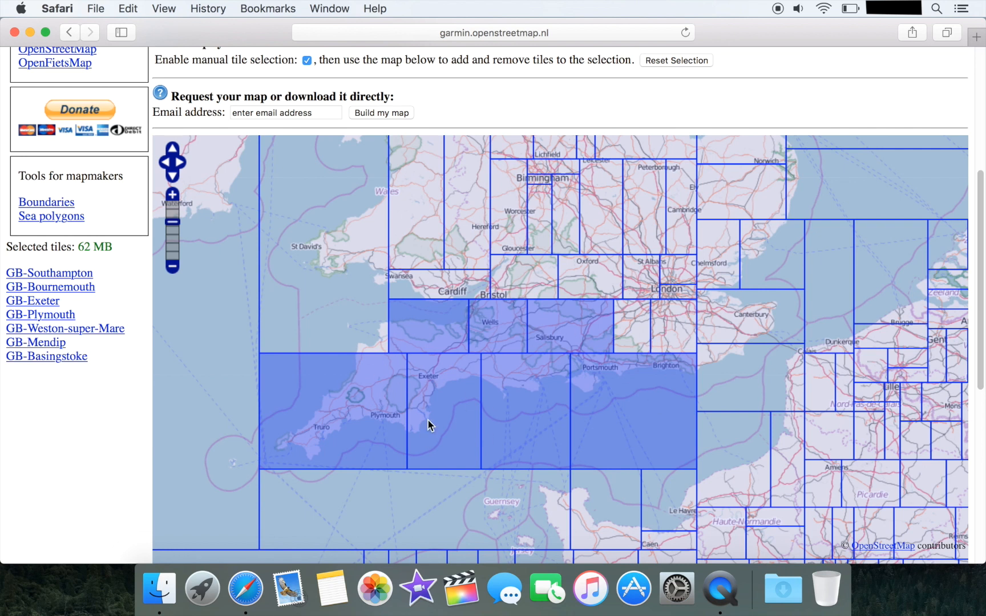
pyautogui.moveTo(70, 241)
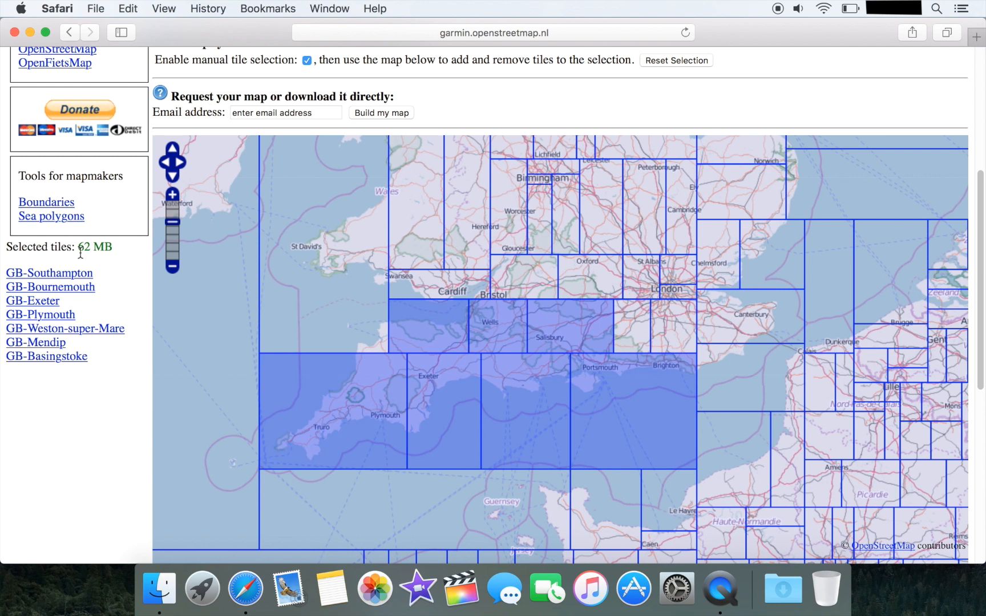
pyautogui.moveTo(368, 279)
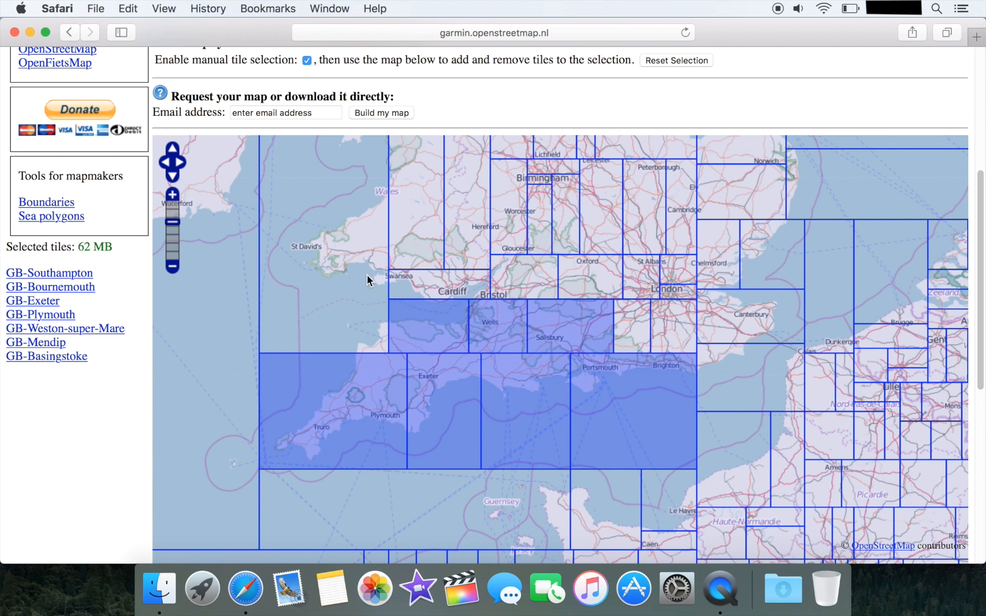
pyautogui.moveTo(93, 261)
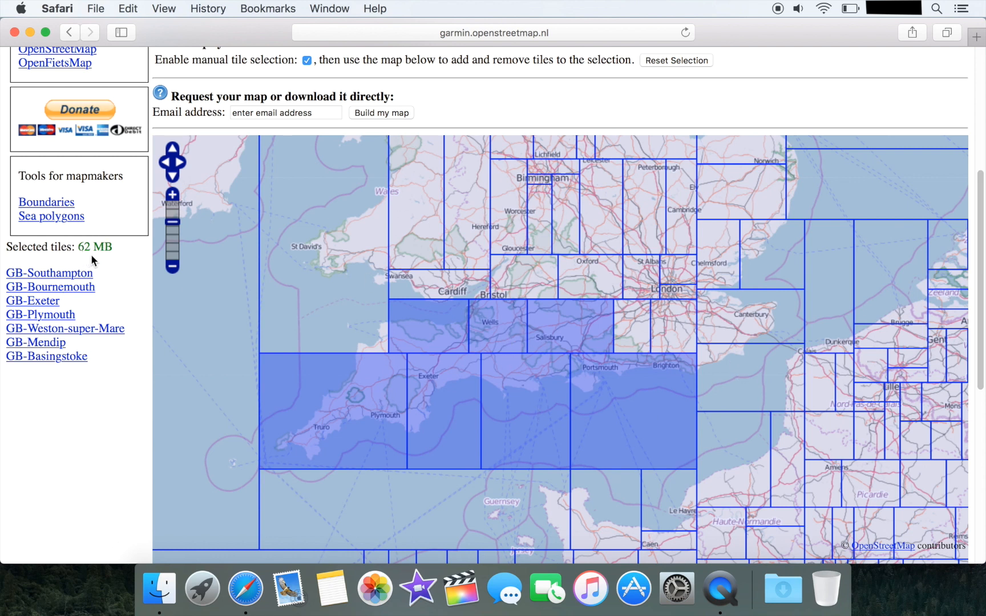
# - Enter the email address starting 'velogps', accepting the autofill suggestion
pyautogui.click(285, 113)
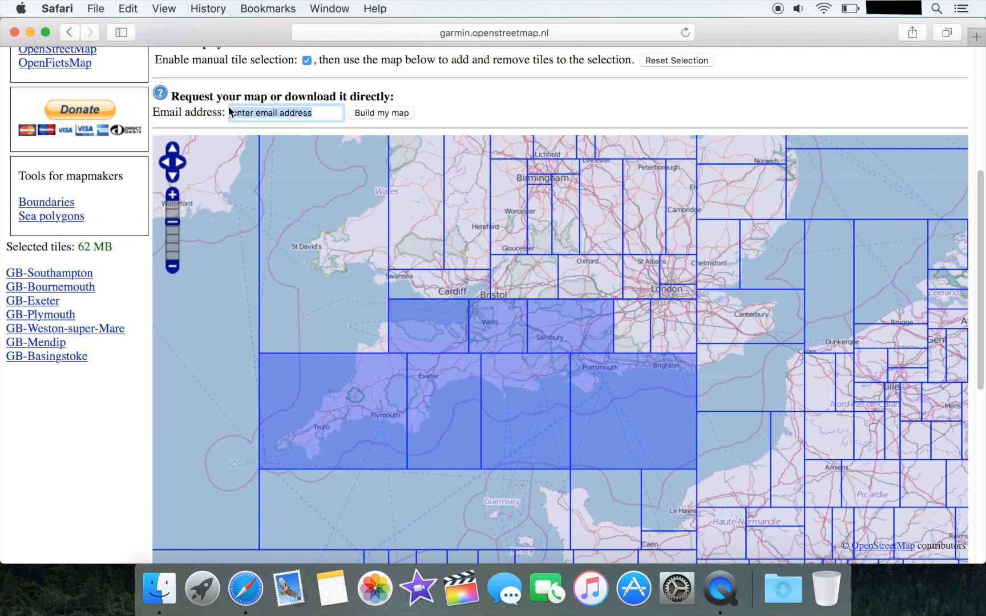
pyautogui.moveTo(234, 174)
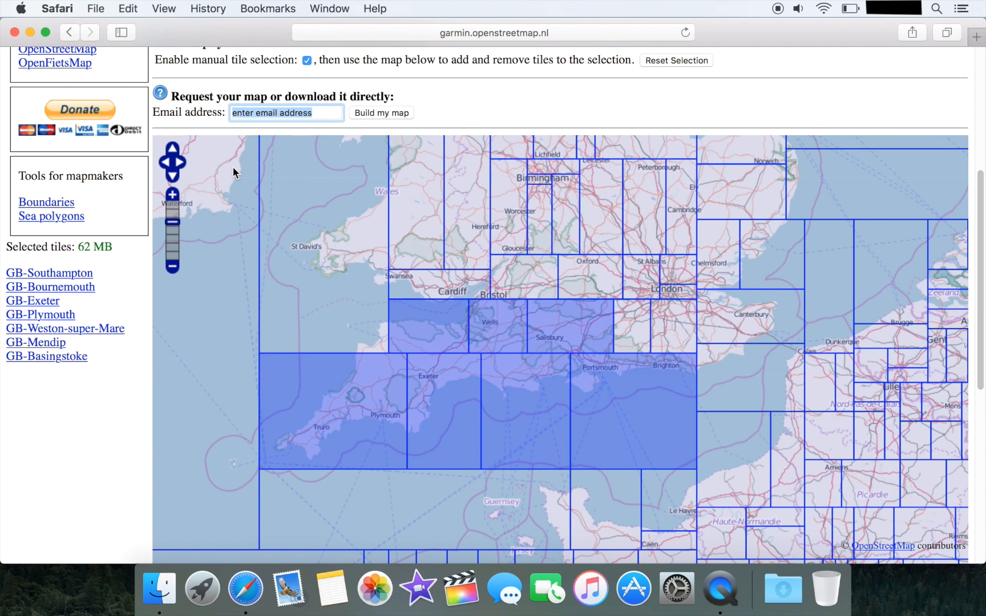
pyautogui.write('velogps')
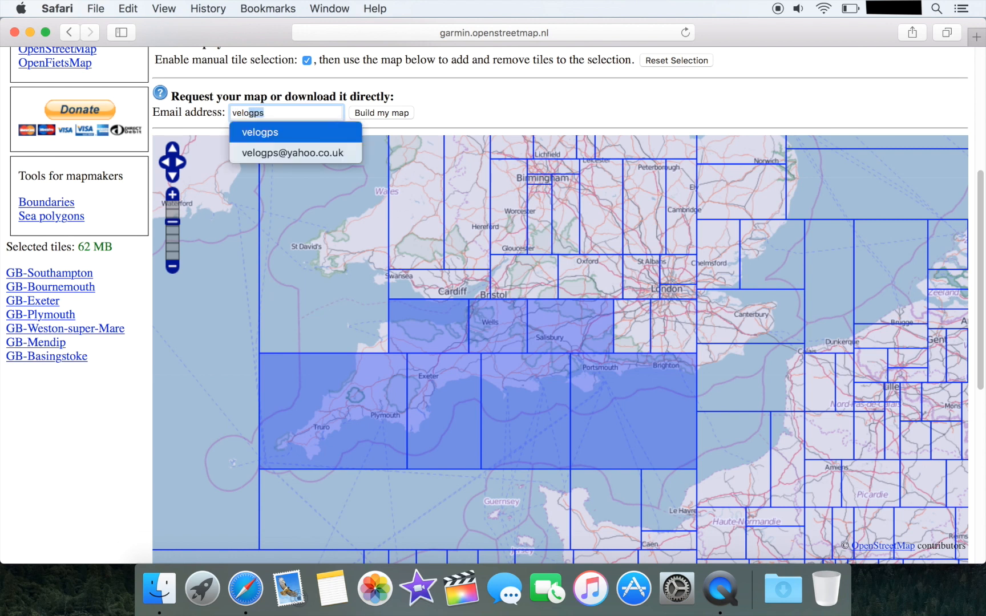
pyautogui.click(293, 153)
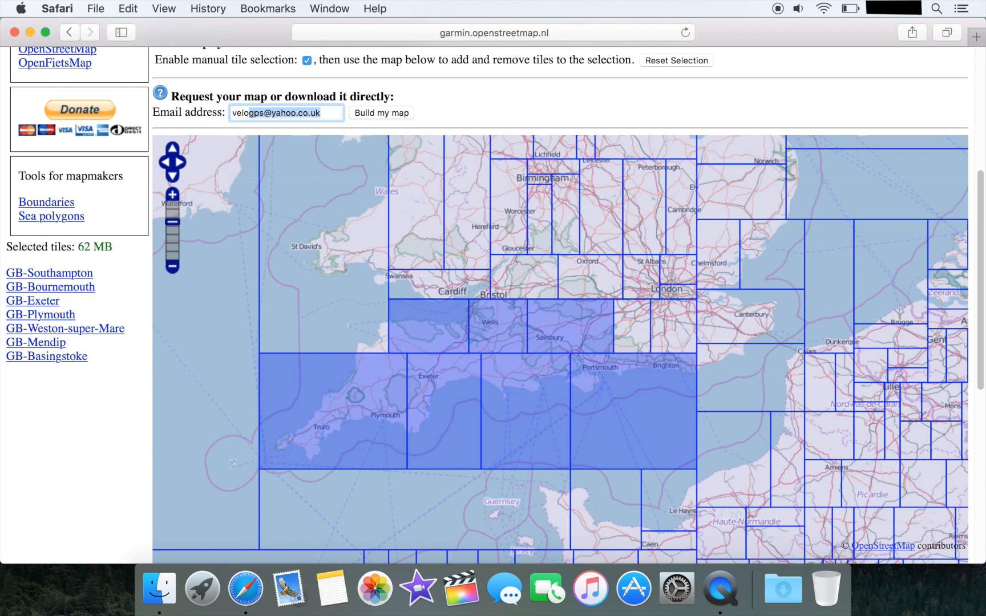
pyautogui.moveTo(375, 125)
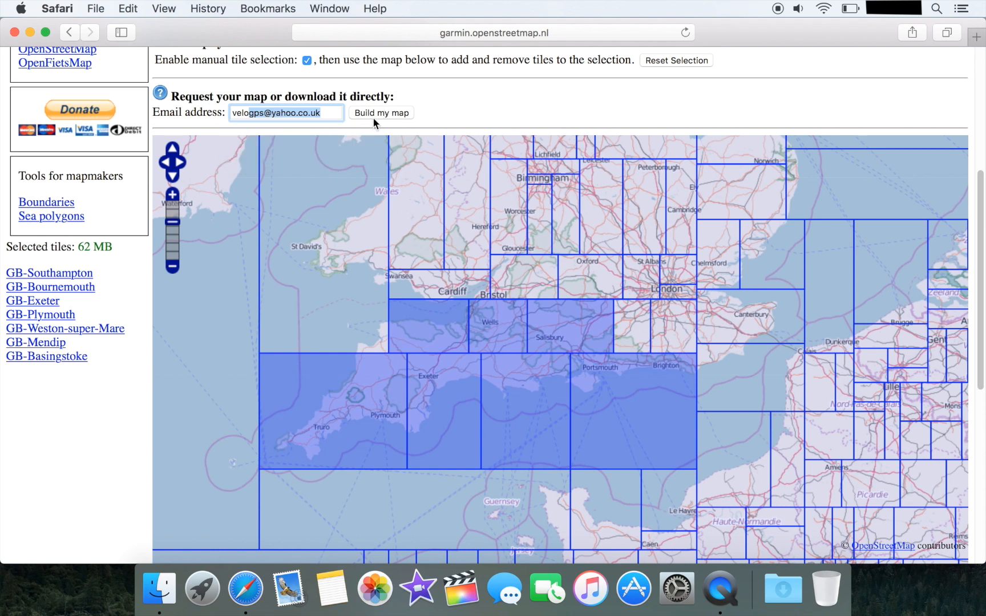
# - Submit the map request with 'Build my map' and reach the request-accepted page
pyautogui.click(381, 113)
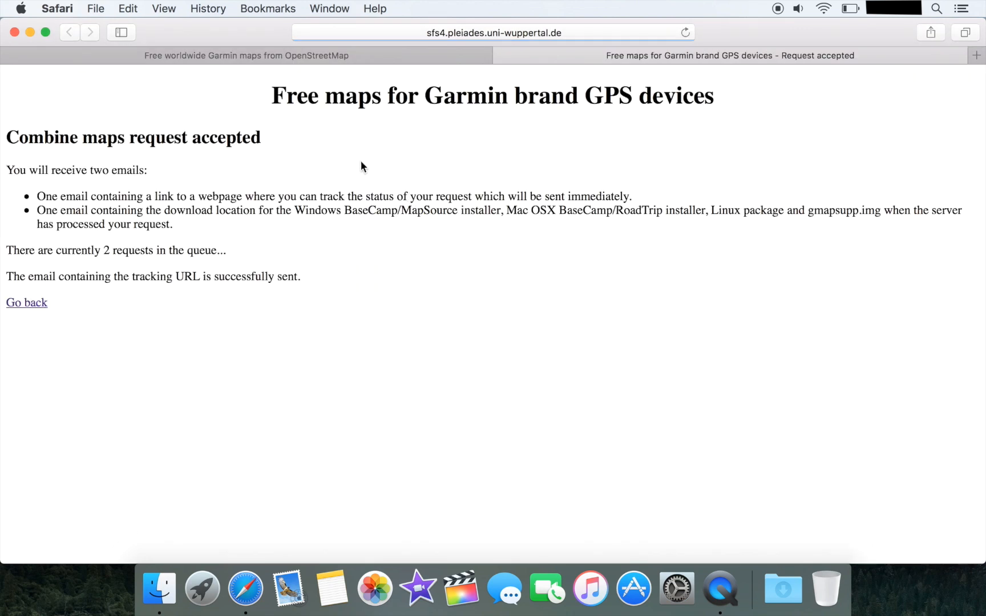
pyautogui.moveTo(232, 205)
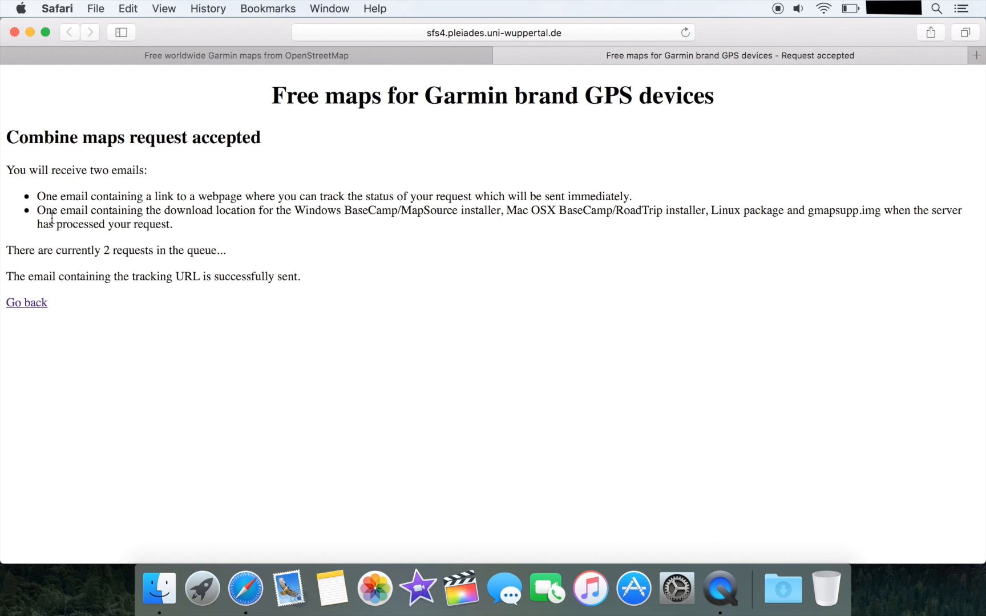
pyautogui.moveTo(472, 230)
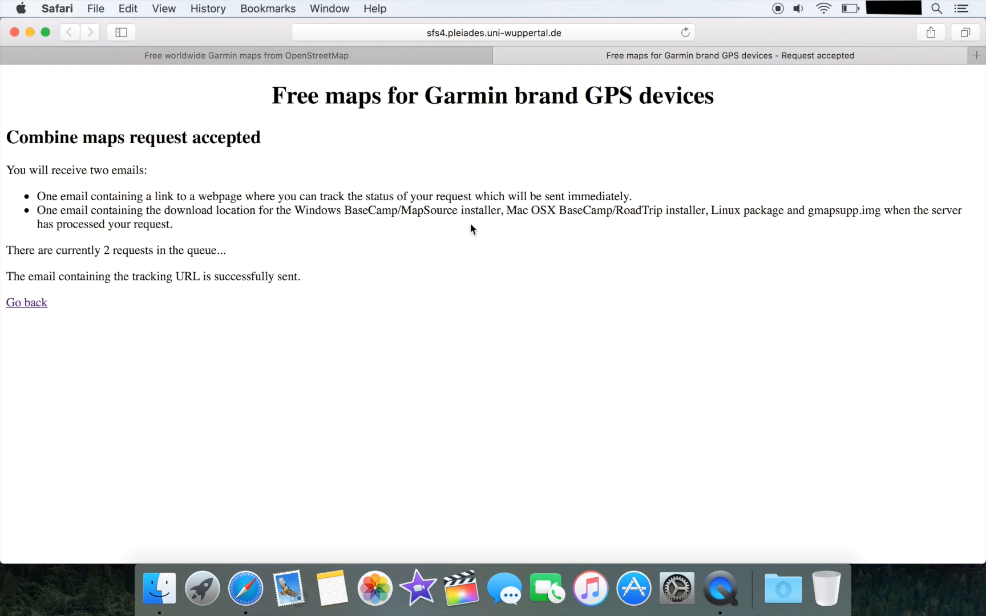
pyautogui.moveTo(472, 338)
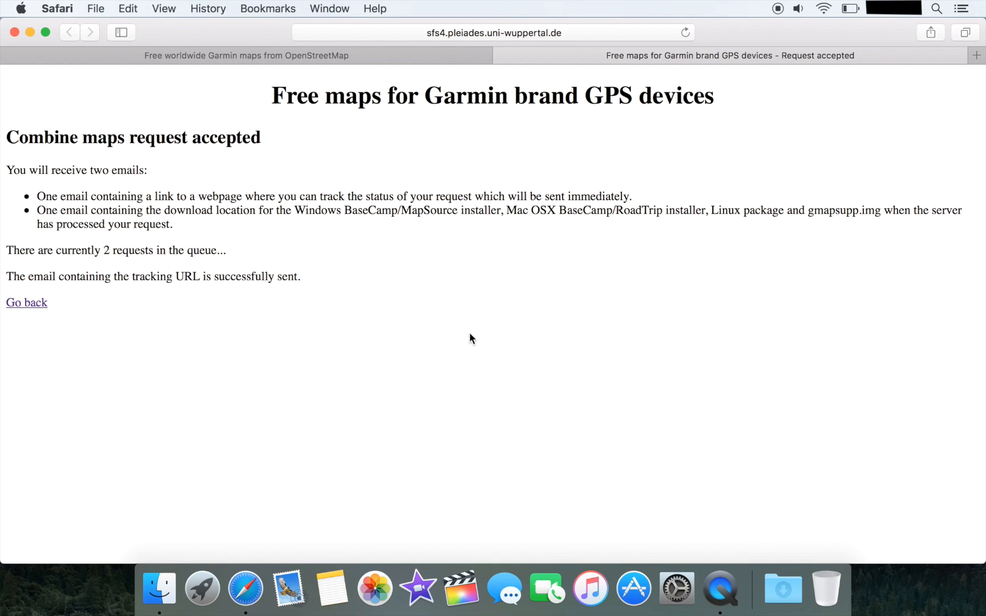
pyautogui.moveTo(325, 300)
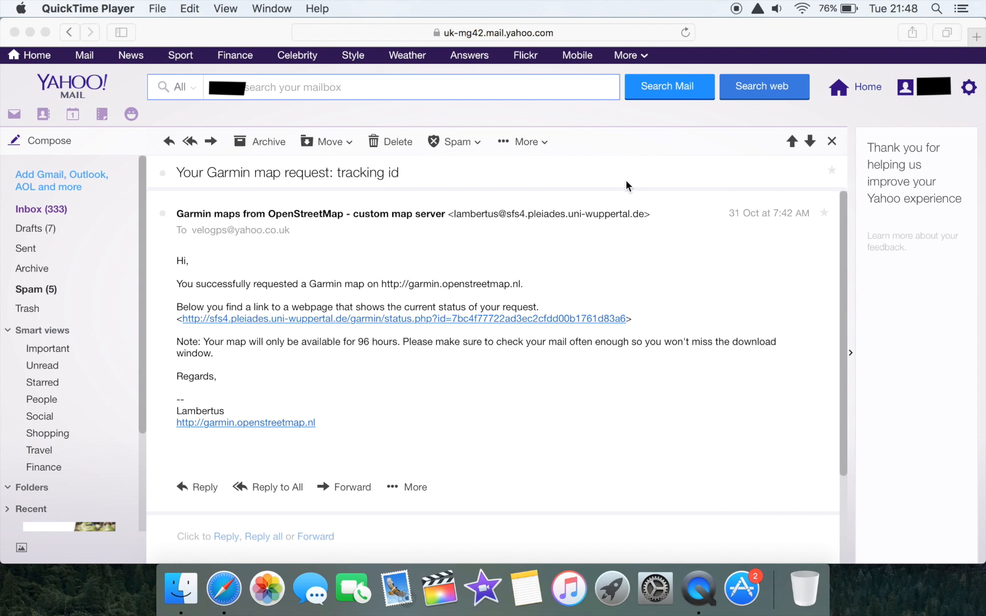
pyautogui.moveTo(347, 307)
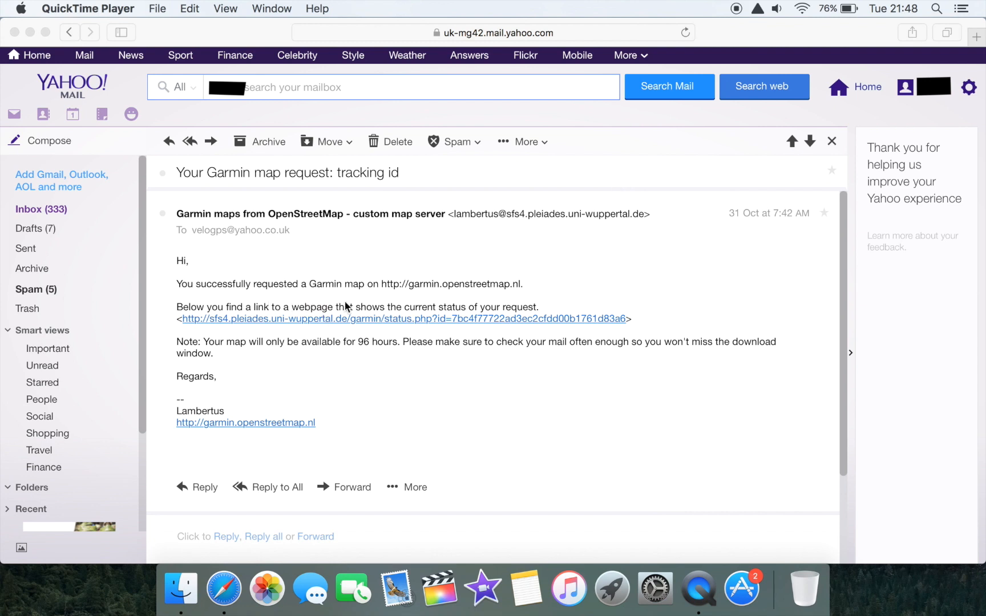
pyautogui.moveTo(338, 307)
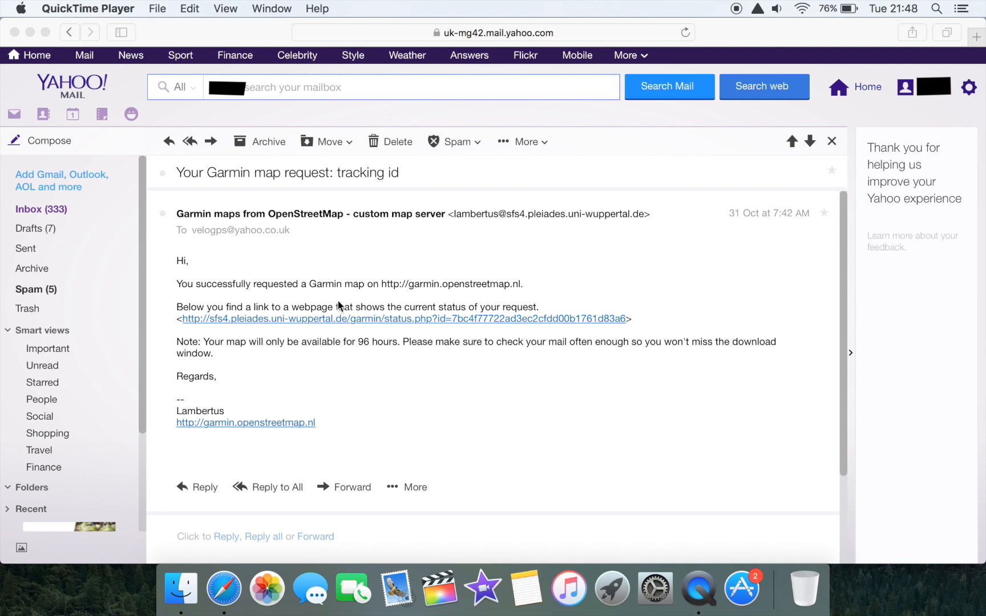
pyautogui.moveTo(376, 327)
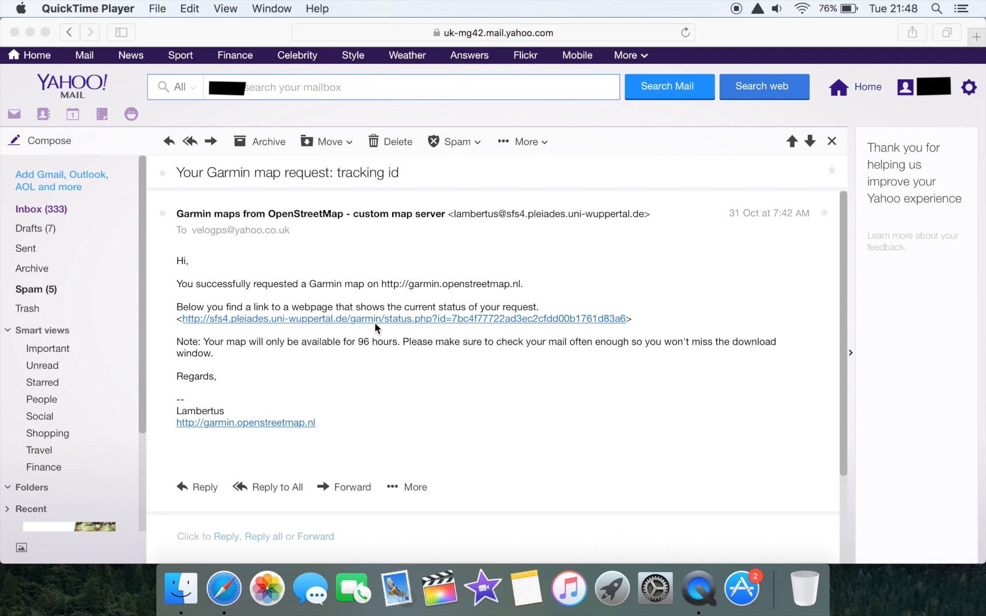
pyautogui.moveTo(526, 315)
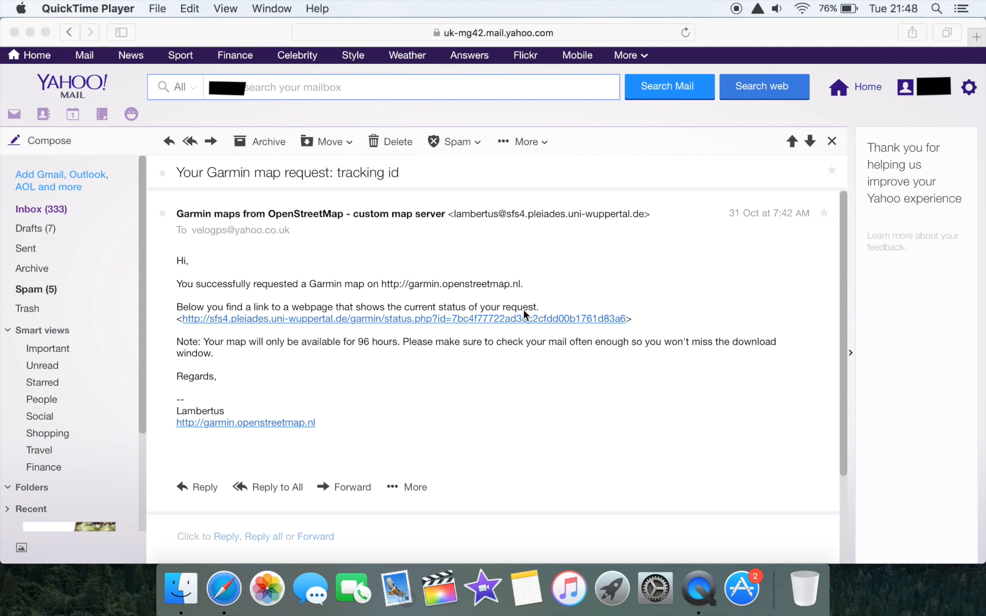
pyautogui.moveTo(281, 357)
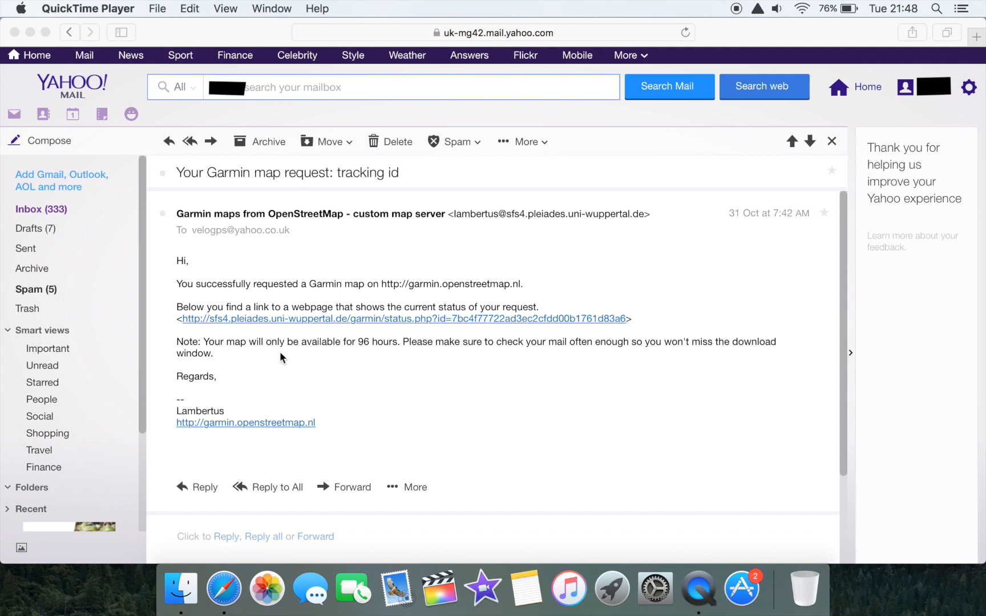
pyautogui.moveTo(385, 355)
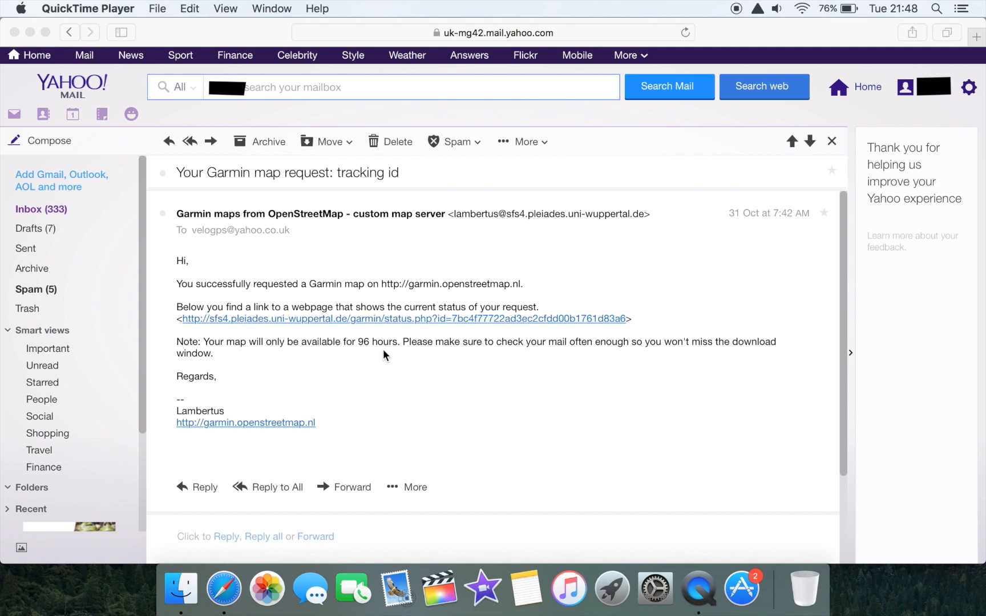
pyautogui.moveTo(371, 356)
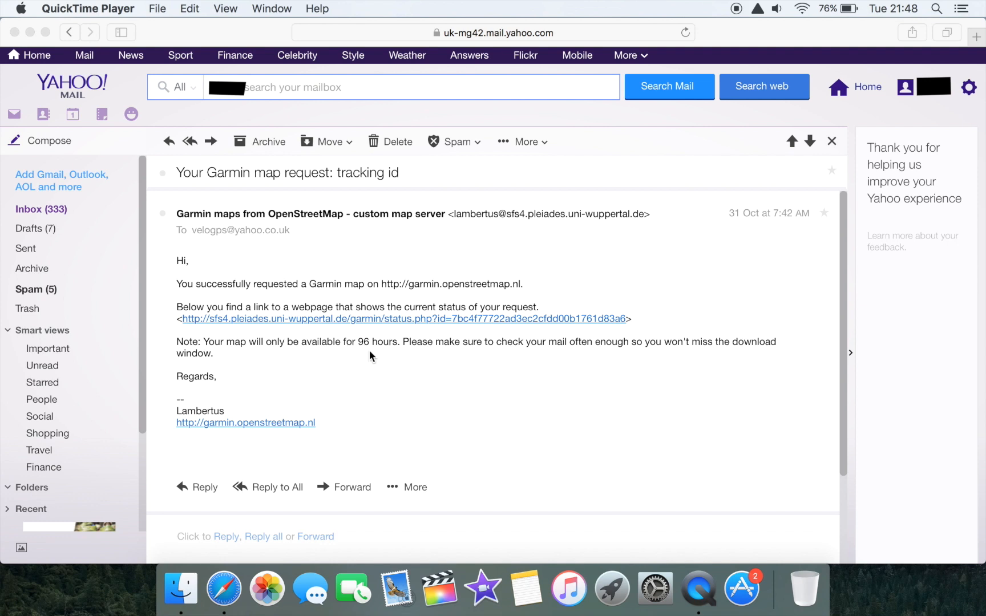
pyautogui.moveTo(386, 358)
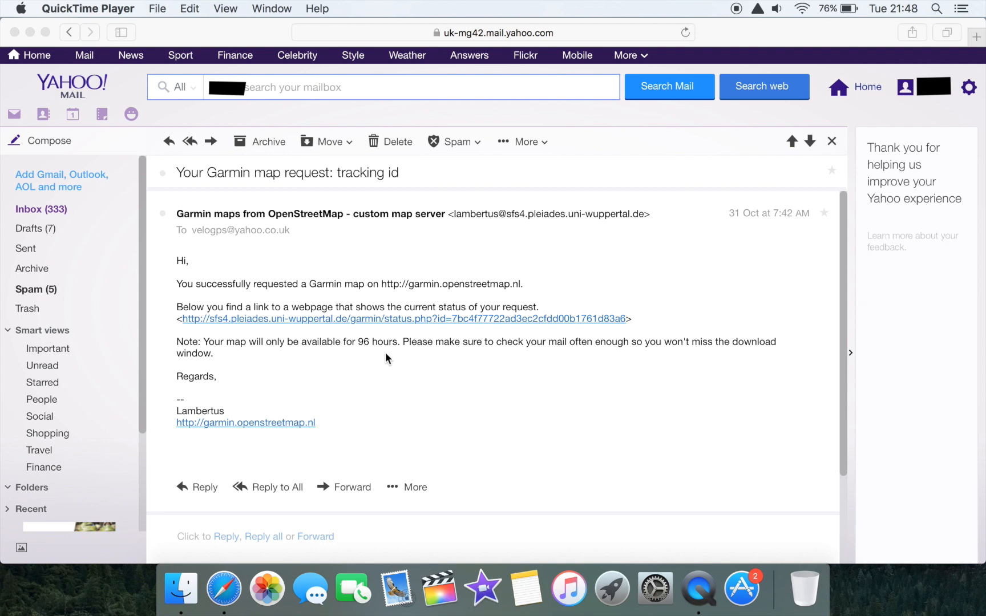
pyautogui.moveTo(631, 359)
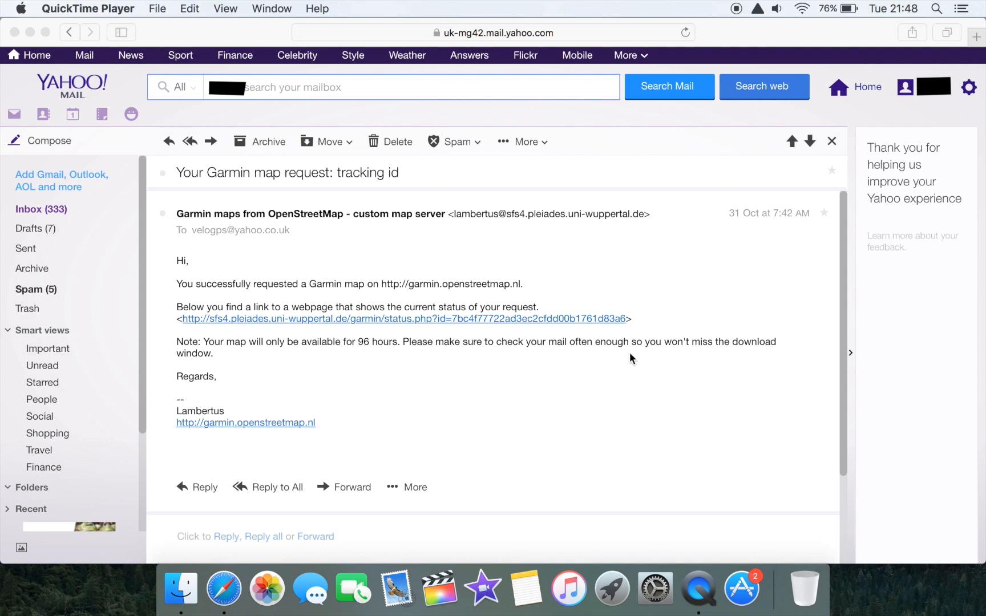
pyautogui.moveTo(691, 369)
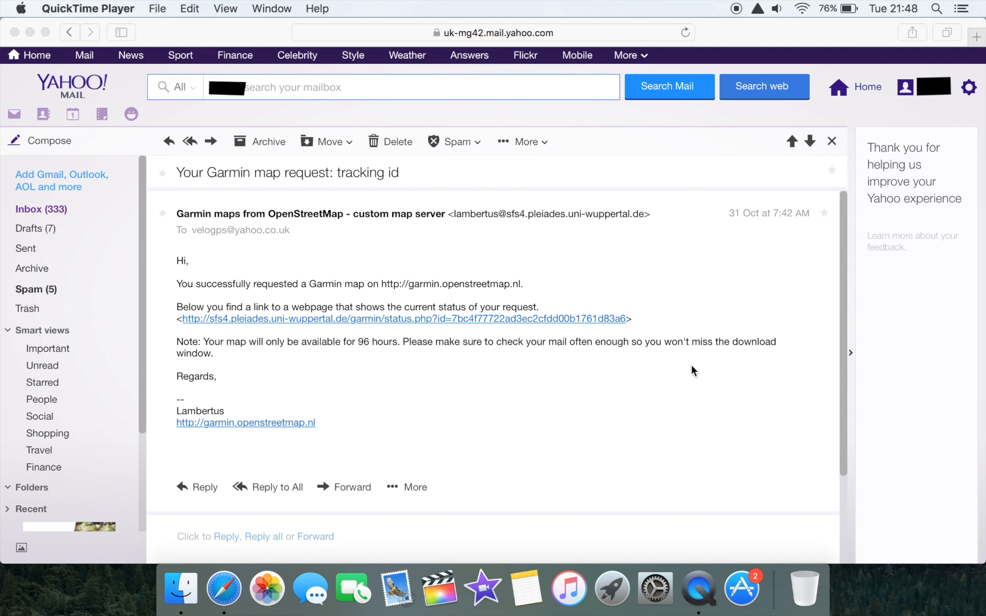
pyautogui.moveTo(588, 403)
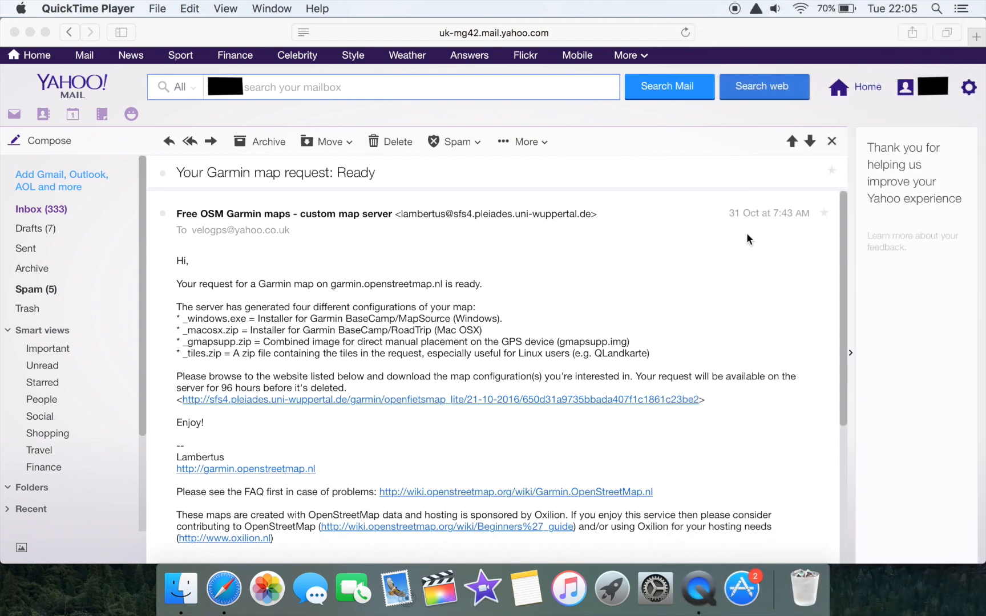
pyautogui.moveTo(769, 232)
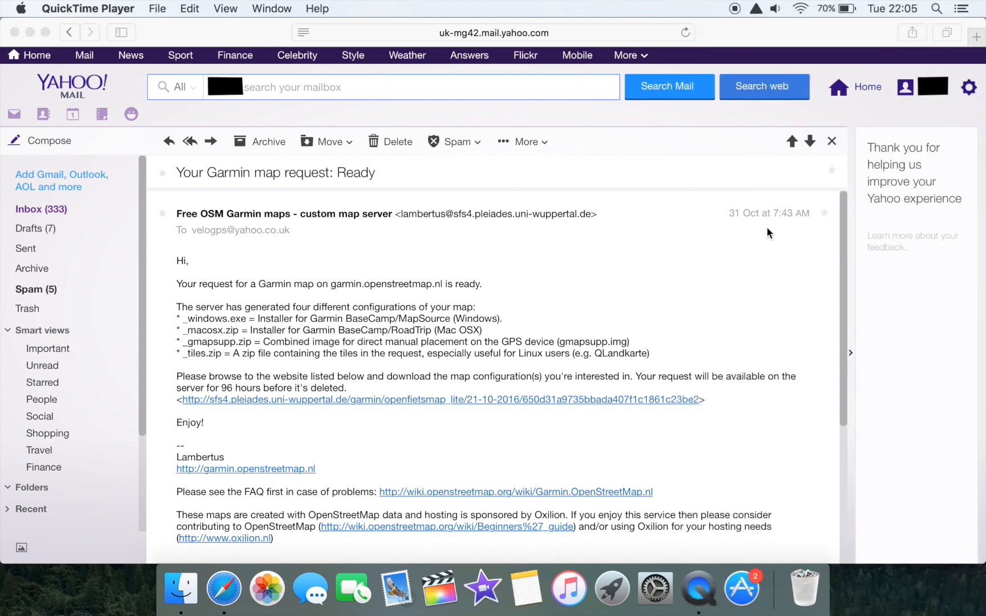
pyautogui.moveTo(316, 305)
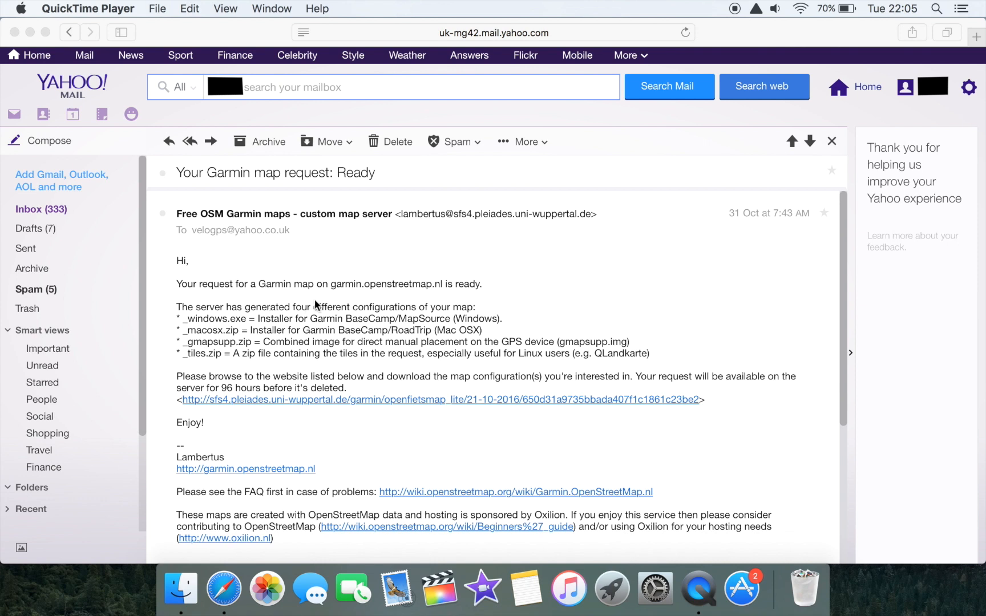
pyautogui.moveTo(458, 306)
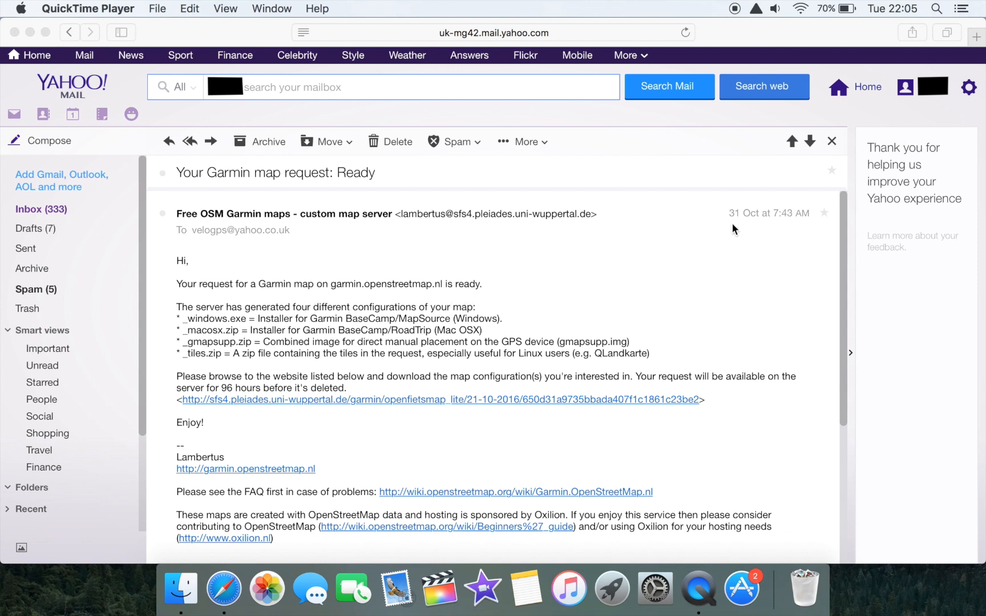
pyautogui.moveTo(751, 218)
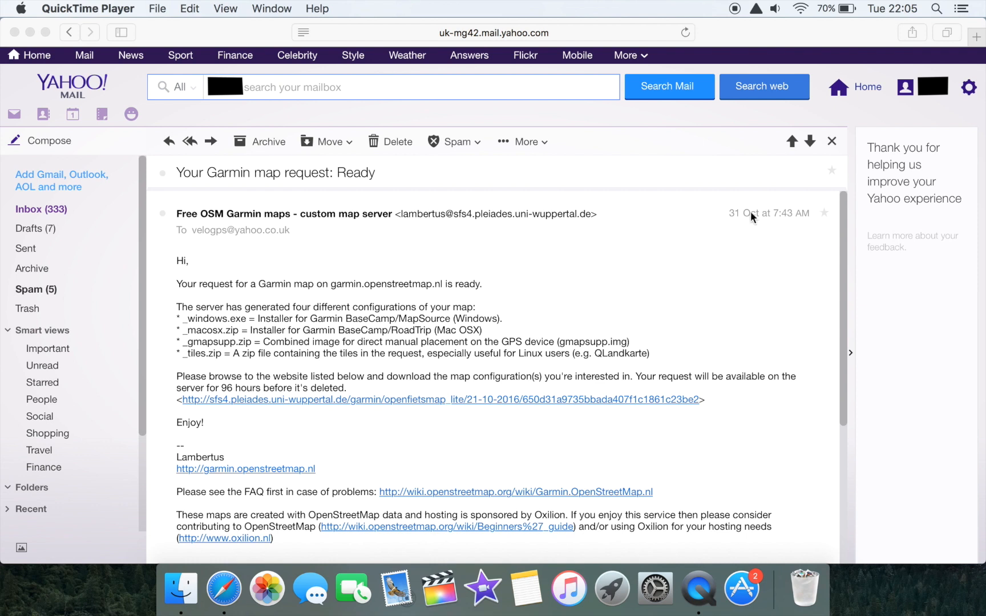
pyautogui.moveTo(746, 232)
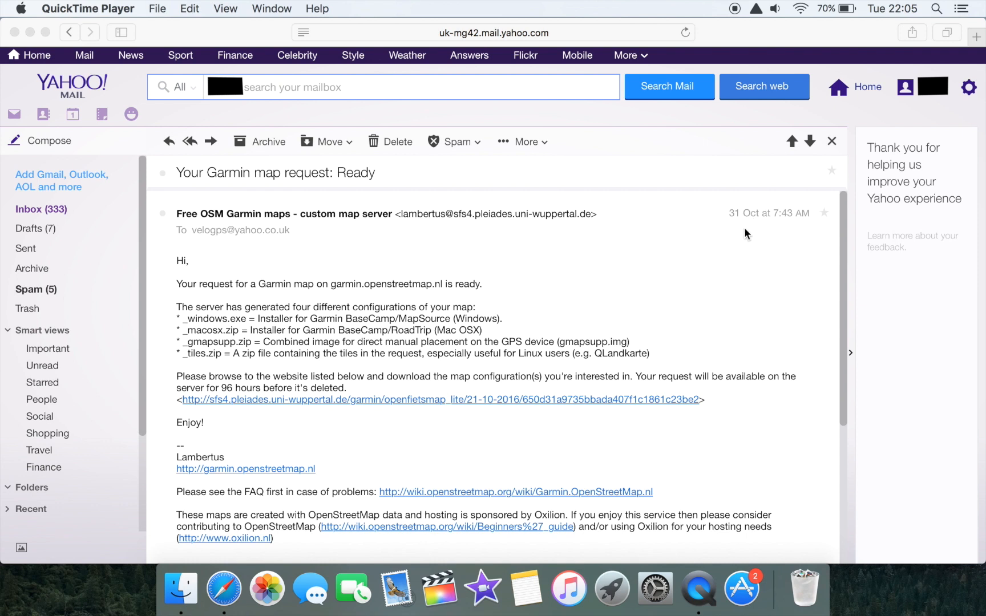
pyautogui.moveTo(308, 317)
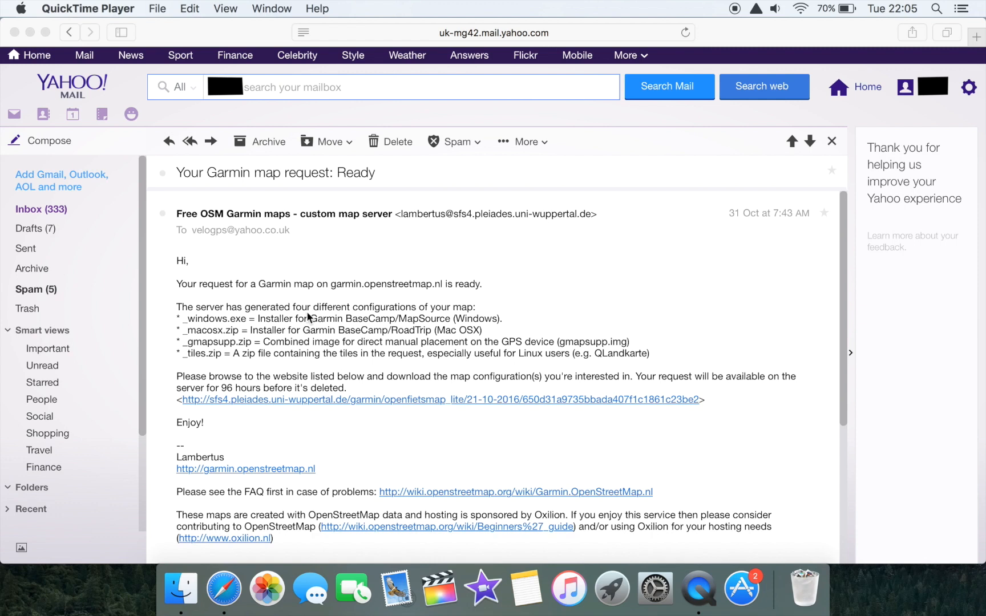
pyautogui.moveTo(440, 316)
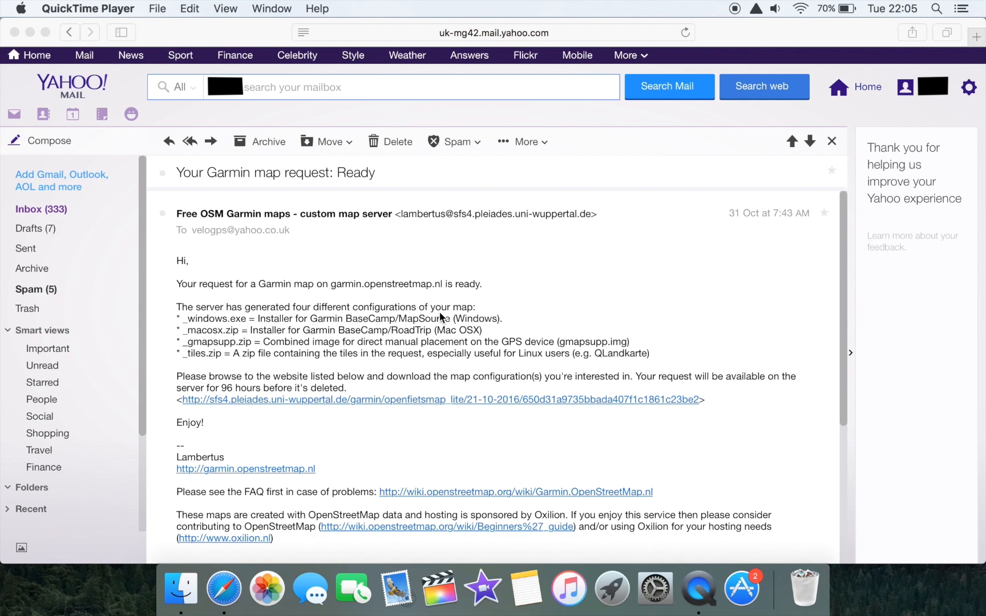
pyautogui.moveTo(244, 349)
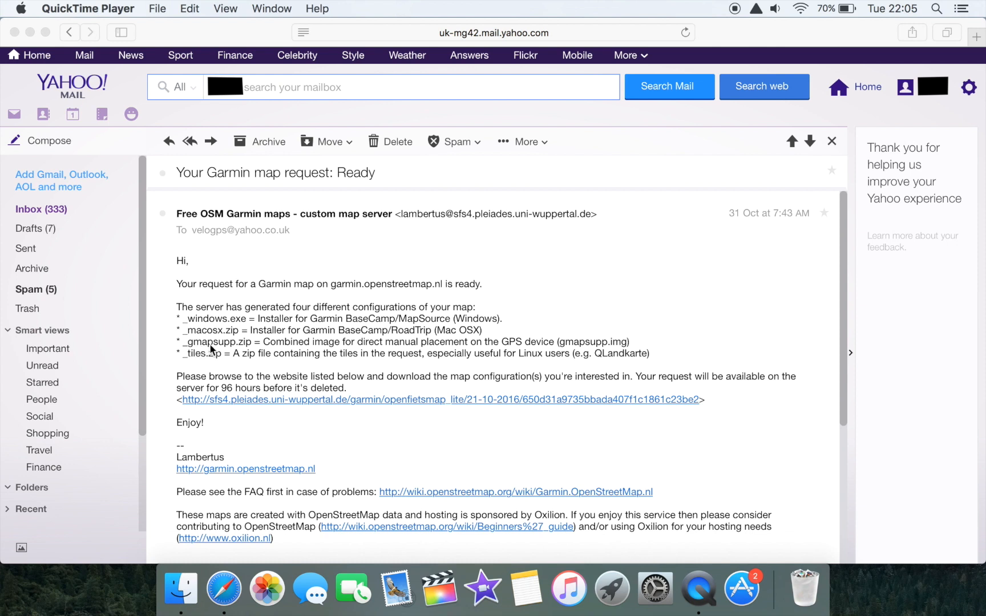
pyautogui.moveTo(367, 357)
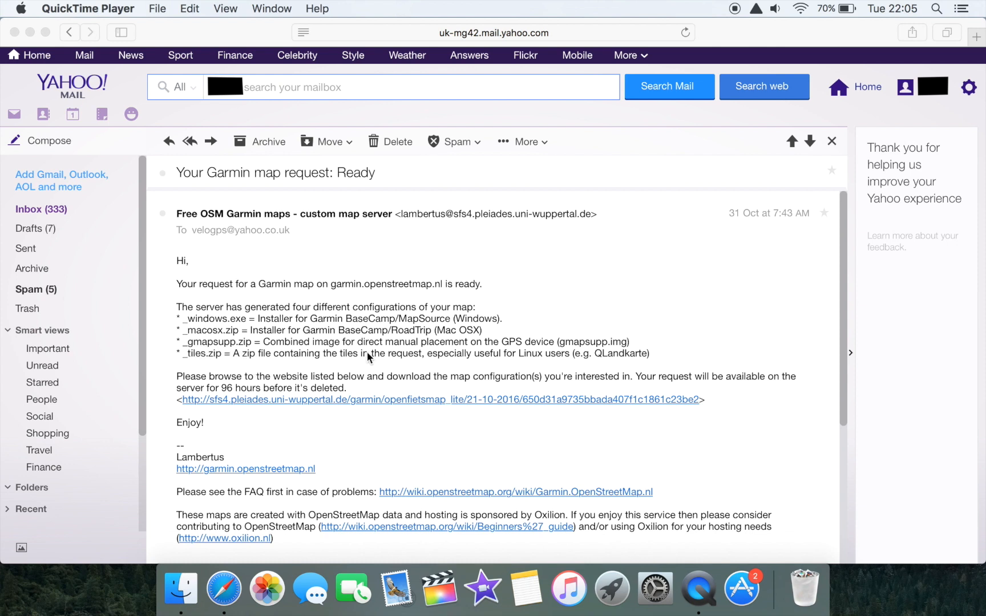
pyautogui.moveTo(429, 353)
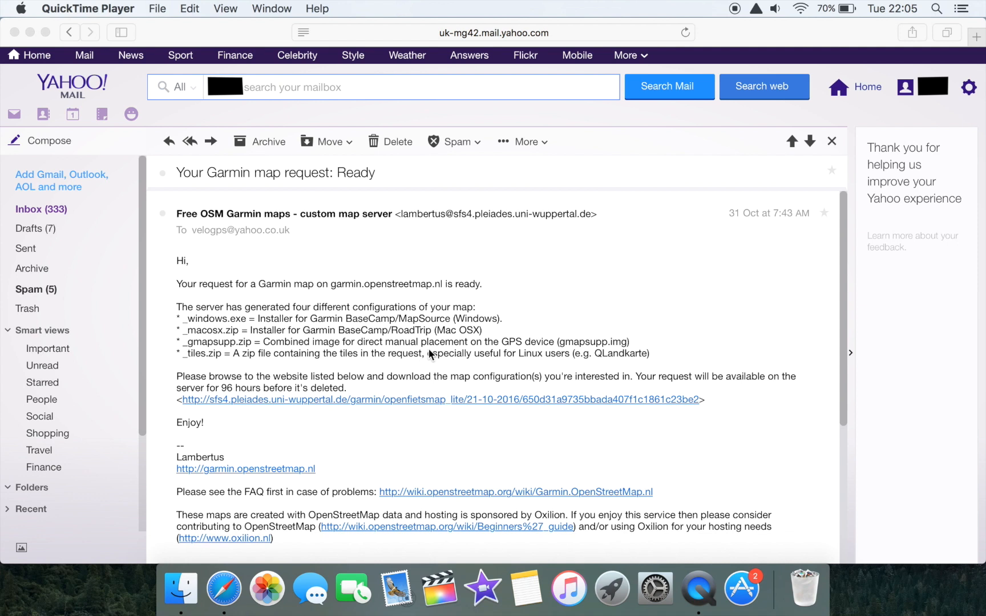
pyautogui.moveTo(475, 352)
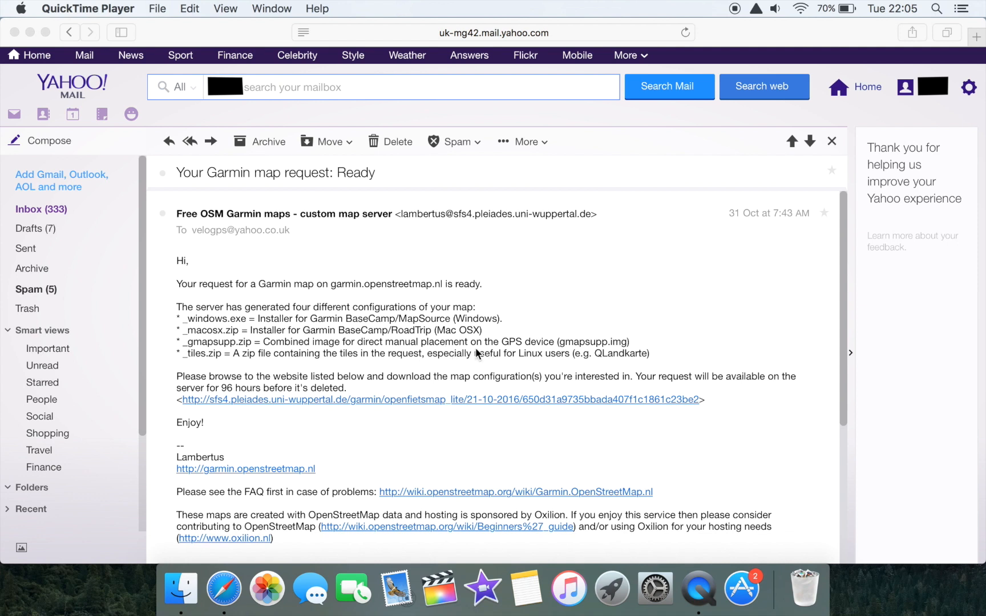
pyautogui.moveTo(514, 349)
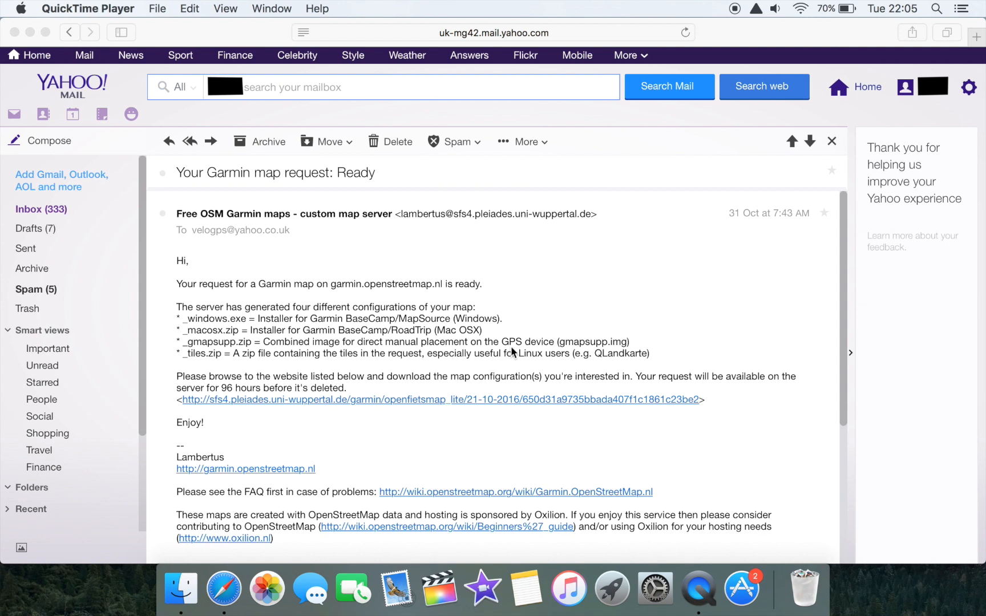
pyautogui.moveTo(521, 357)
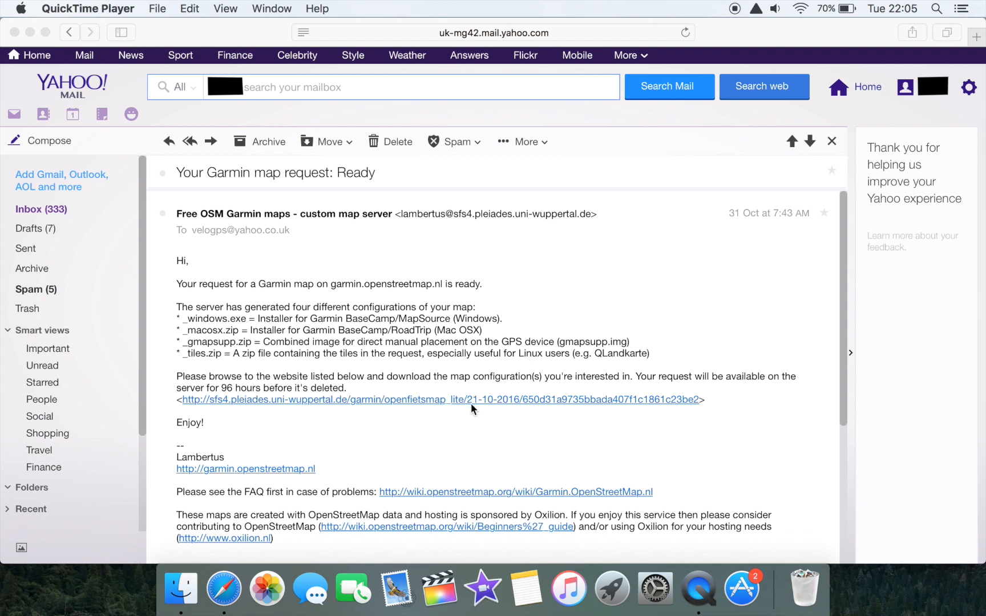
pyautogui.moveTo(443, 415)
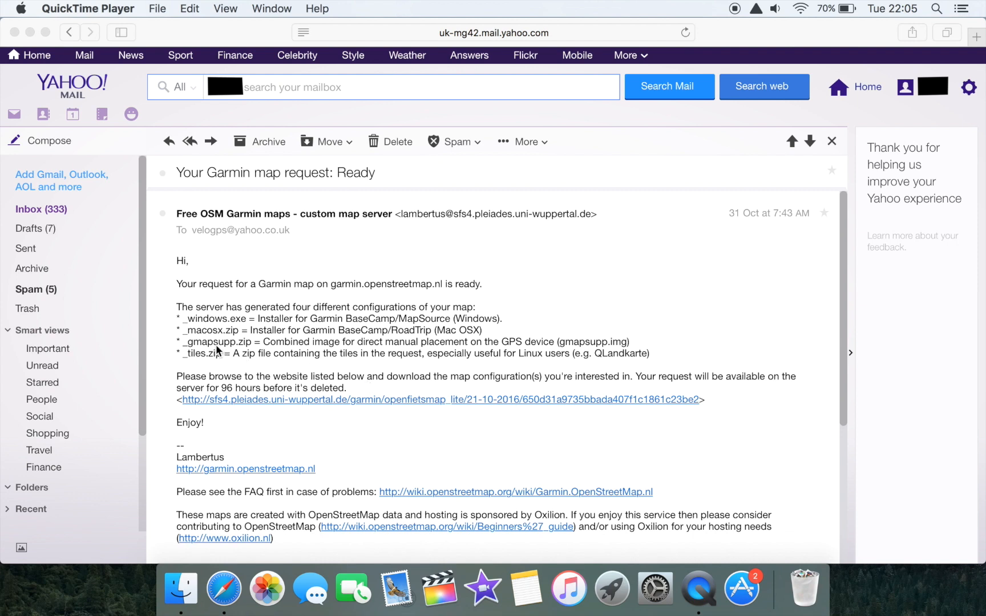
pyautogui.moveTo(408, 428)
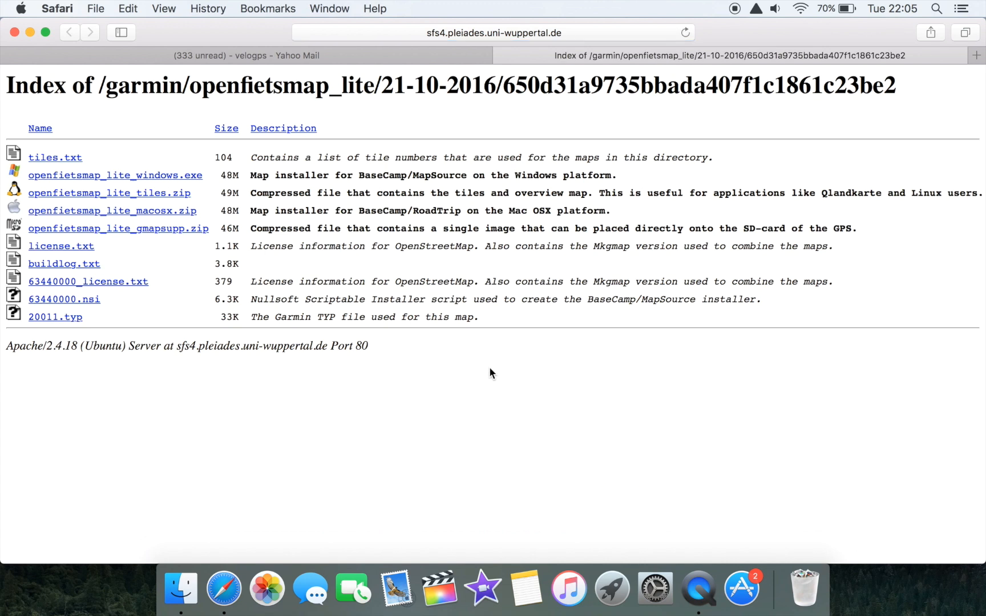
pyautogui.moveTo(182, 249)
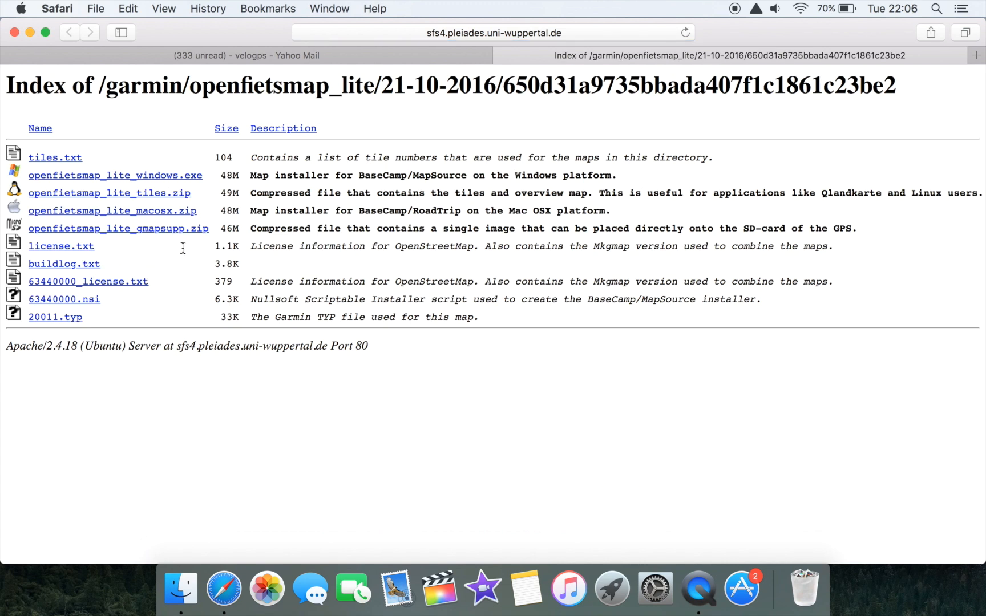
pyautogui.moveTo(195, 242)
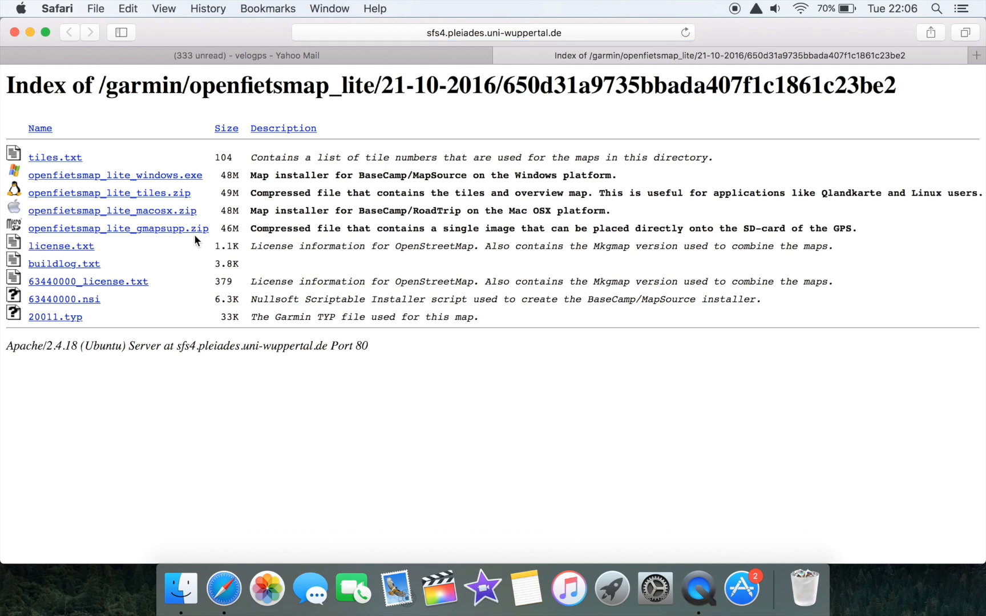
pyautogui.moveTo(190, 232)
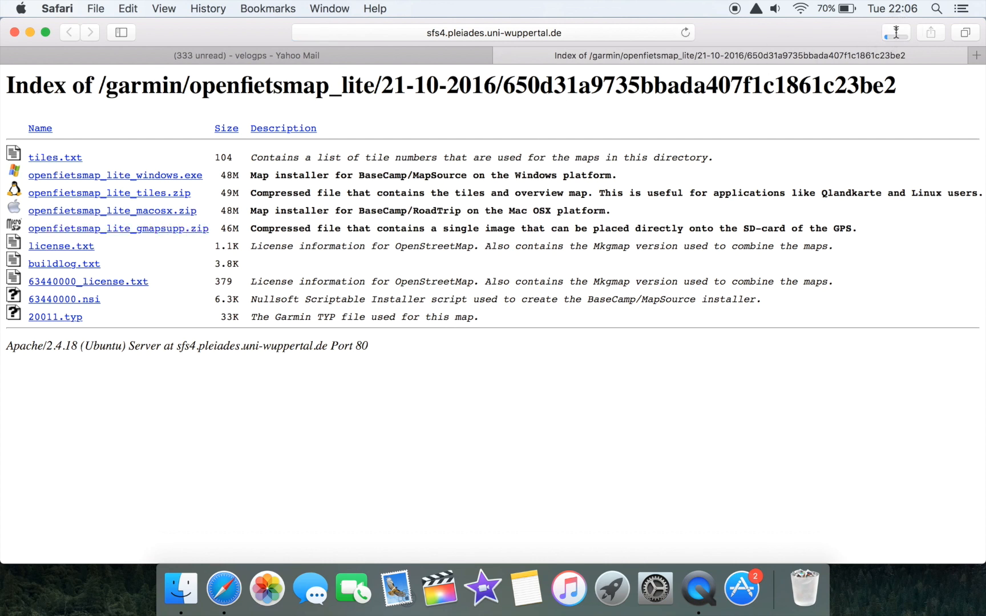
# - Download openfietsmap_lite_gmapsupp.zip (47.8 MB gmapsupp.img) in Safari
pyautogui.click(896, 33)
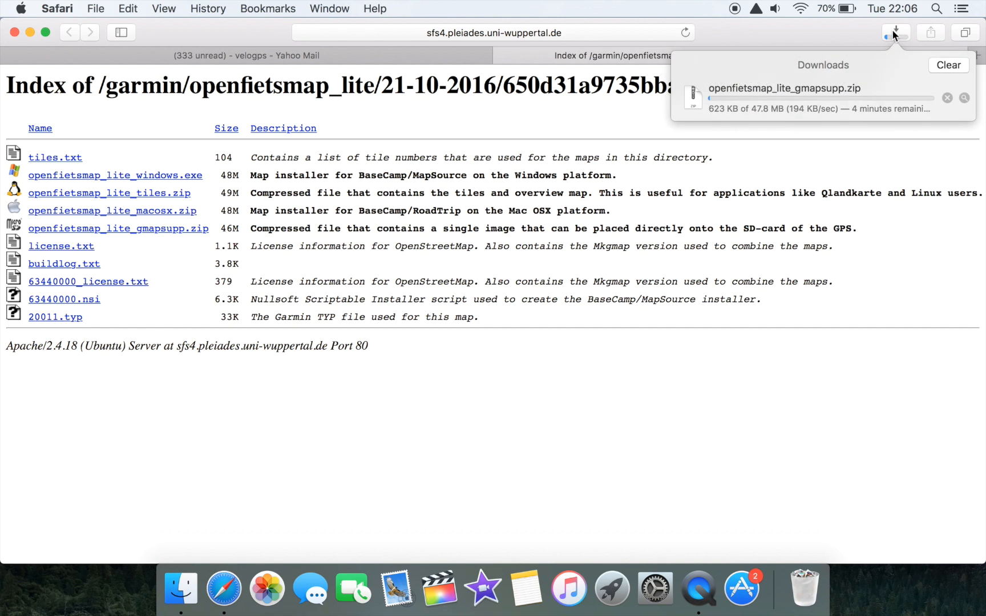
pyautogui.moveTo(876, 124)
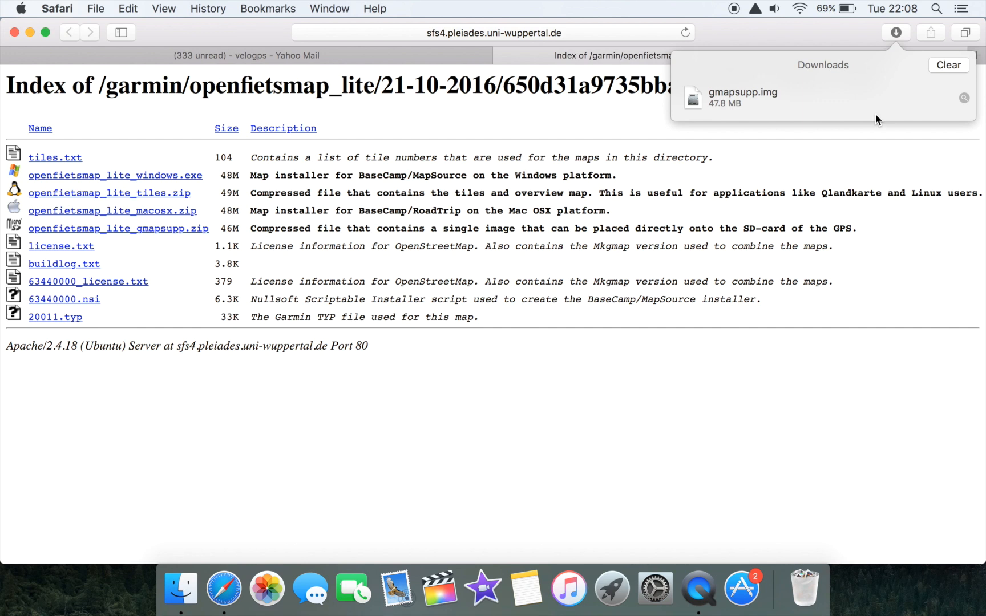
pyautogui.moveTo(965, 97)
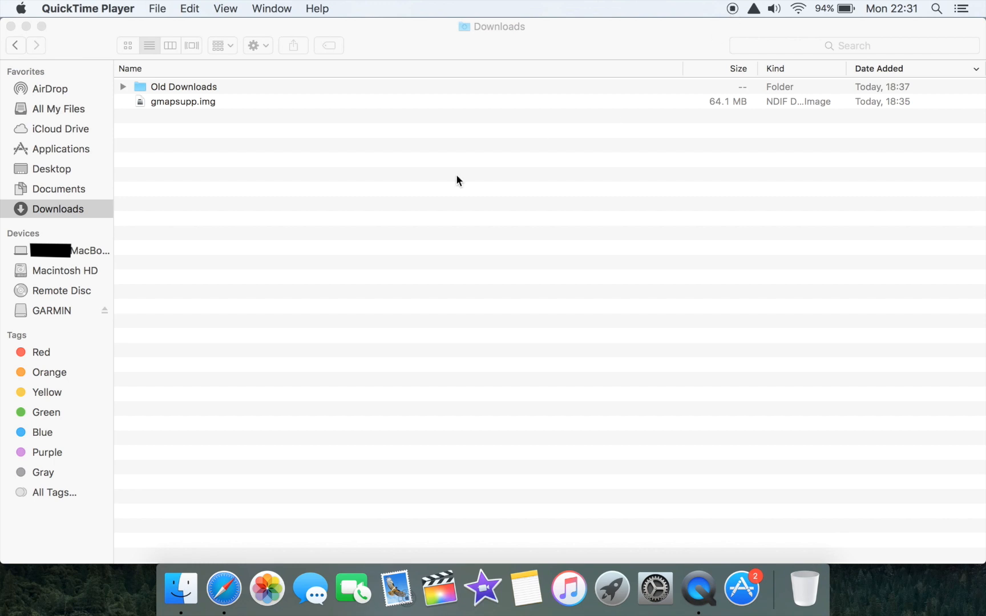
pyautogui.moveTo(56, 227)
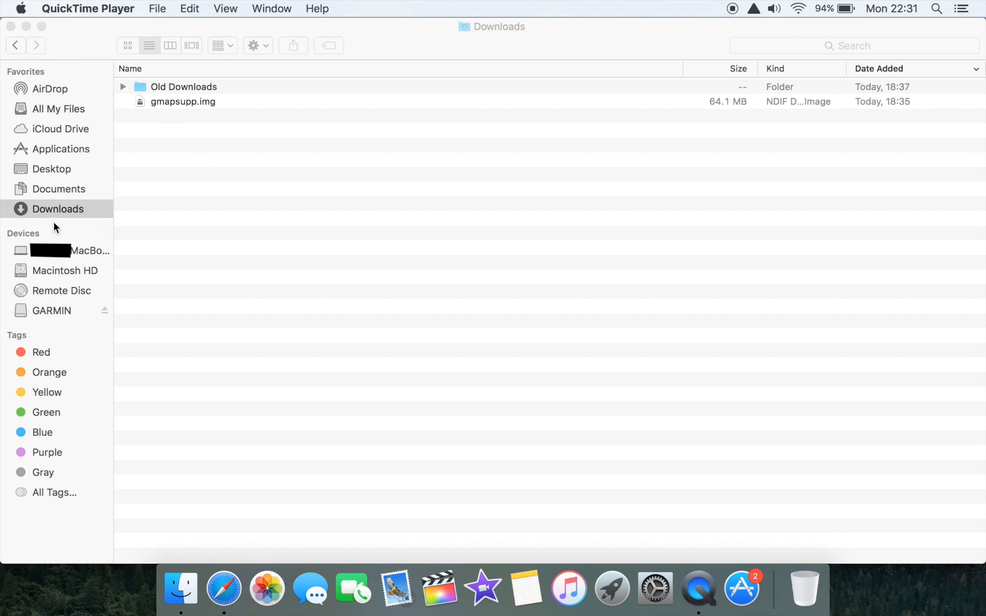
pyautogui.moveTo(182, 112)
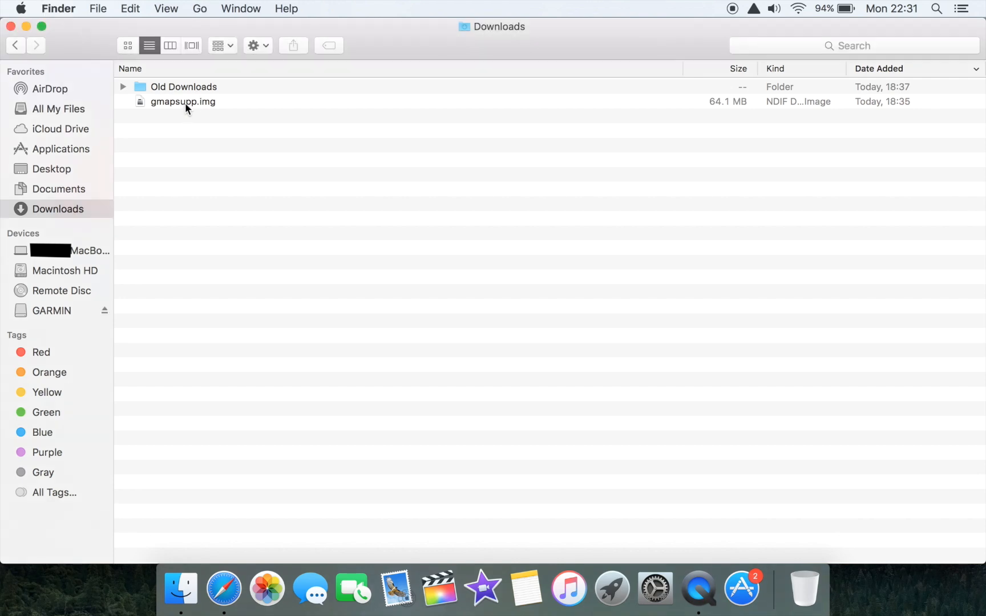
pyautogui.click(183, 102)
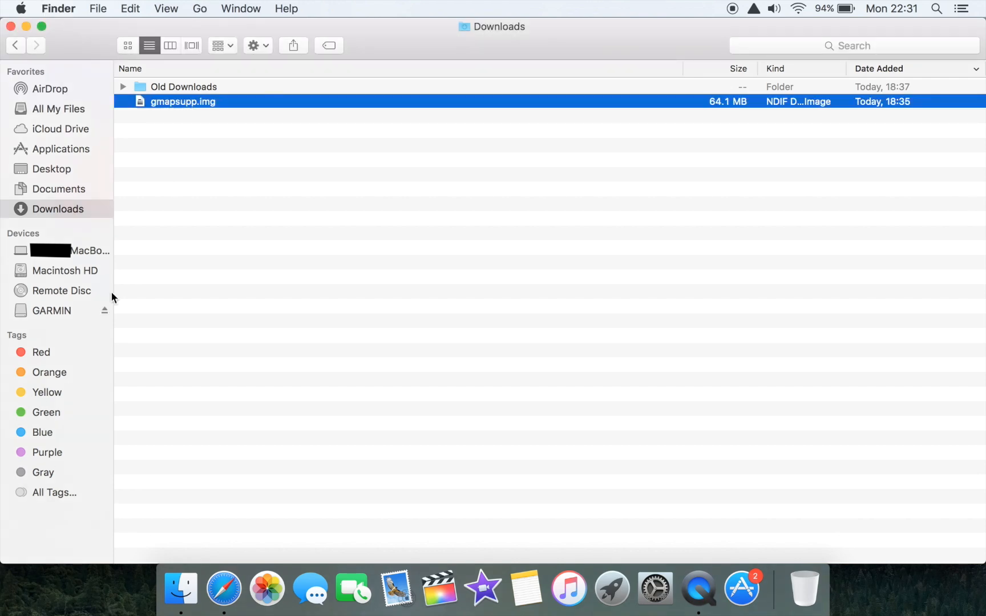
pyautogui.moveTo(199, 430)
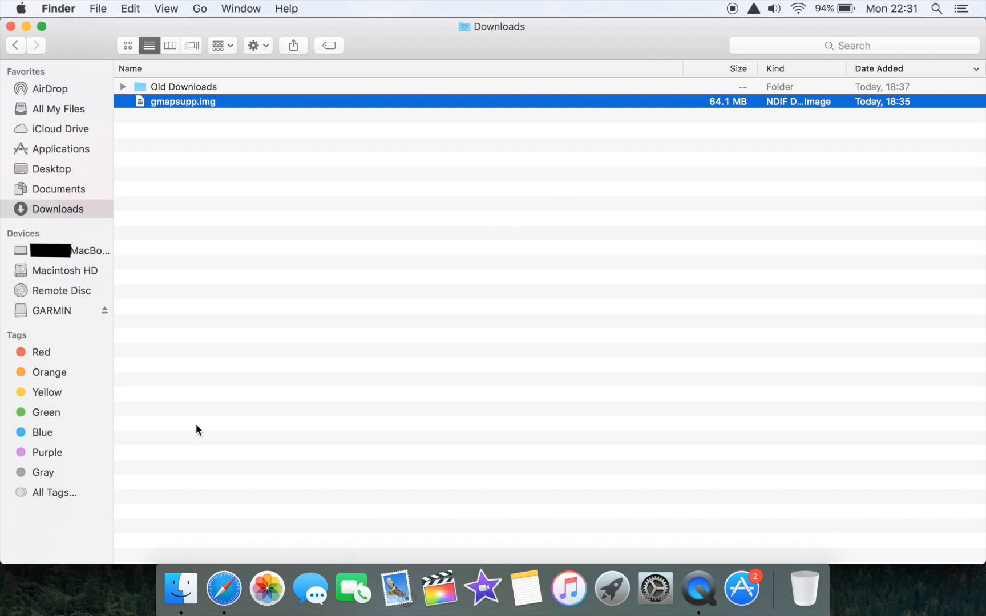
pyautogui.moveTo(34, 315)
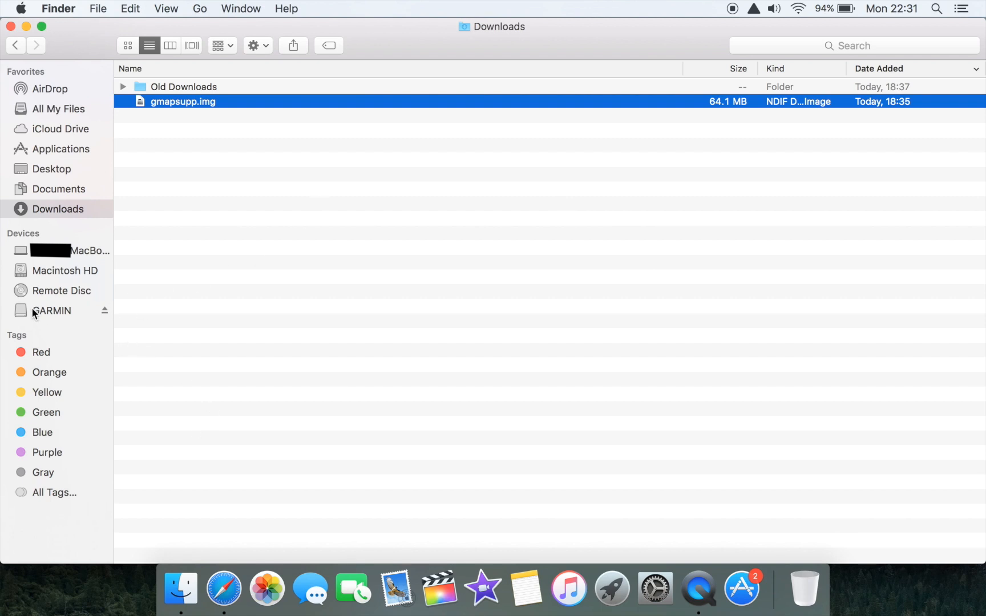
pyautogui.moveTo(58, 319)
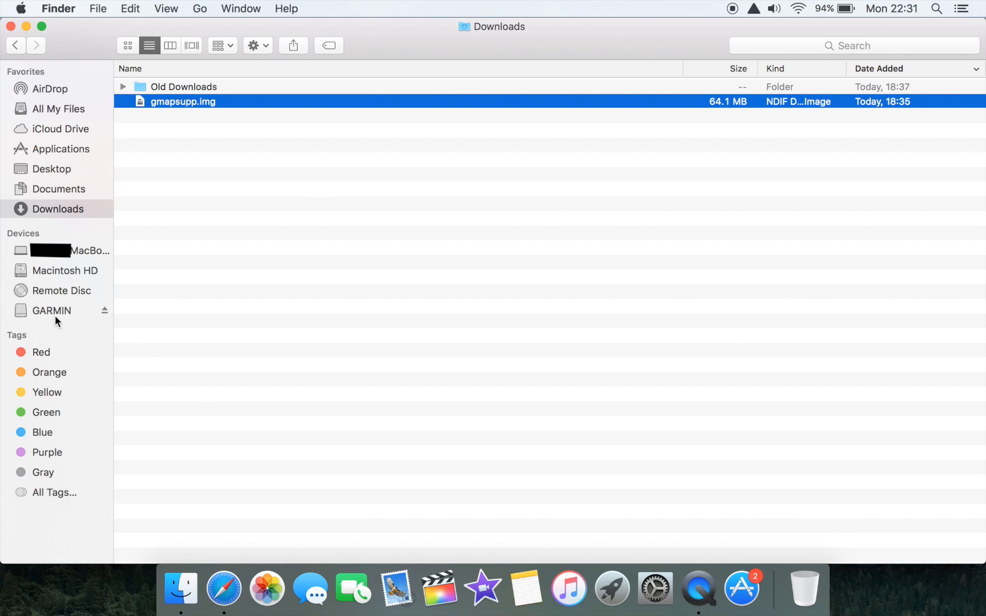
pyautogui.moveTo(84, 321)
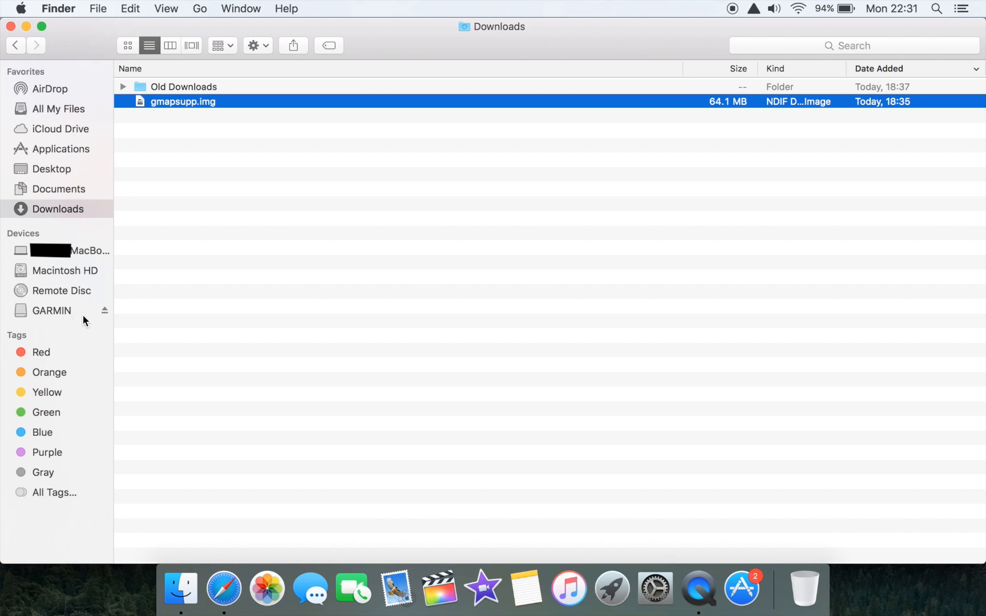
pyautogui.moveTo(55, 314)
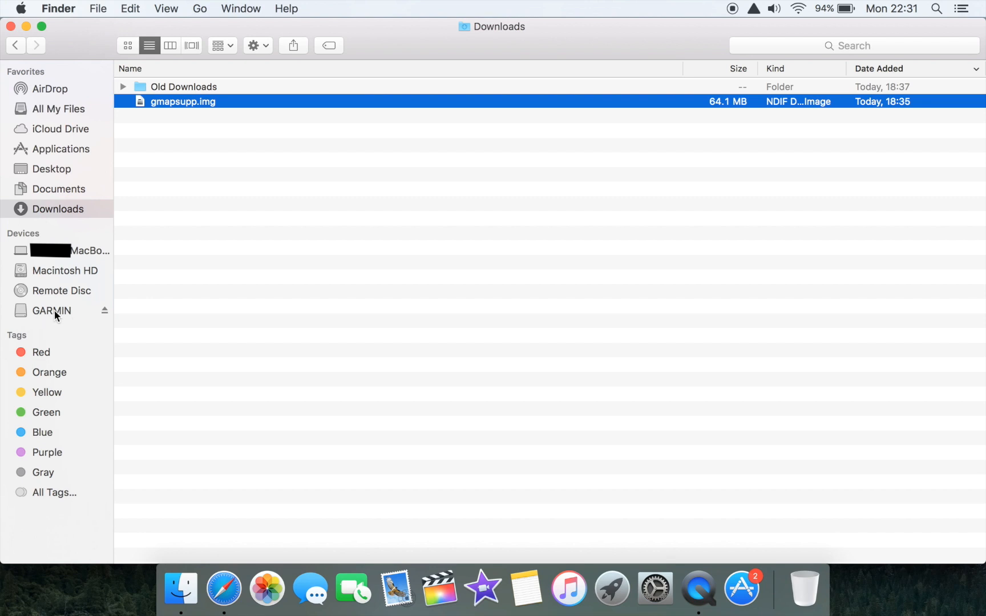
# - Copy the 34.4 MB gmapbmap.img from the GARMIN device's Garmin folder
pyautogui.click(51, 311)
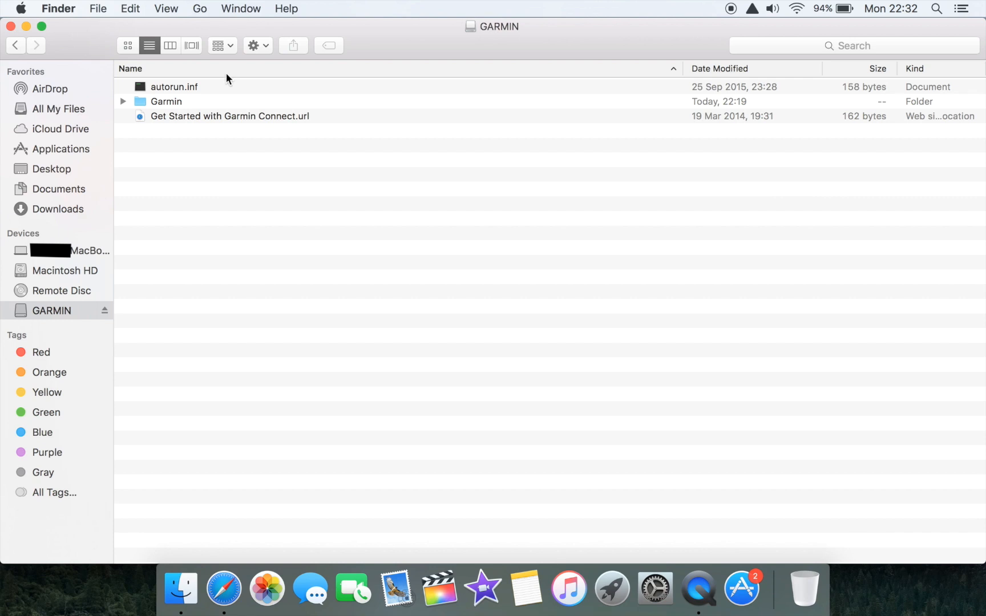
pyautogui.doubleClick(165, 101)
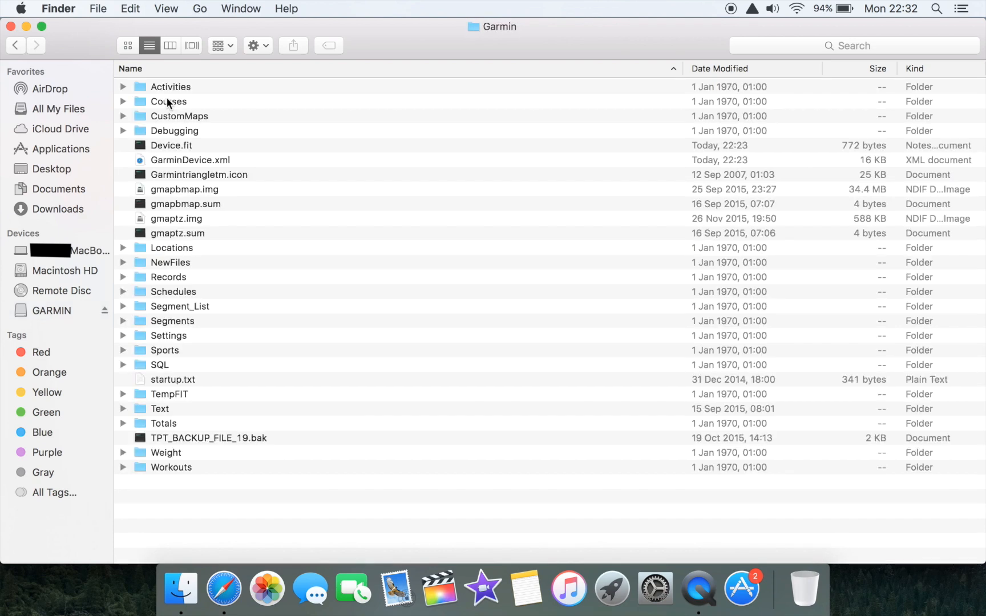
pyautogui.moveTo(295, 229)
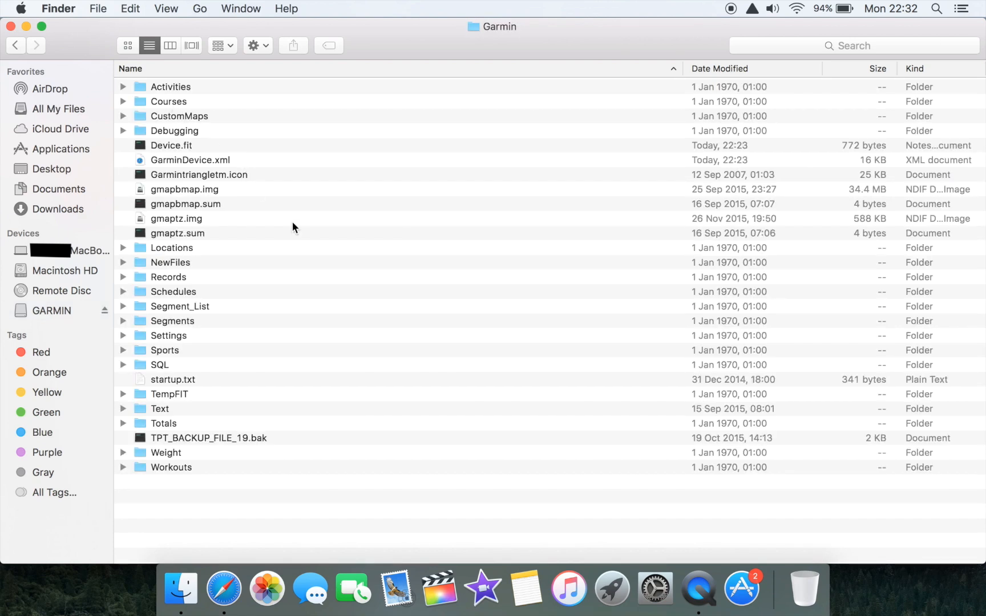
pyautogui.moveTo(196, 204)
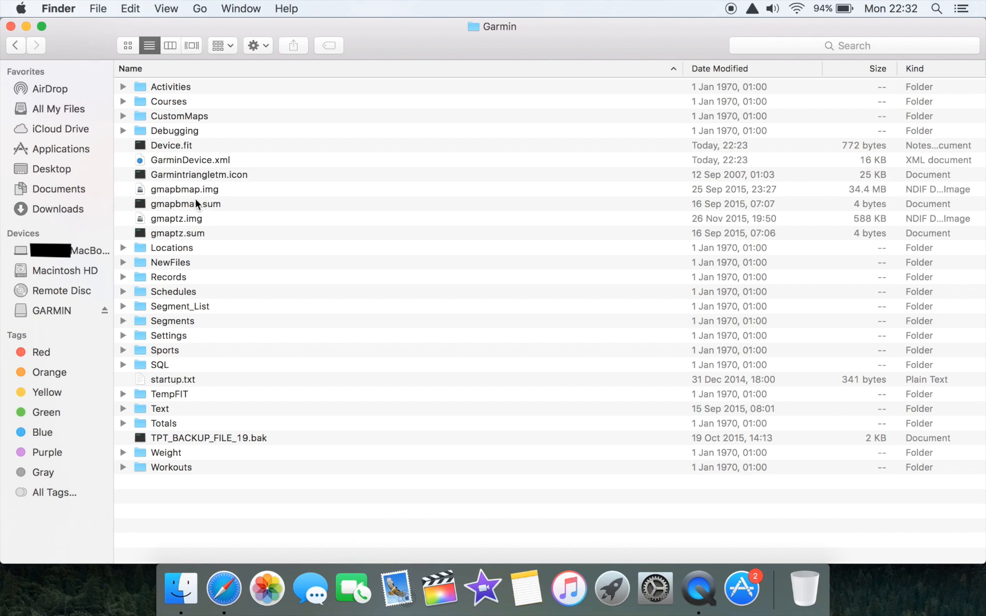
pyautogui.moveTo(179, 200)
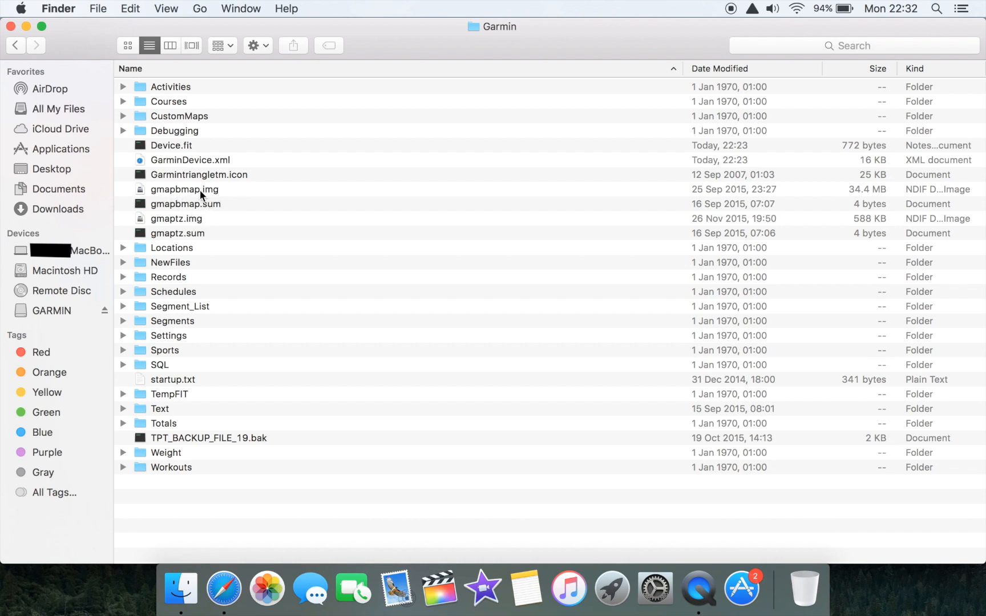
pyautogui.click(185, 189)
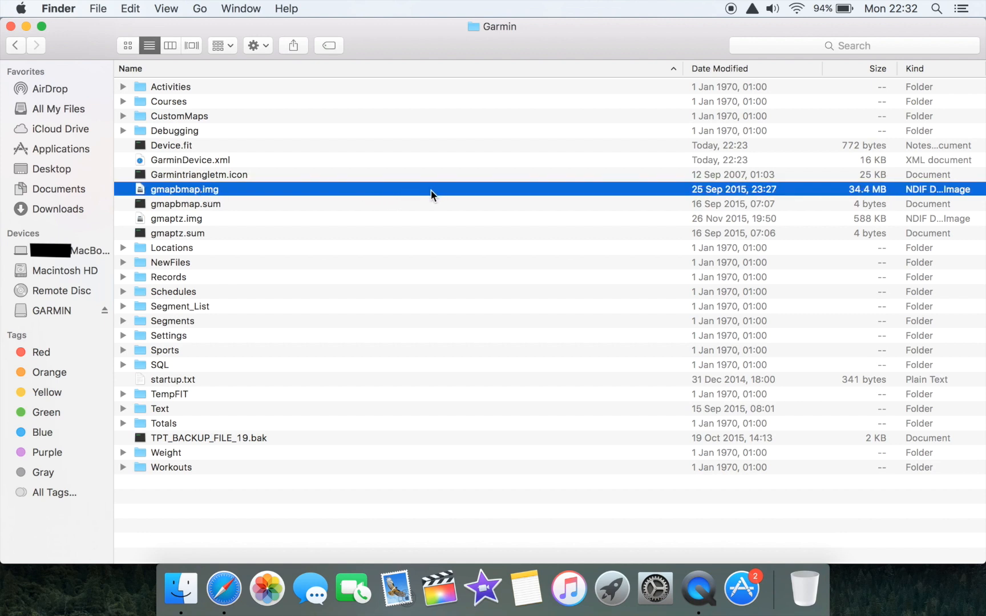
pyautogui.moveTo(184, 196)
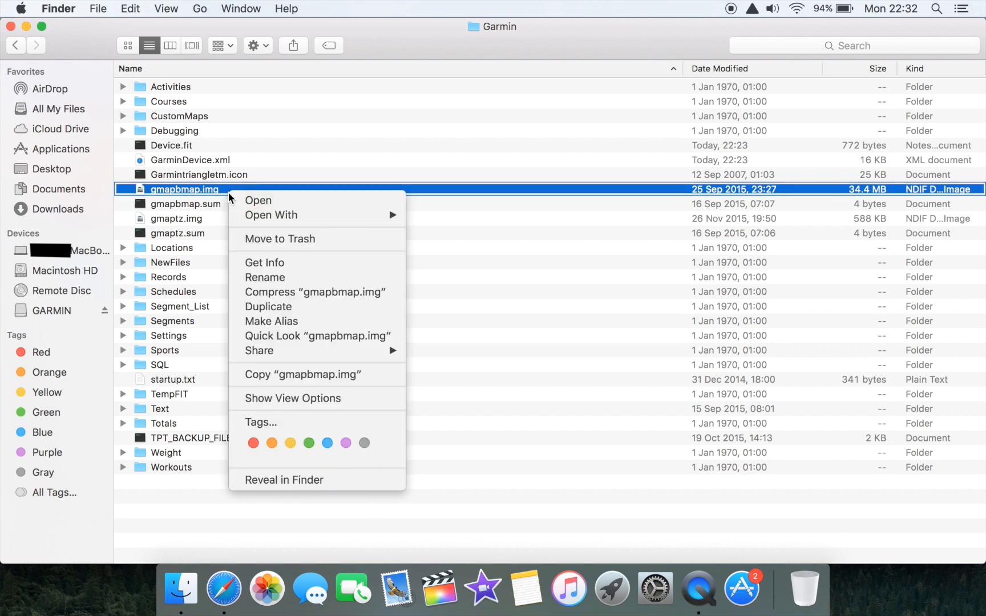
pyautogui.moveTo(318, 374)
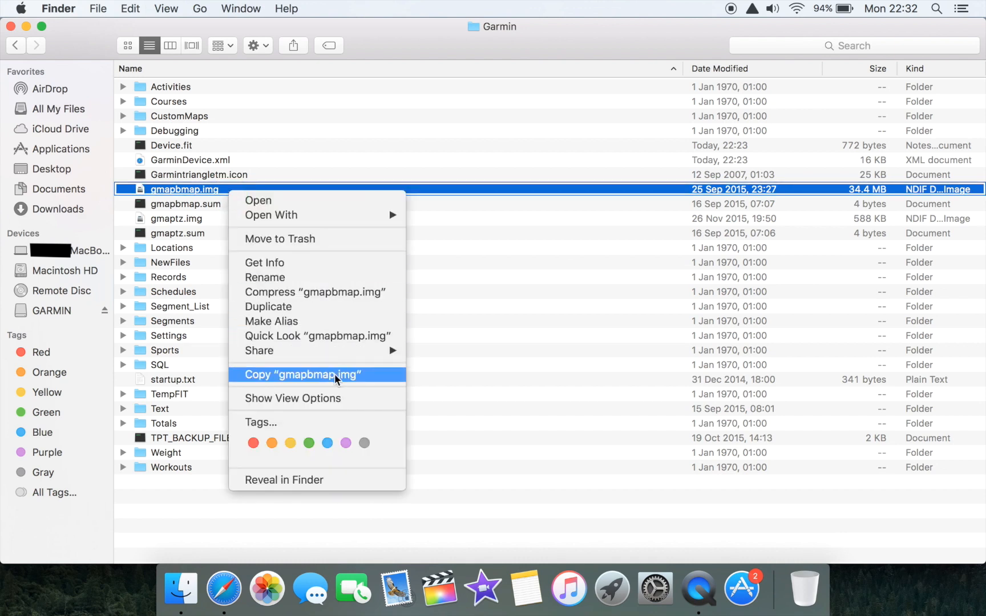
pyautogui.click(301, 375)
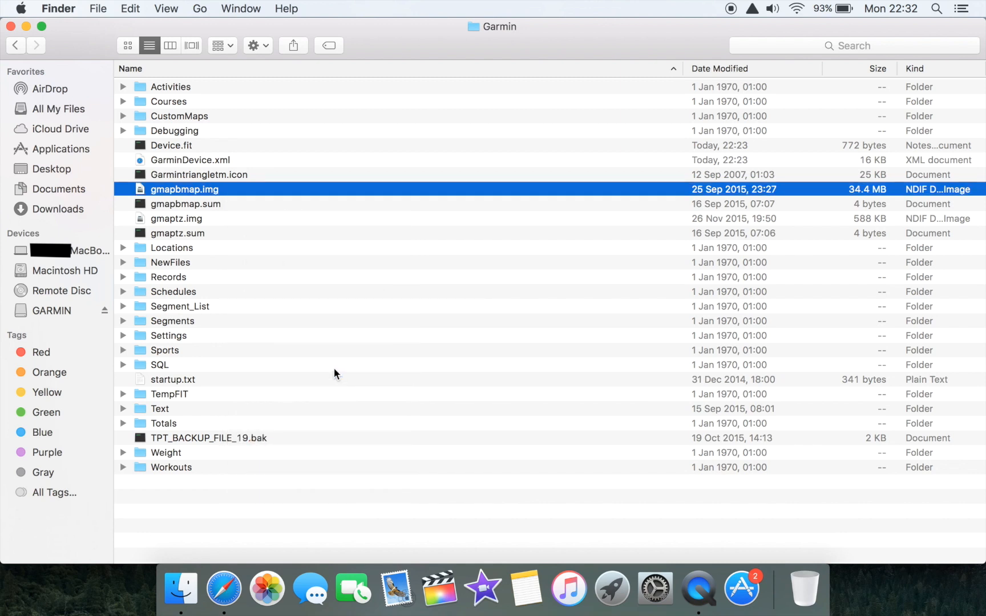
pyautogui.moveTo(67, 167)
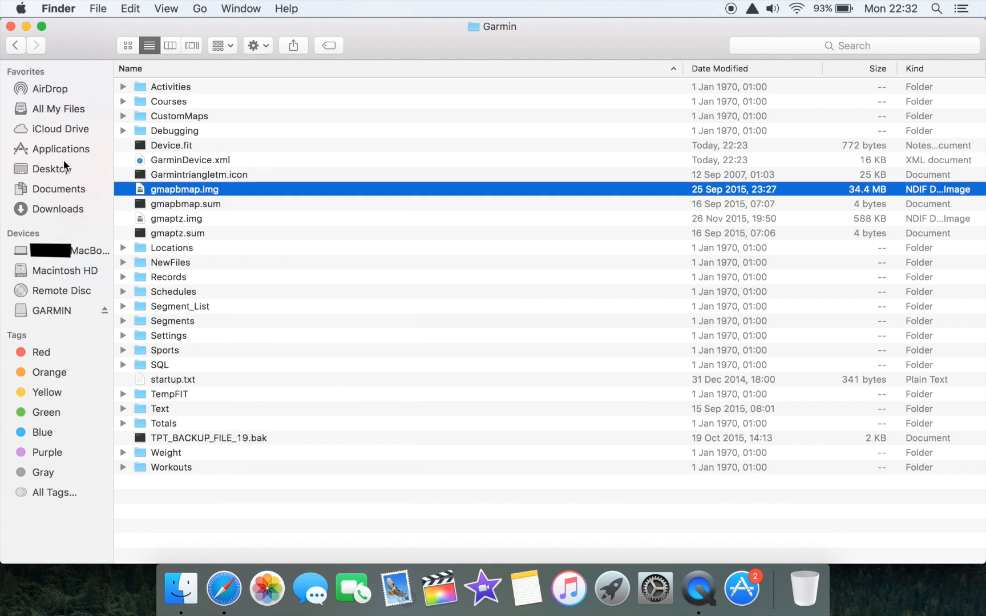
# - Paste the gmapbmap.img backup into the Documents folder
pyautogui.click(59, 188)
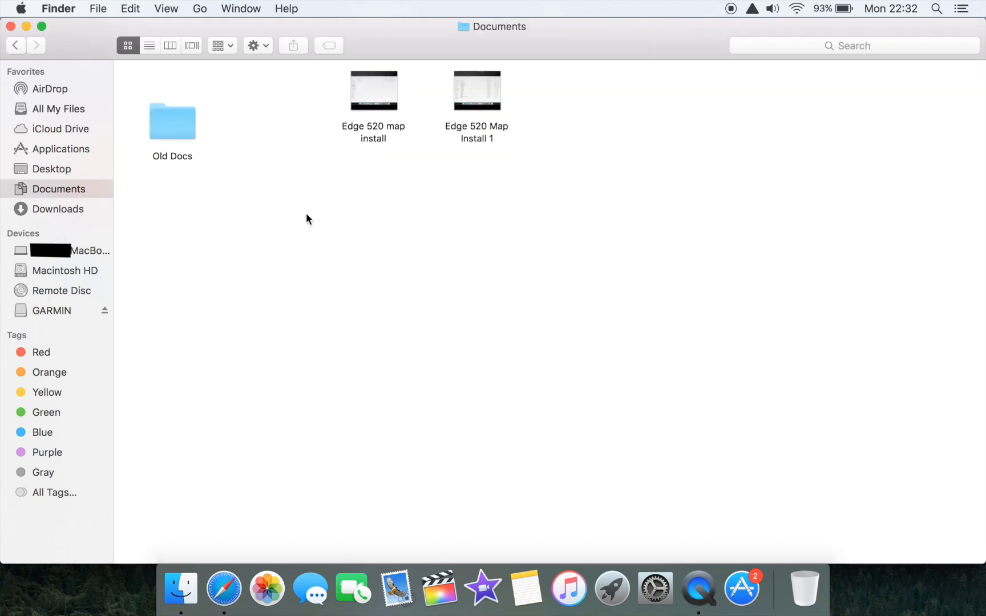
pyautogui.rightClick(308, 219)
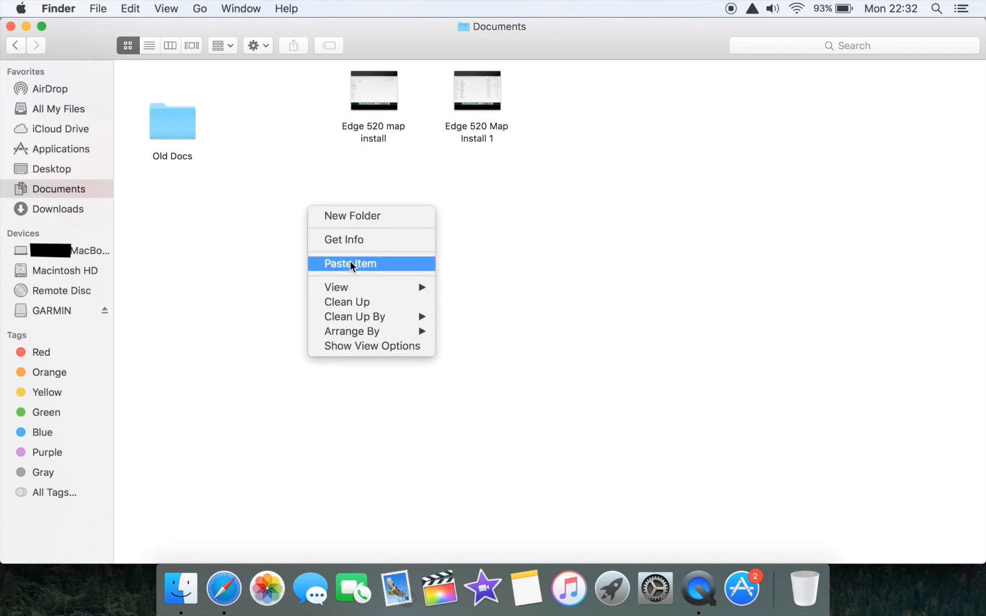
pyautogui.click(350, 263)
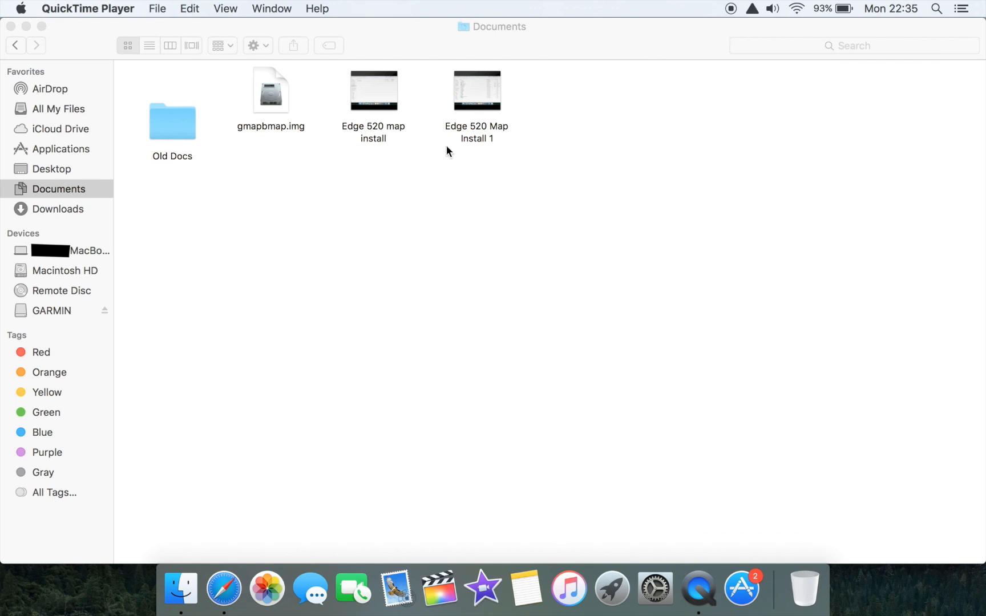
pyautogui.moveTo(280, 144)
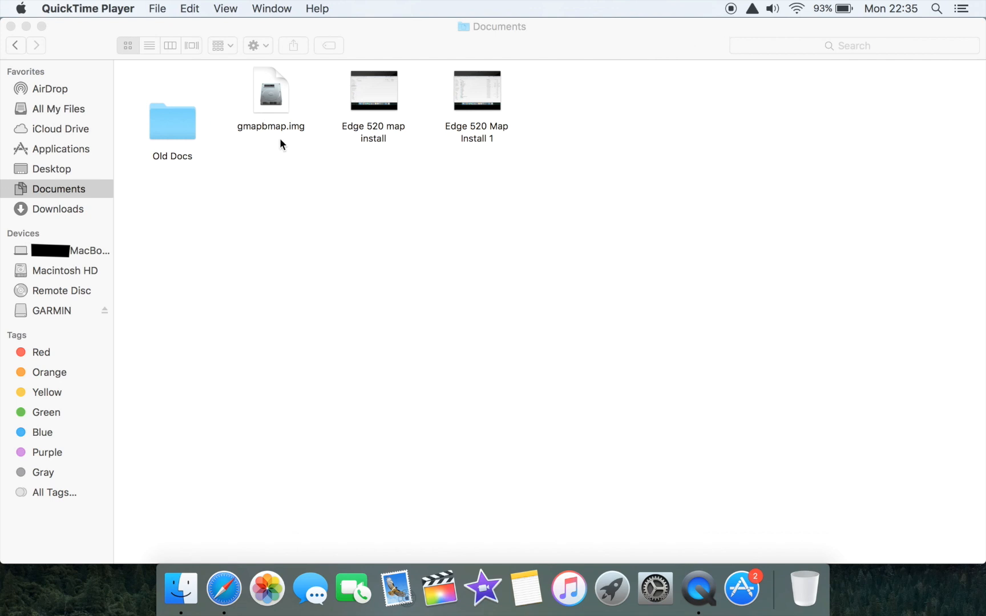
pyautogui.moveTo(276, 111)
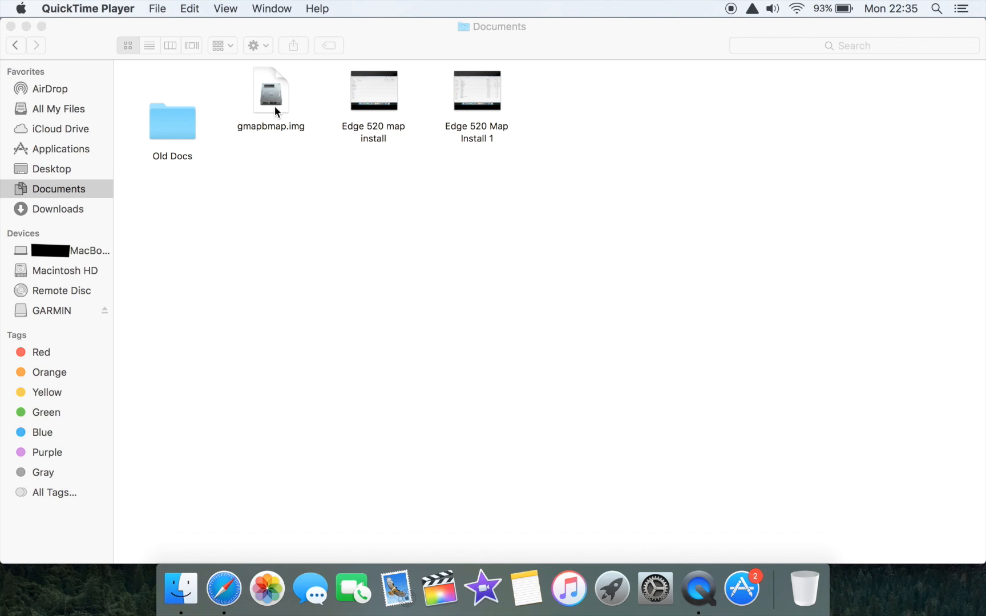
pyautogui.moveTo(238, 121)
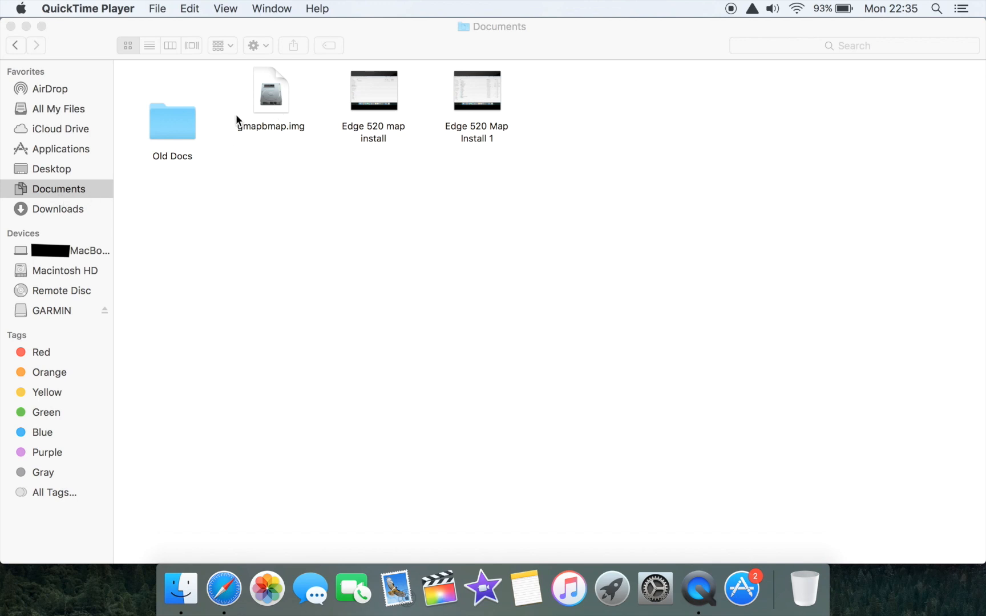
pyautogui.moveTo(52, 317)
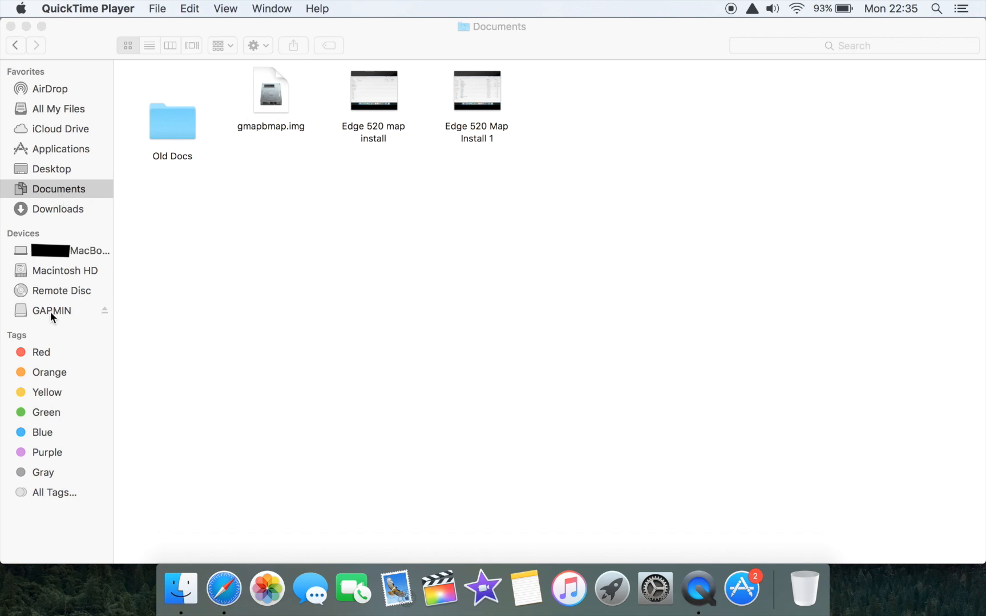
# - Move the original gmapbmap.img from the device's Garmin folder to the Trash
pyautogui.click(51, 310)
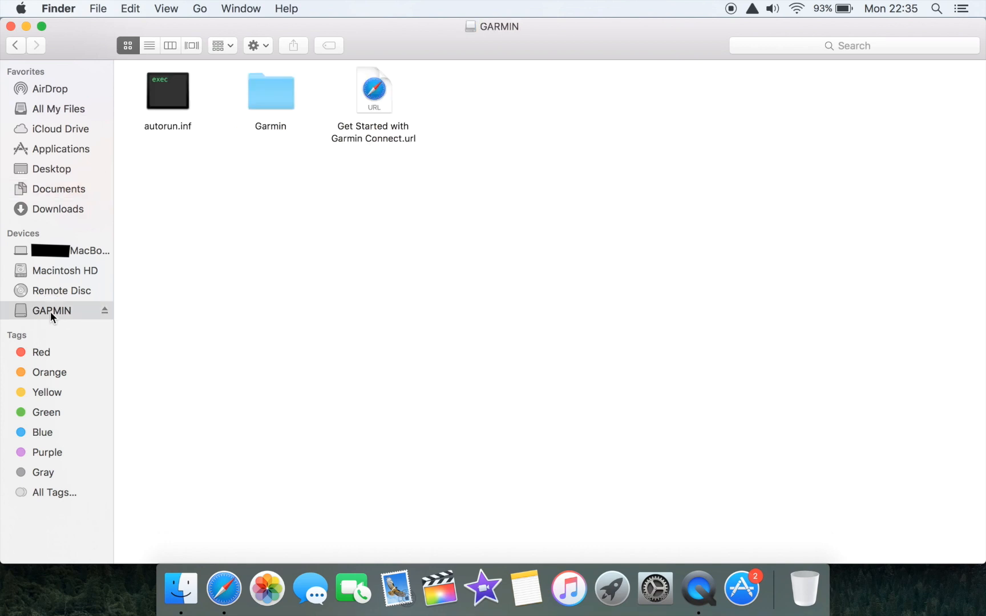
pyautogui.click(270, 92)
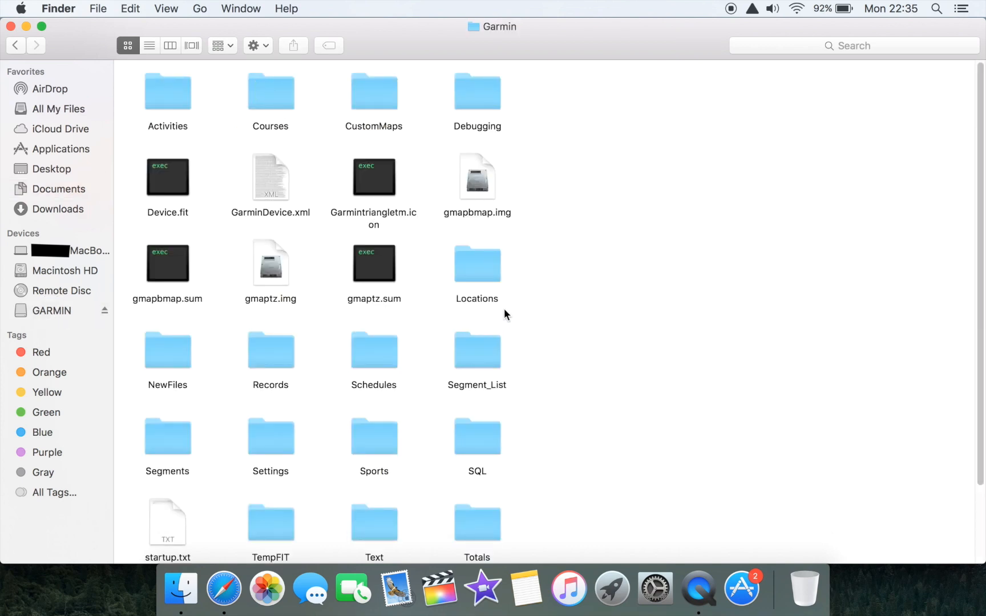
pyautogui.moveTo(477, 195)
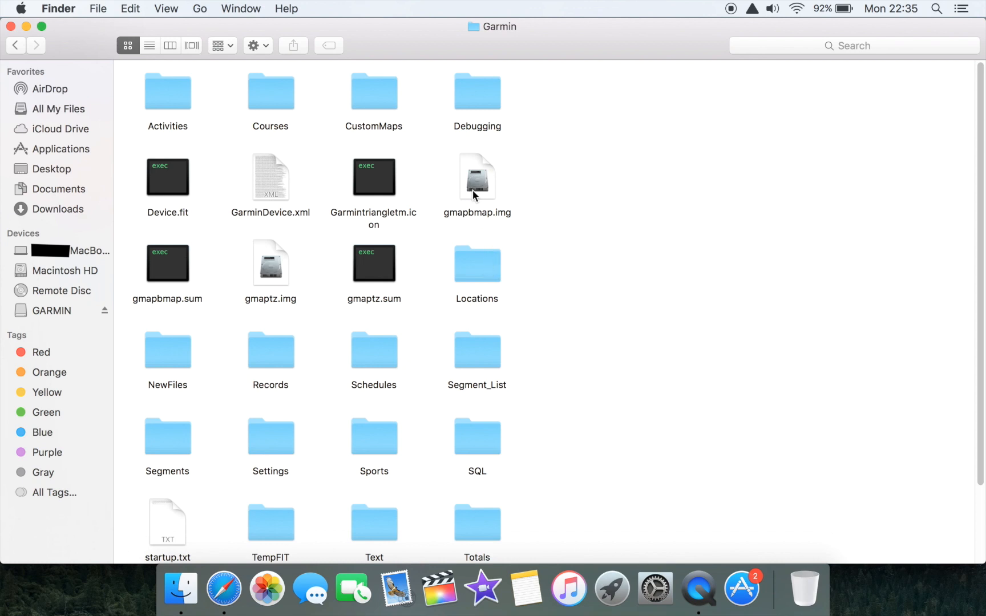
pyautogui.click(477, 182)
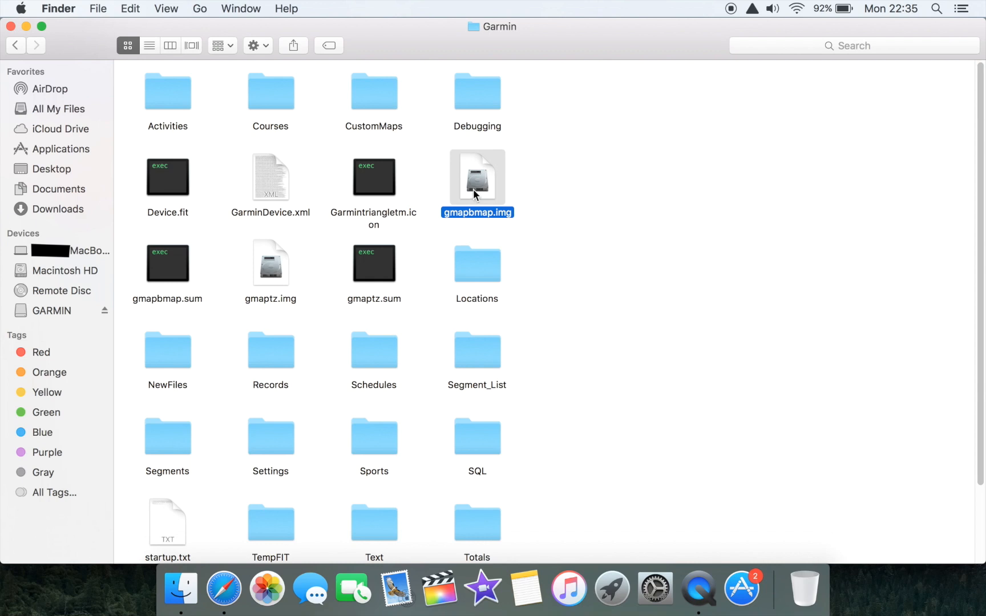
pyautogui.rightClick(477, 177)
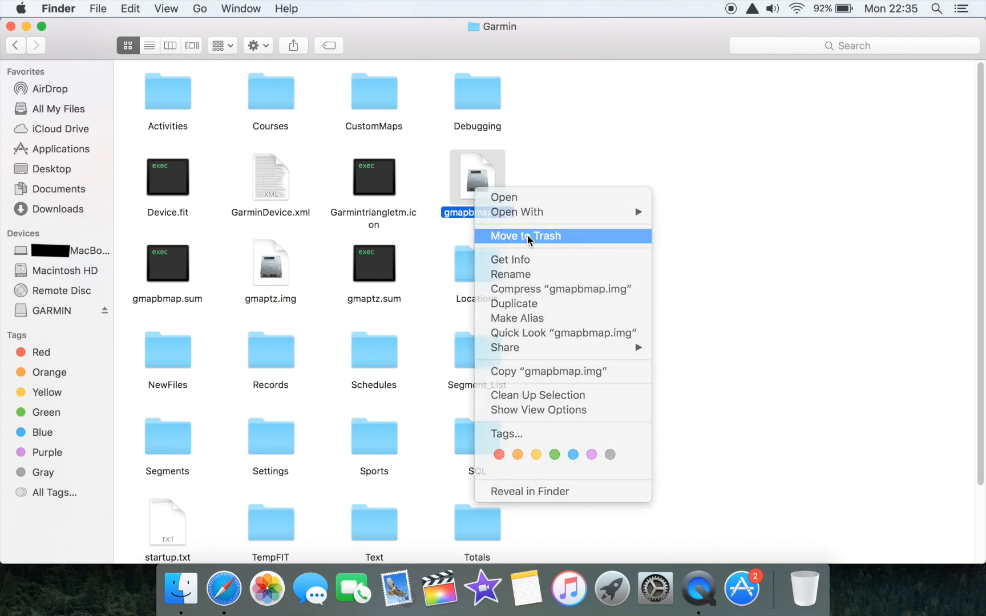
pyautogui.click(523, 236)
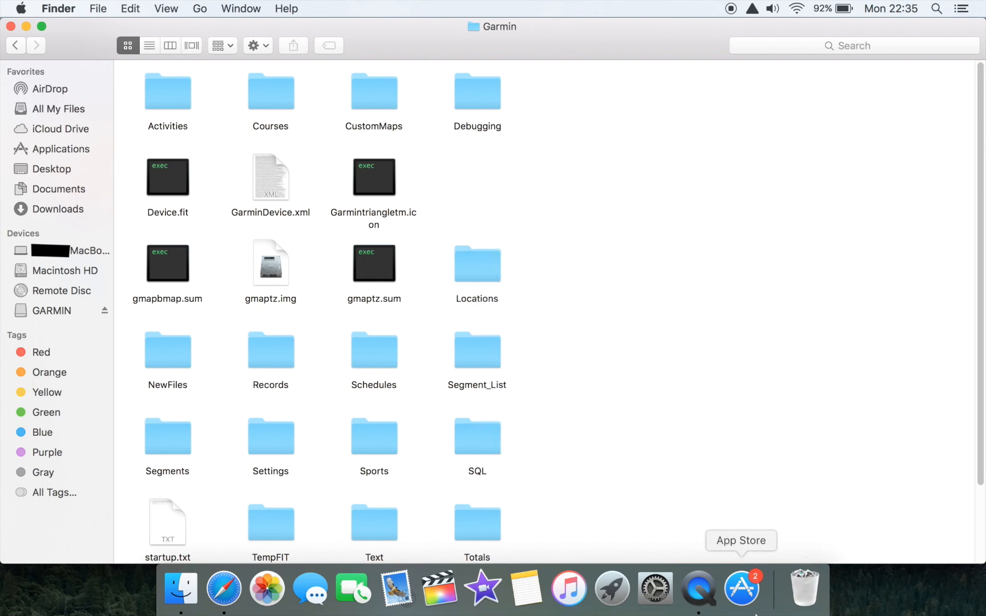
pyautogui.moveTo(805, 589)
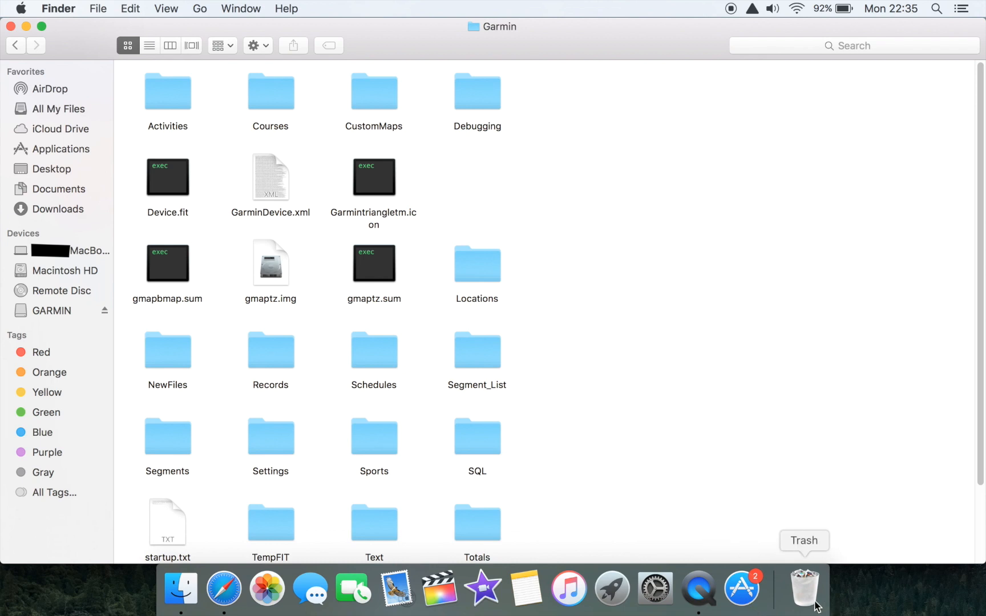
# - Empty the Trash to permanently erase the old map file
pyautogui.click(803, 589)
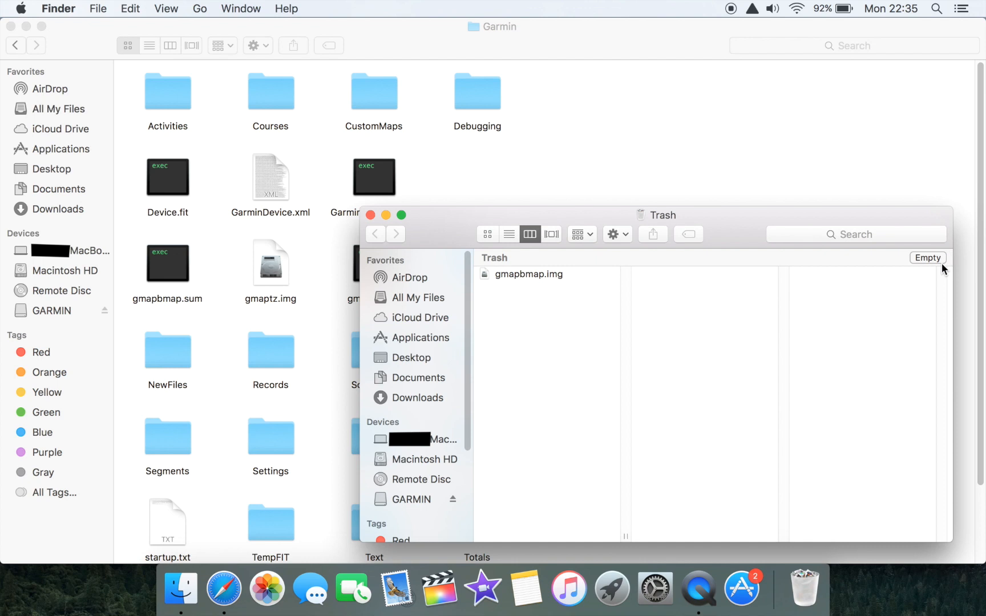
pyautogui.click(926, 257)
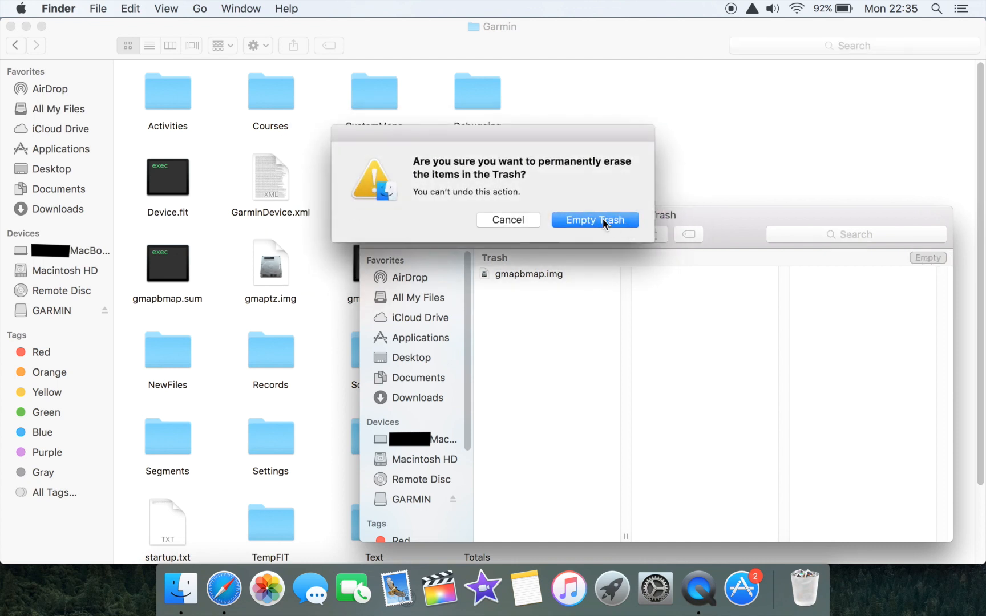
pyautogui.click(593, 220)
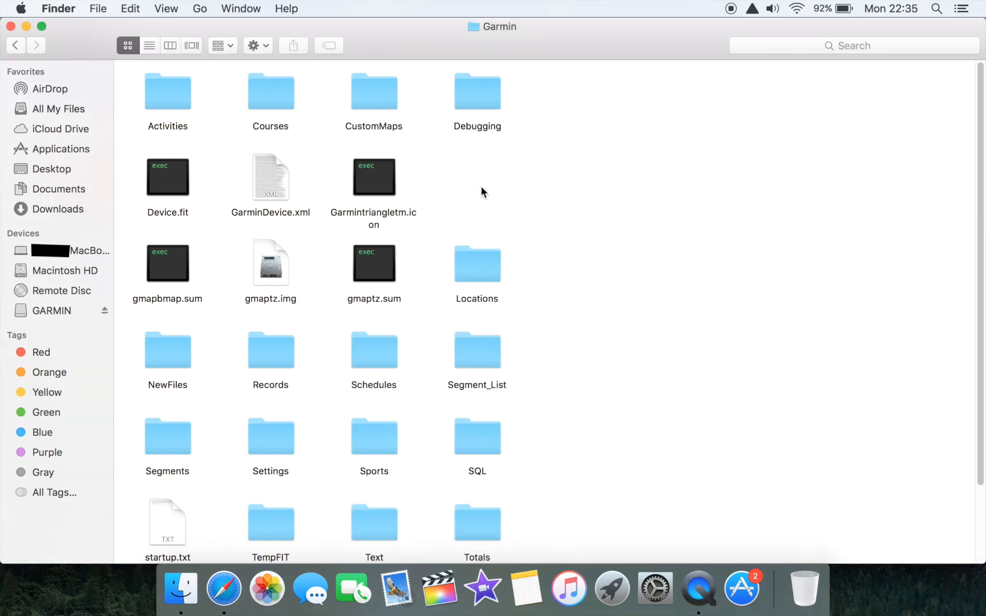
pyautogui.moveTo(75, 222)
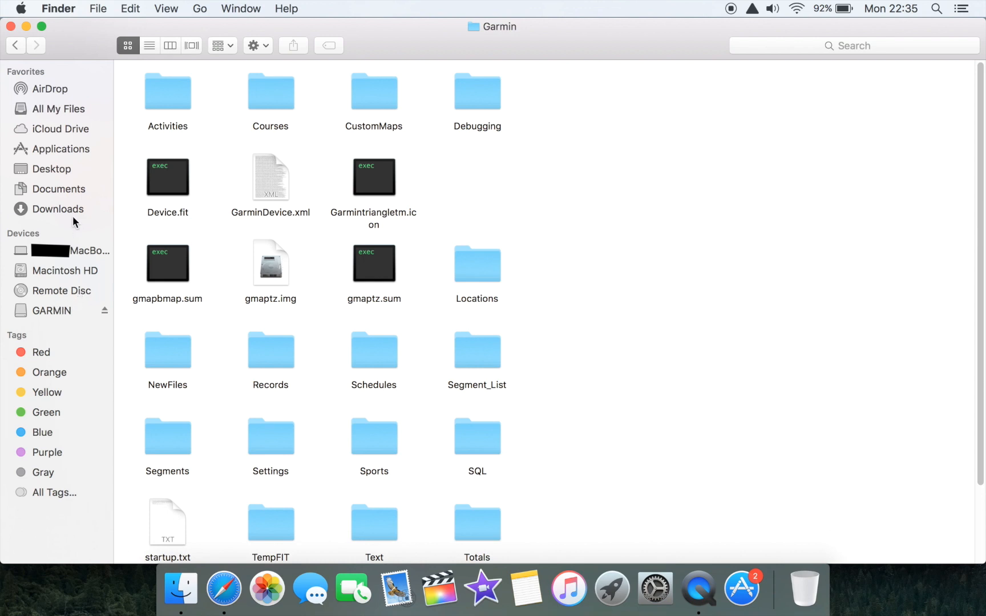
# - Copy gmapsupp.img from Downloads and return to the device's Garmin folder
pyautogui.click(57, 209)
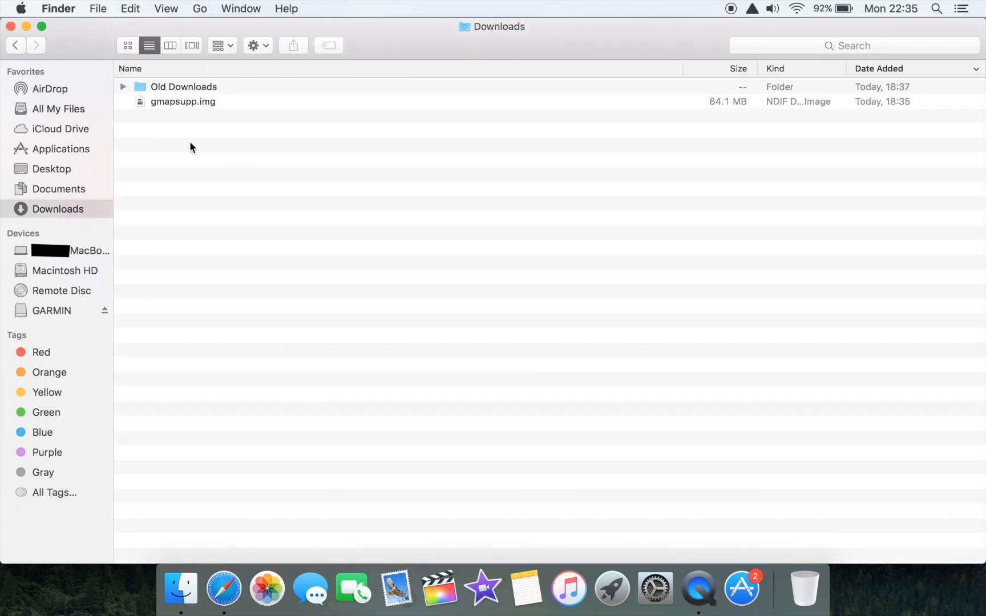
pyautogui.rightClick(183, 101)
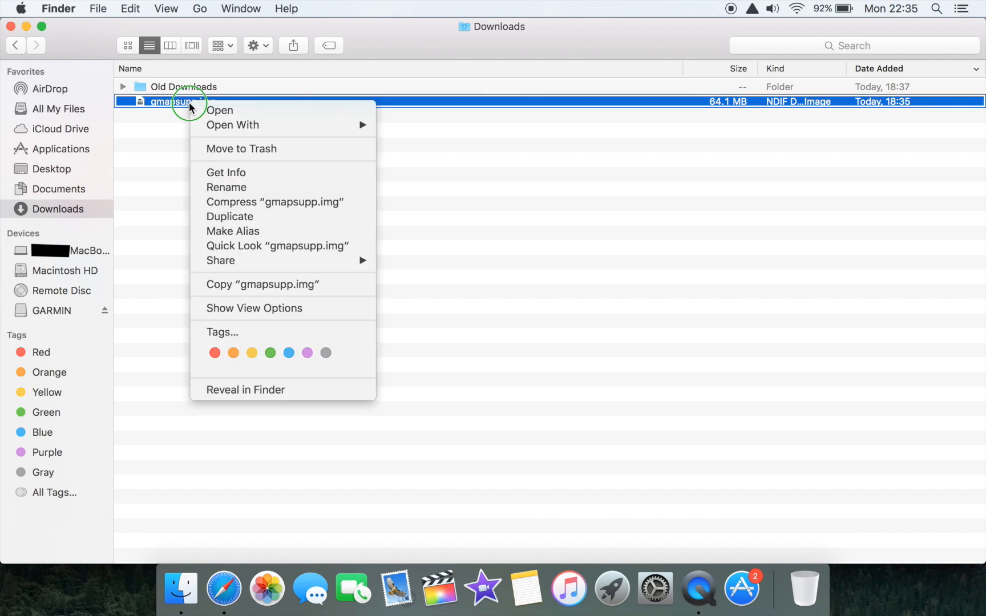
pyautogui.moveTo(290, 245)
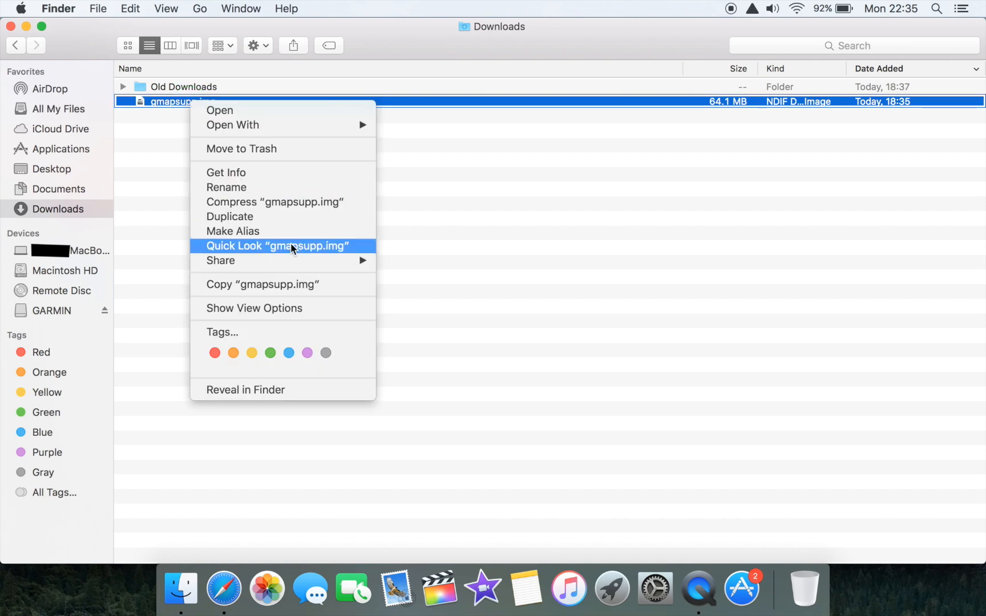
pyautogui.moveTo(281, 273)
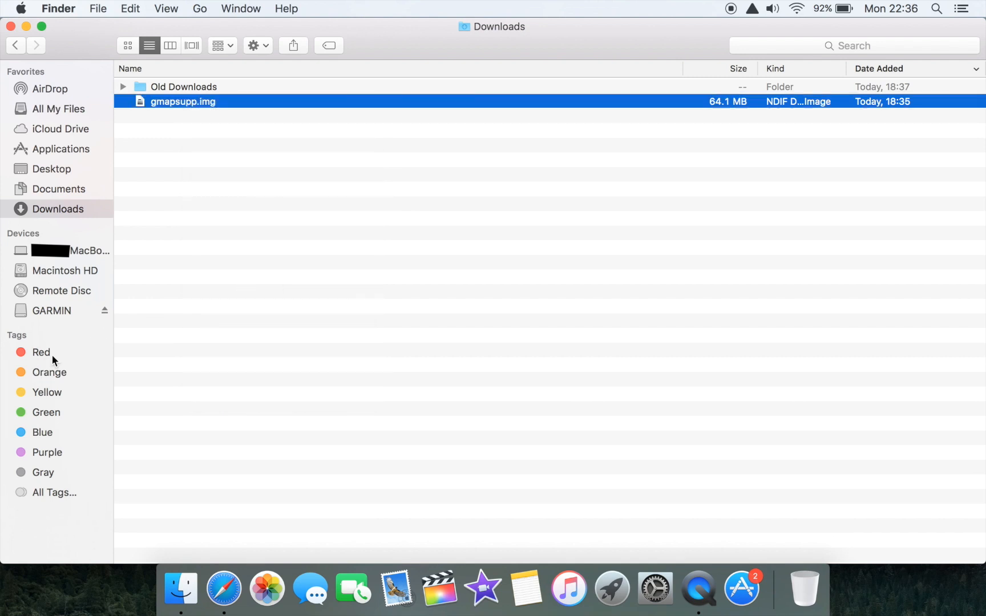
pyautogui.click(51, 310)
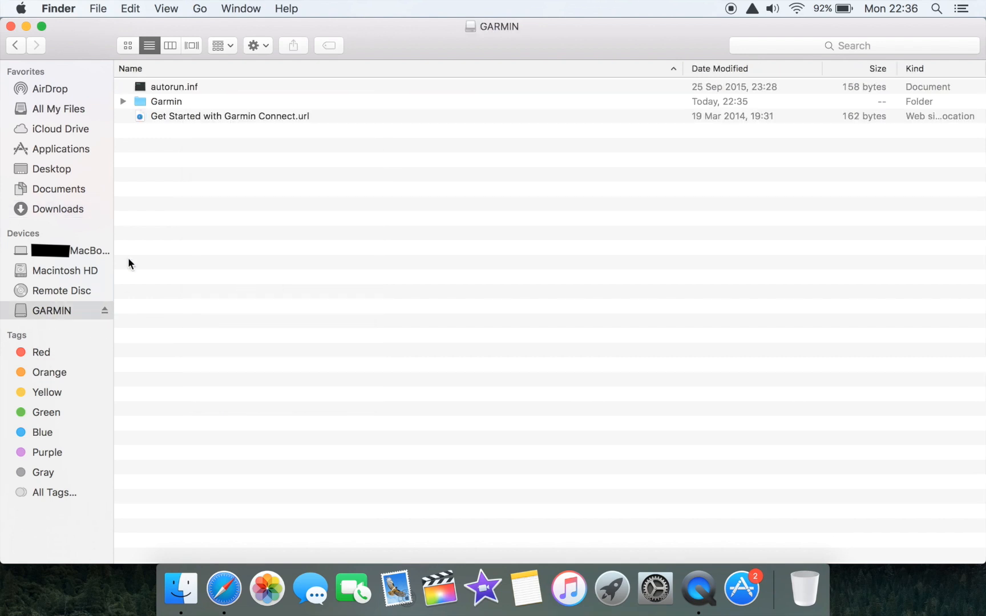
pyautogui.doubleClick(165, 101)
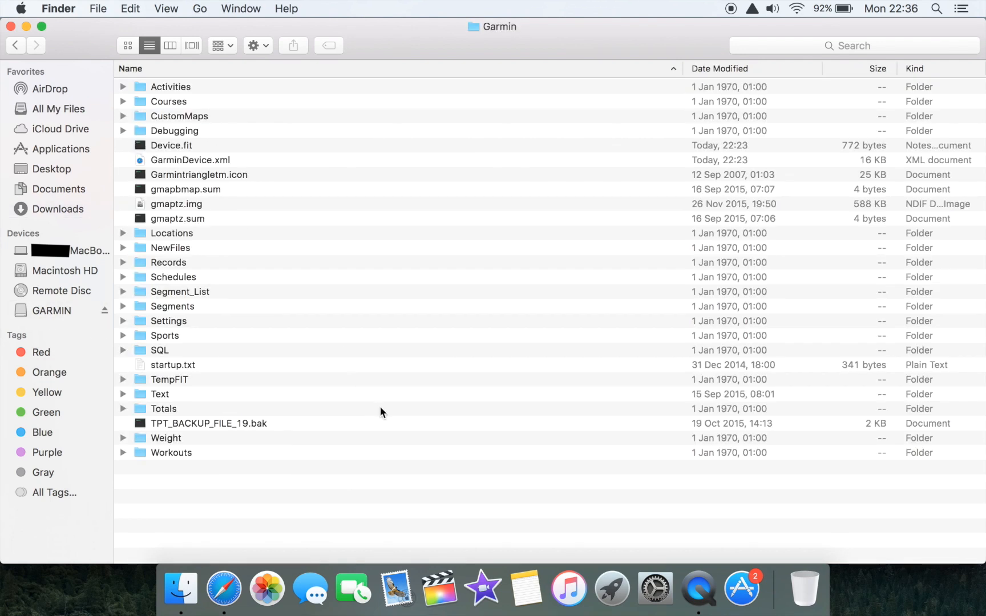
# - Paste the 64.1 MB gmapsupp.img into the device's Garmin folder
pyautogui.rightClick(380, 412)
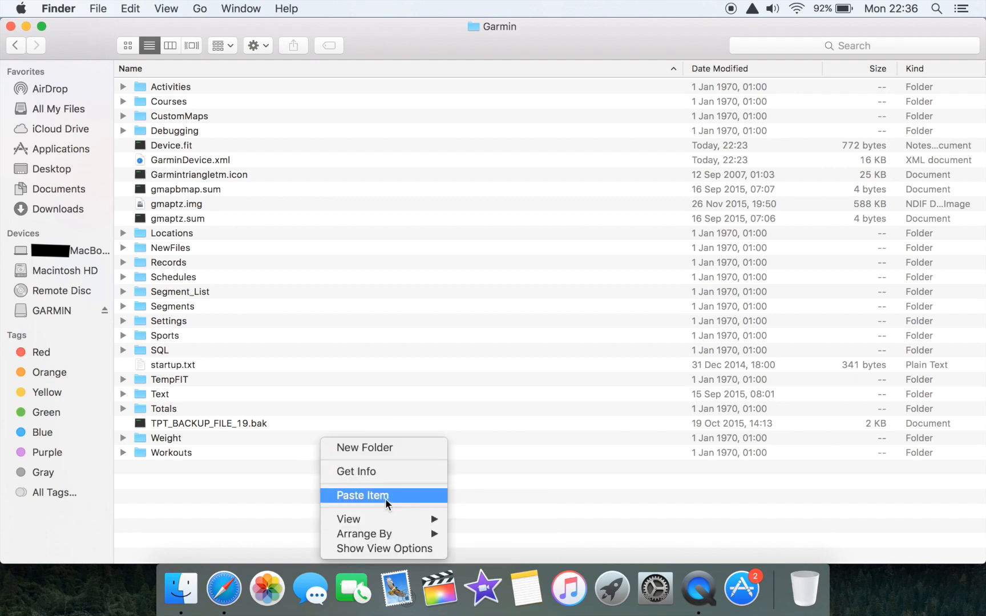
pyautogui.click(362, 495)
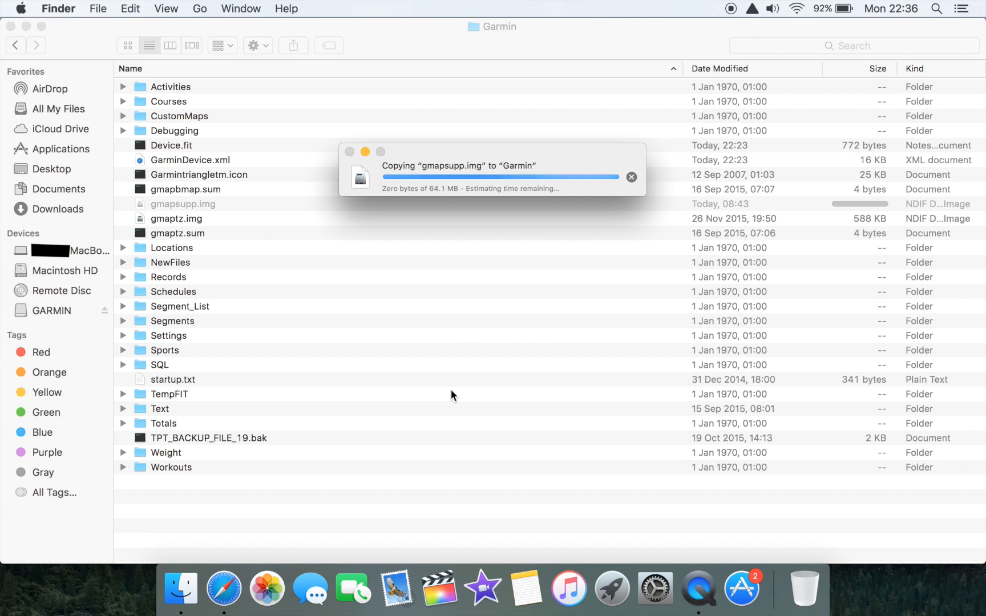
pyautogui.moveTo(457, 393)
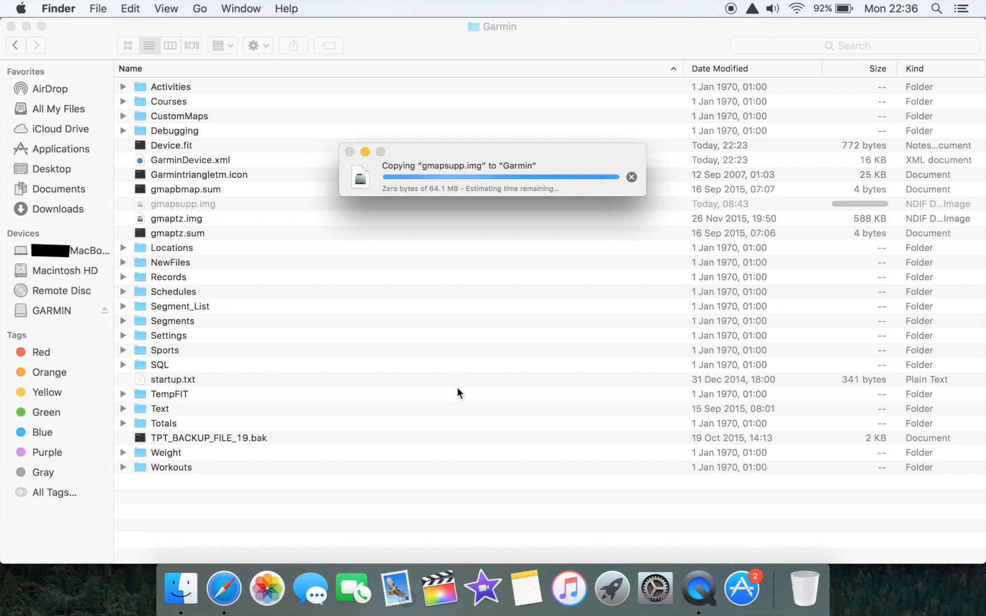
pyautogui.click(631, 177)
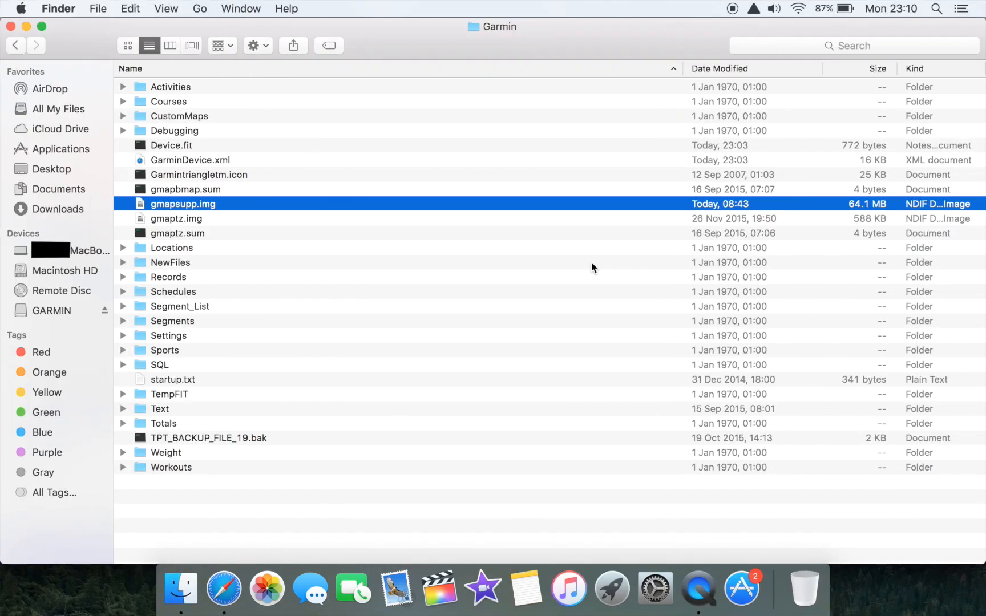
pyautogui.moveTo(209, 212)
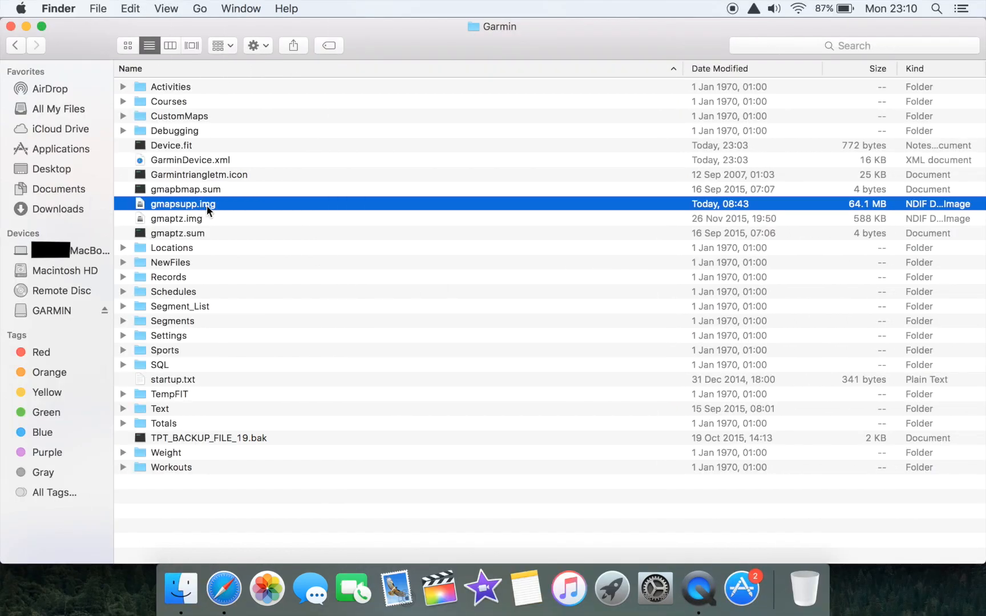
pyautogui.moveTo(251, 210)
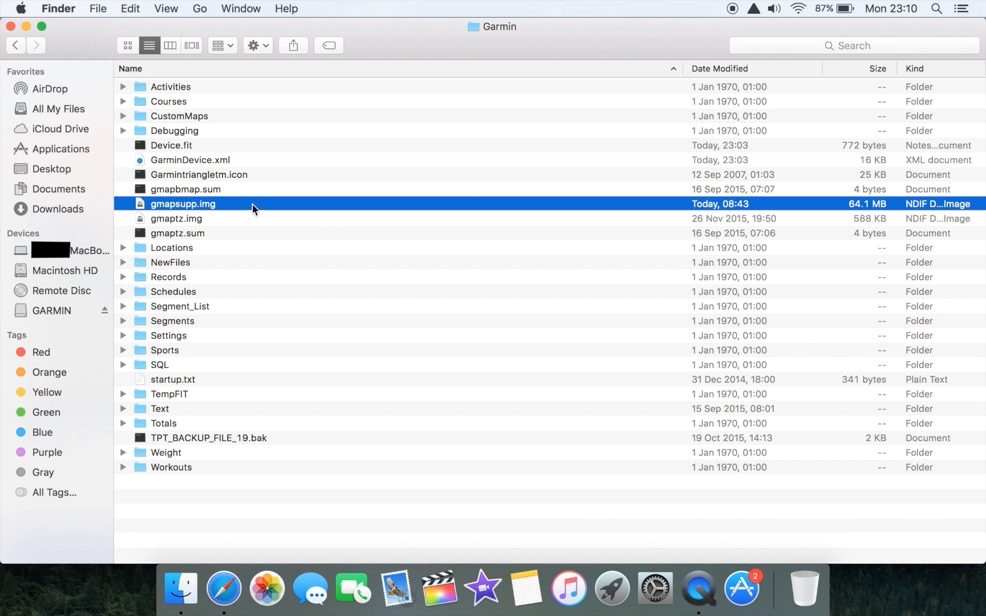
pyautogui.moveTo(169, 213)
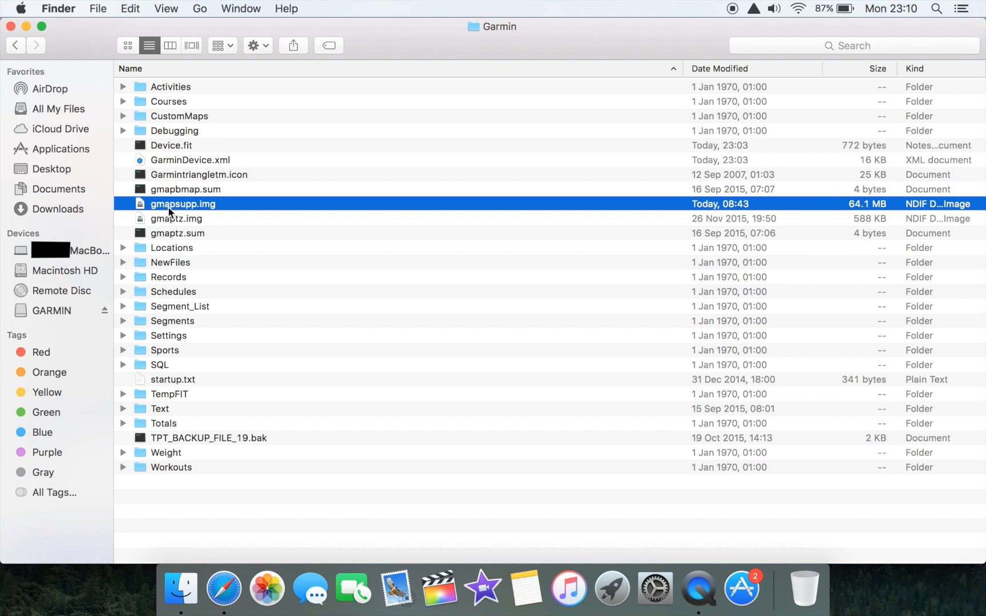
pyautogui.moveTo(181, 208)
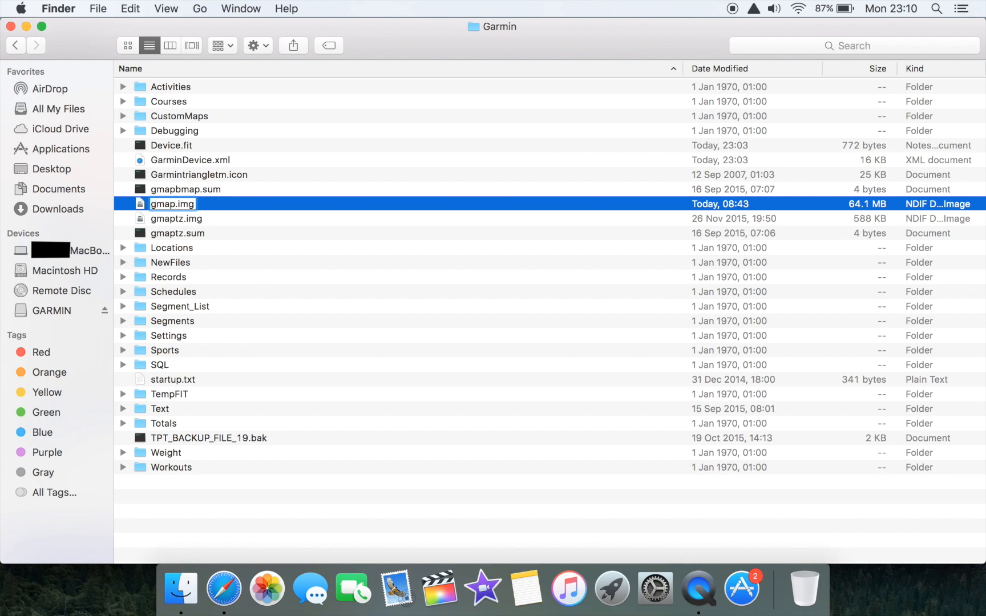
# - Rename the copied map file in the device's Garmin folder to gmapbmap.img
pyautogui.write('gmapbmap.img')
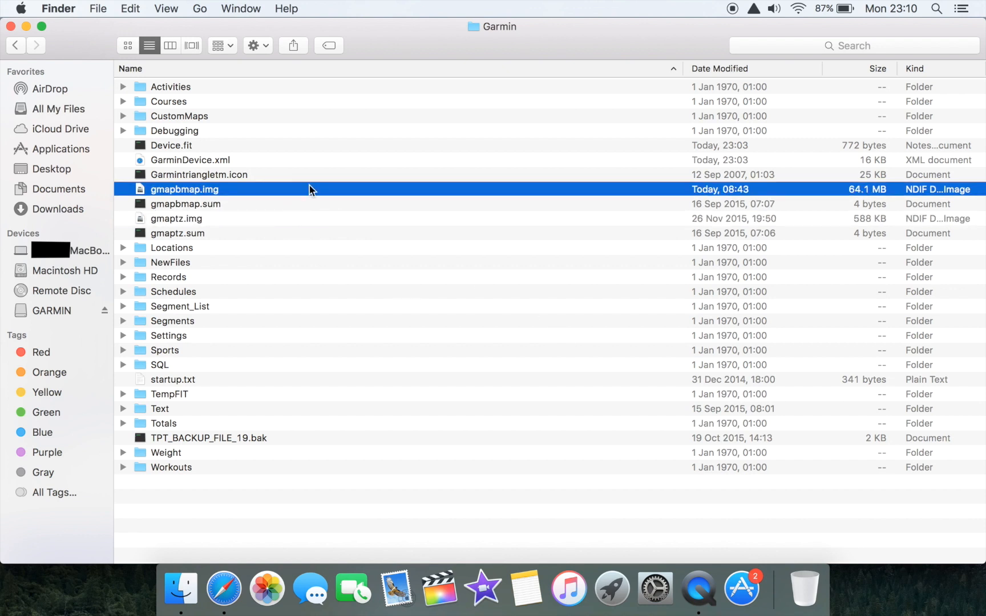
pyautogui.moveTo(362, 285)
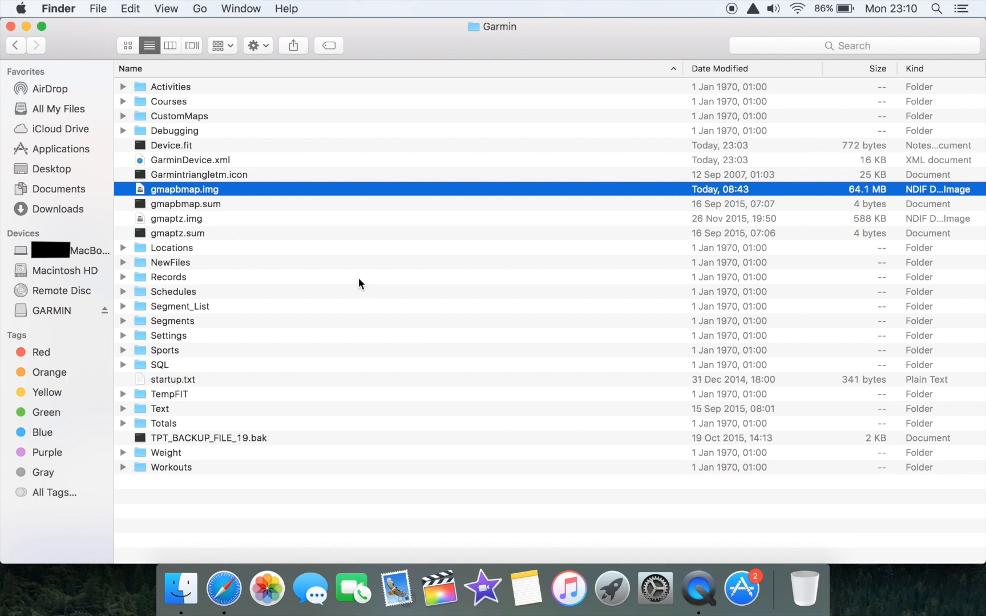
pyautogui.moveTo(191, 189)
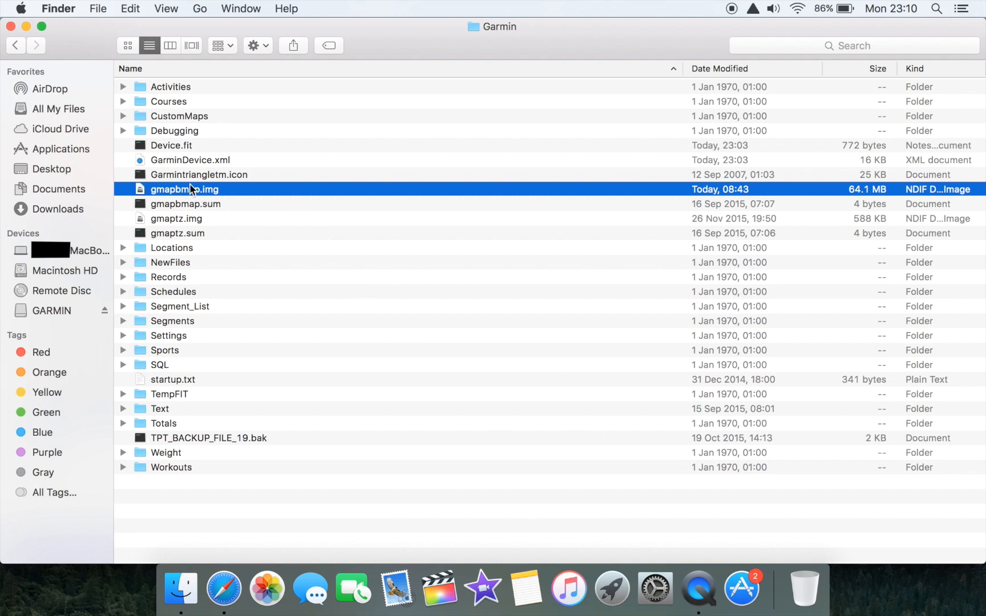
pyautogui.moveTo(244, 195)
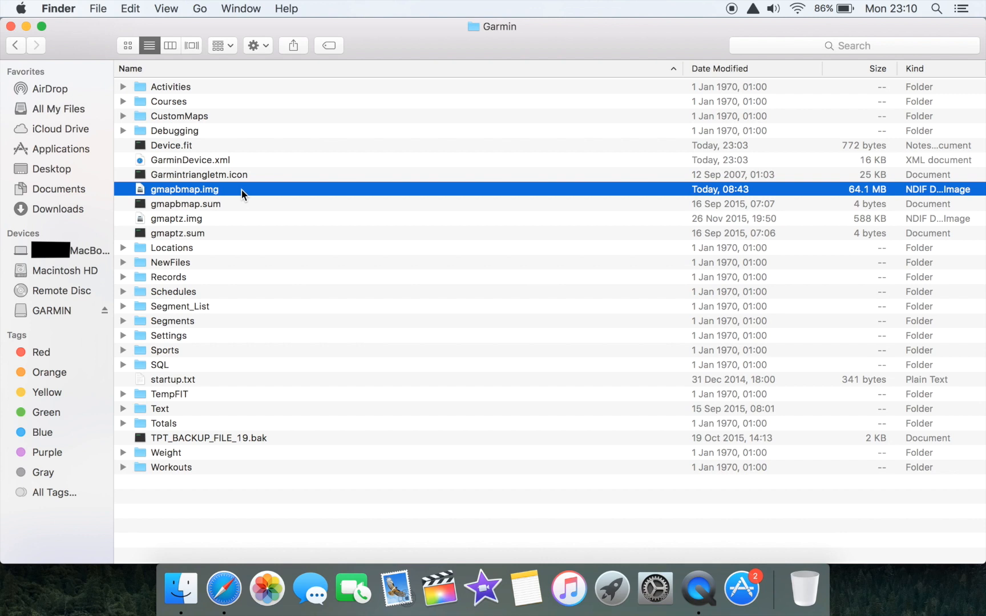